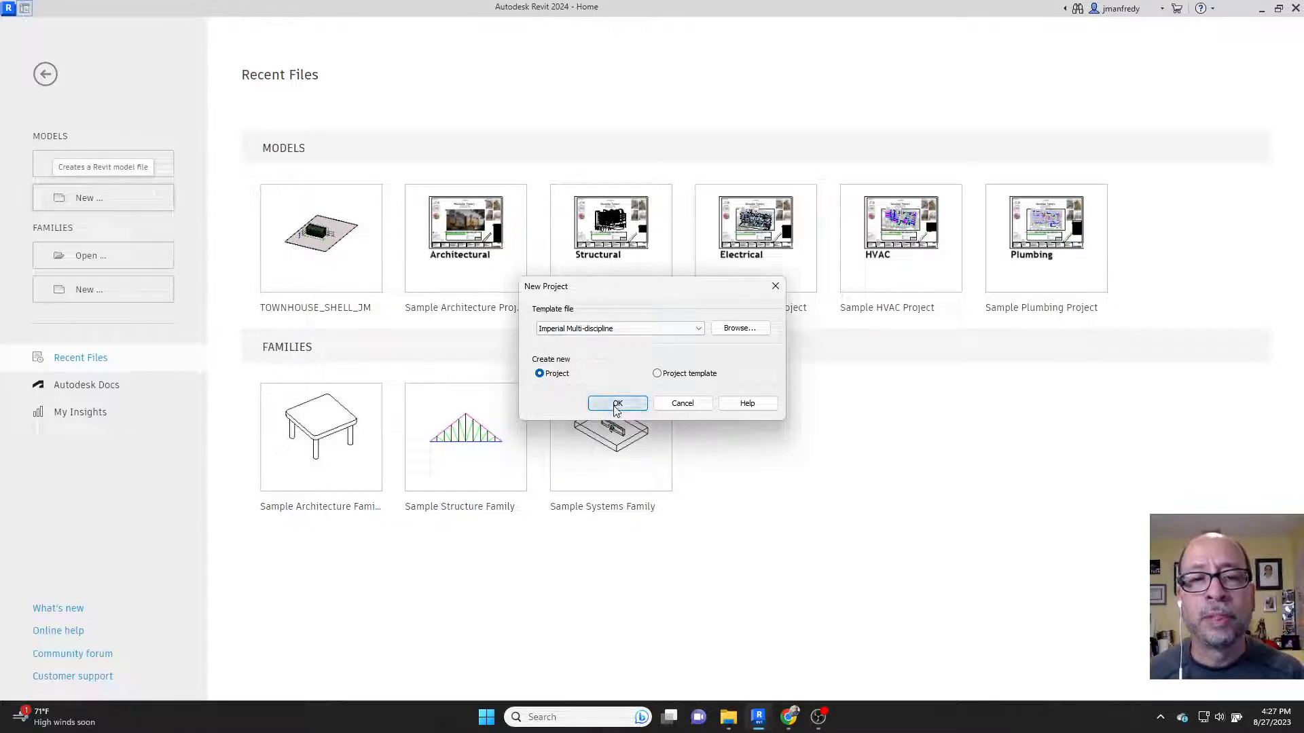
Confirm the Imperial Multi-discipline template with Project selected to start the new project
click(617, 403)
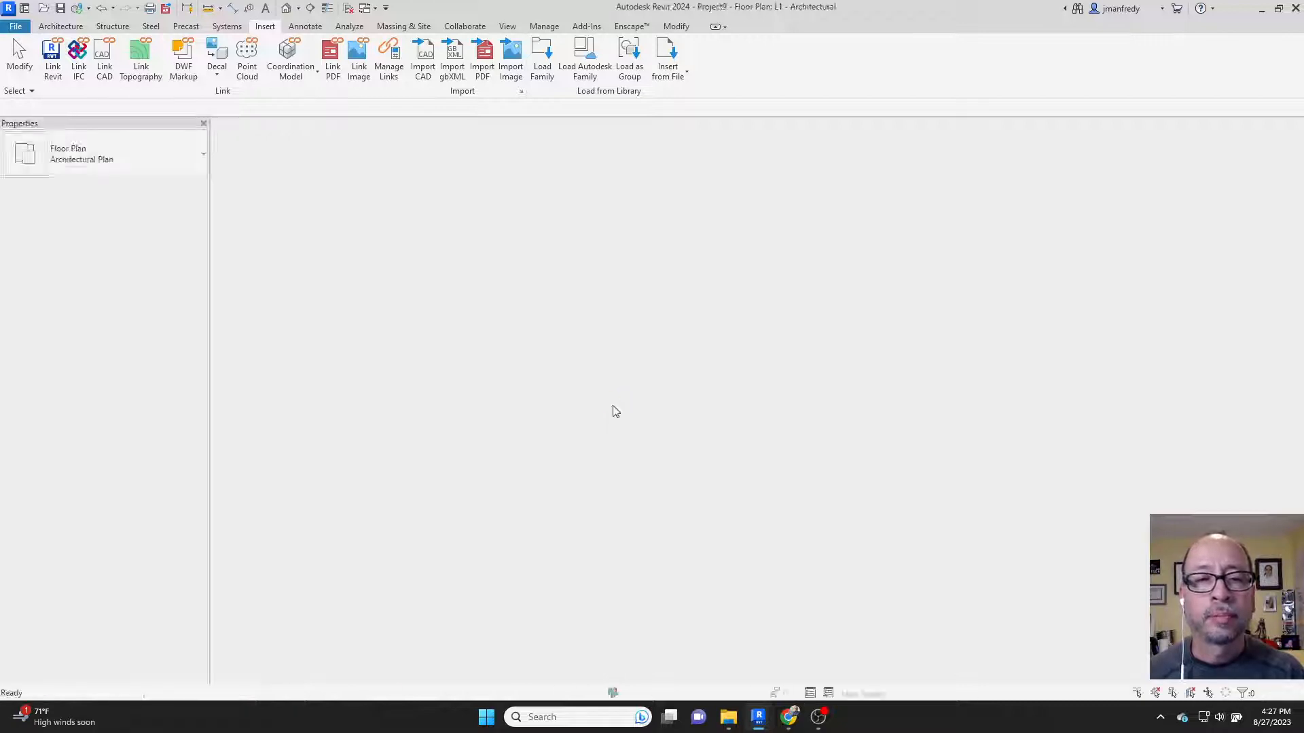
Switch to the 3D view and select the Grids and Levels scope box to read its name
click(60, 26)
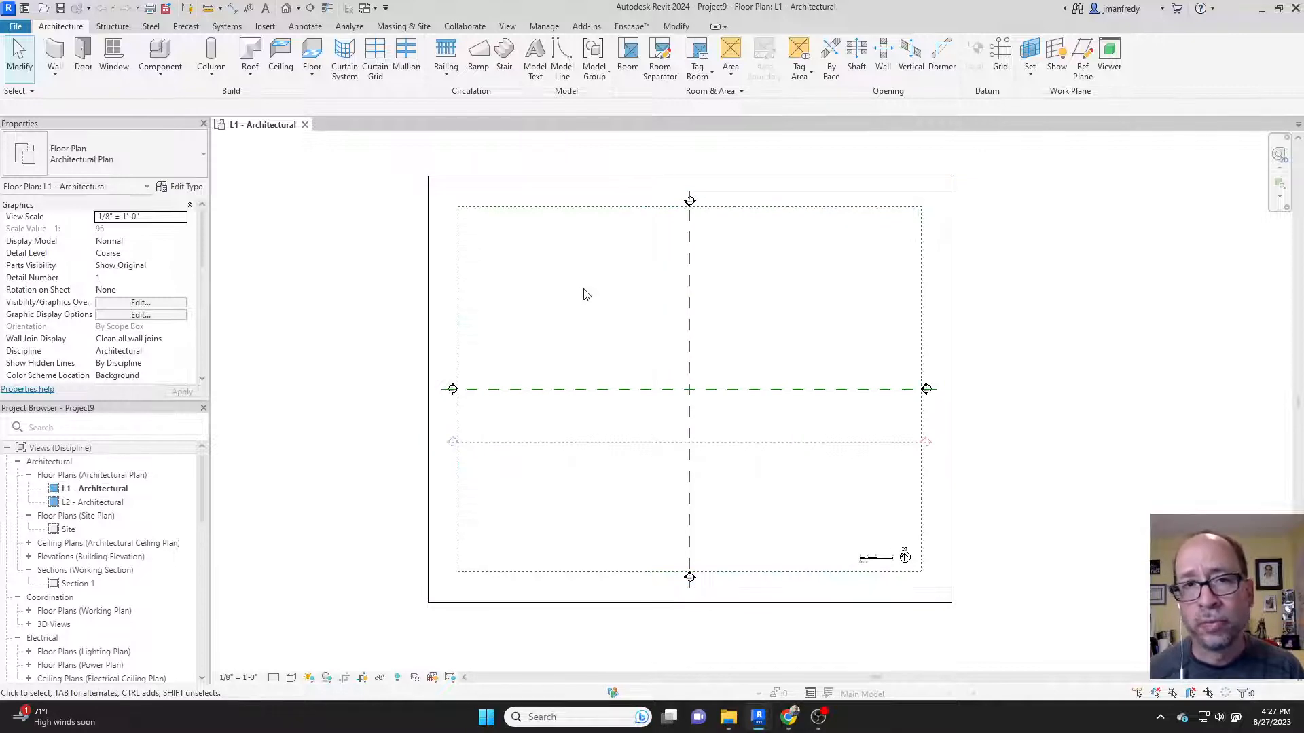
mouse_move(577, 237)
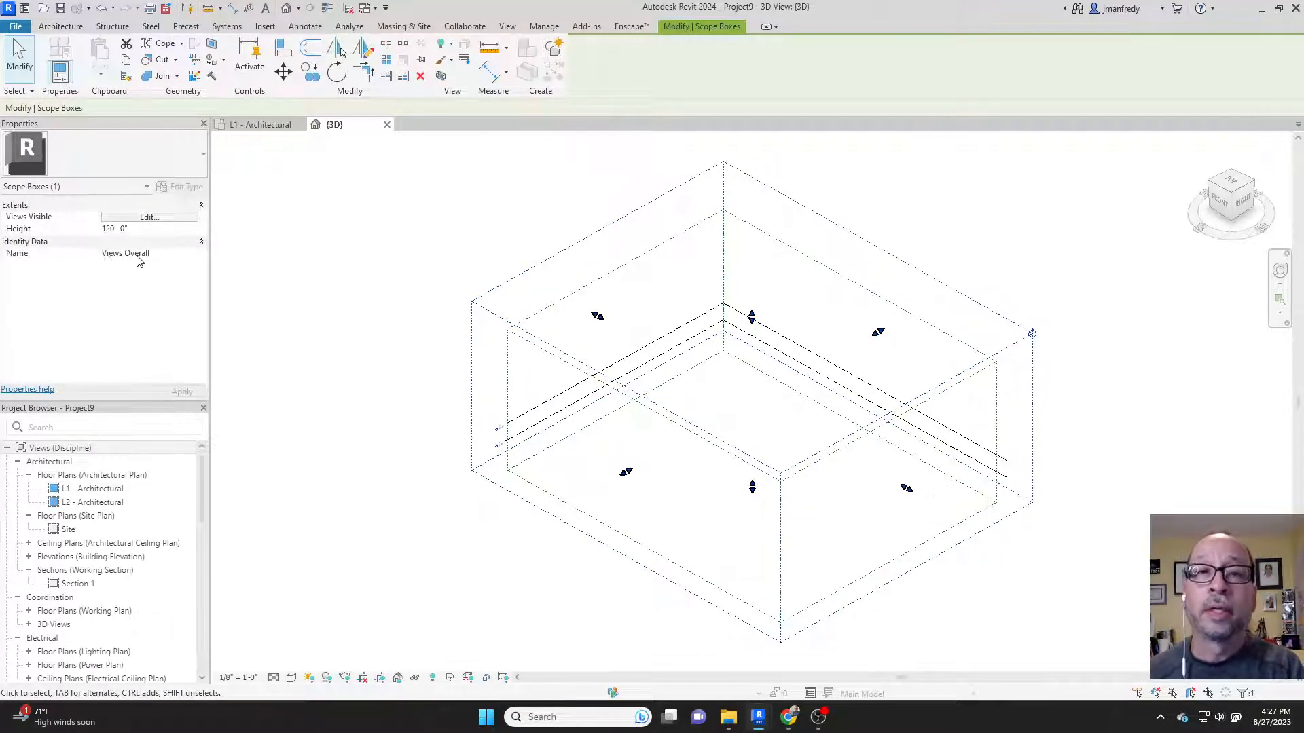
click(399, 264)
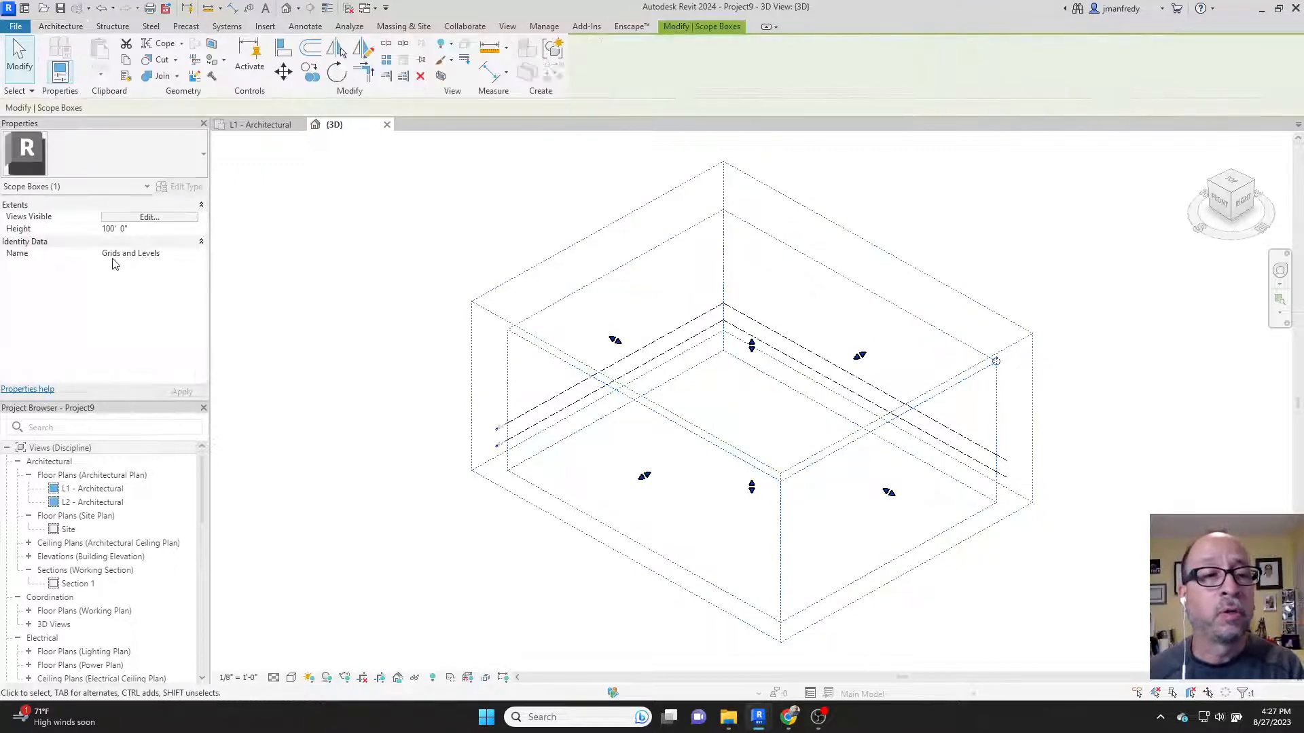
mouse_move(415, 286)
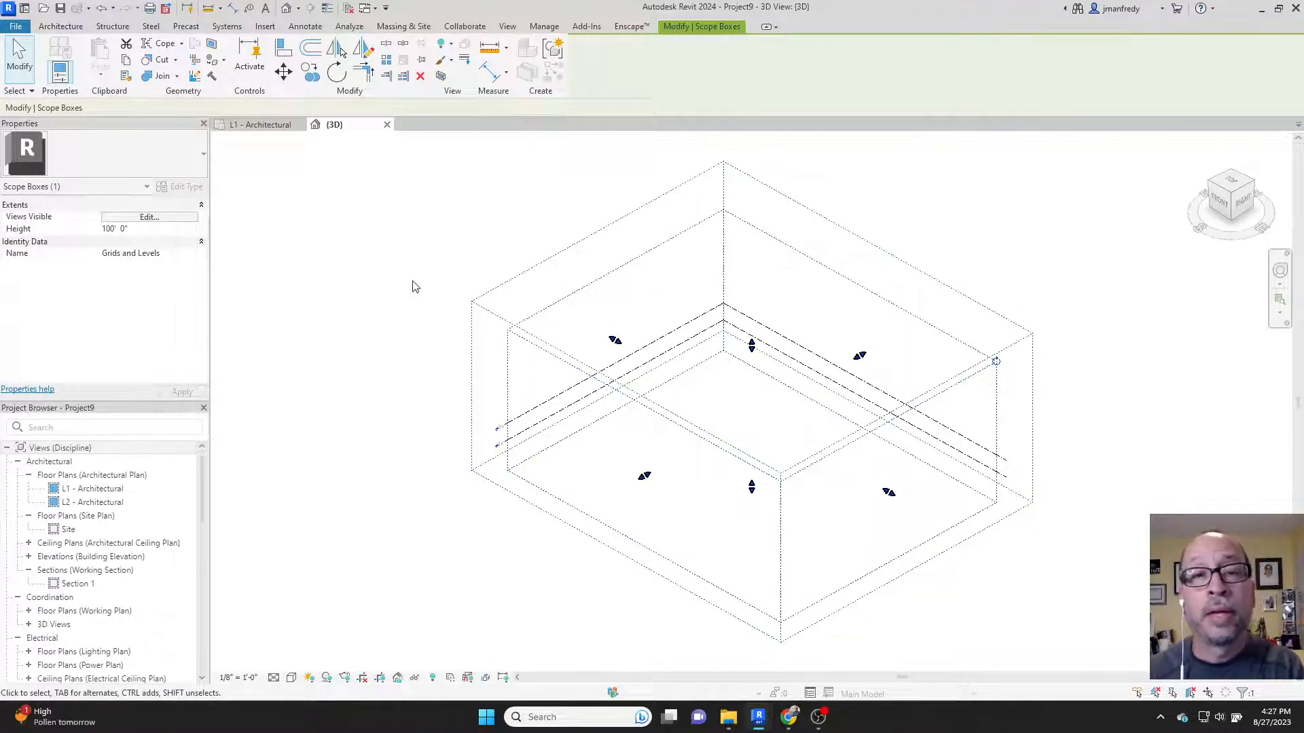
mouse_move(519, 433)
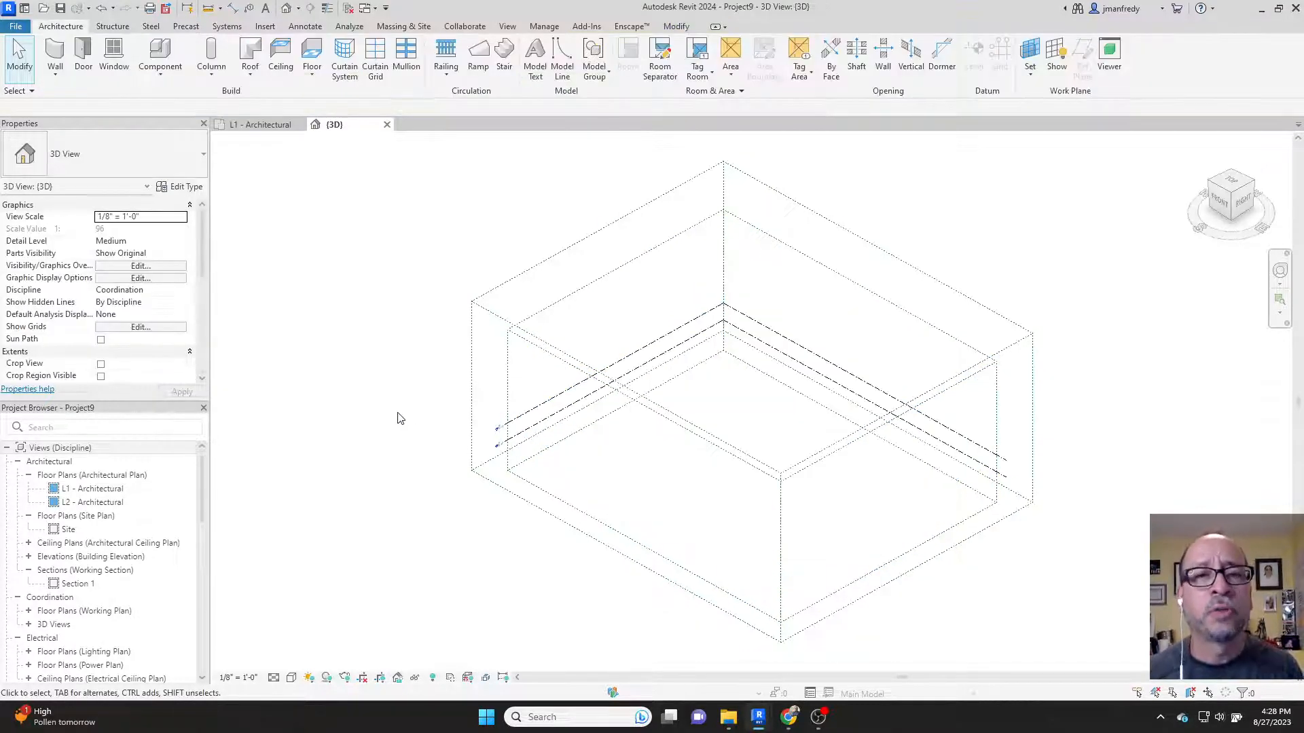
Open the L2 then L1 floor plan and show the Insert linking tools for A-FP01-floor plan.dwg
double_click(93, 502)
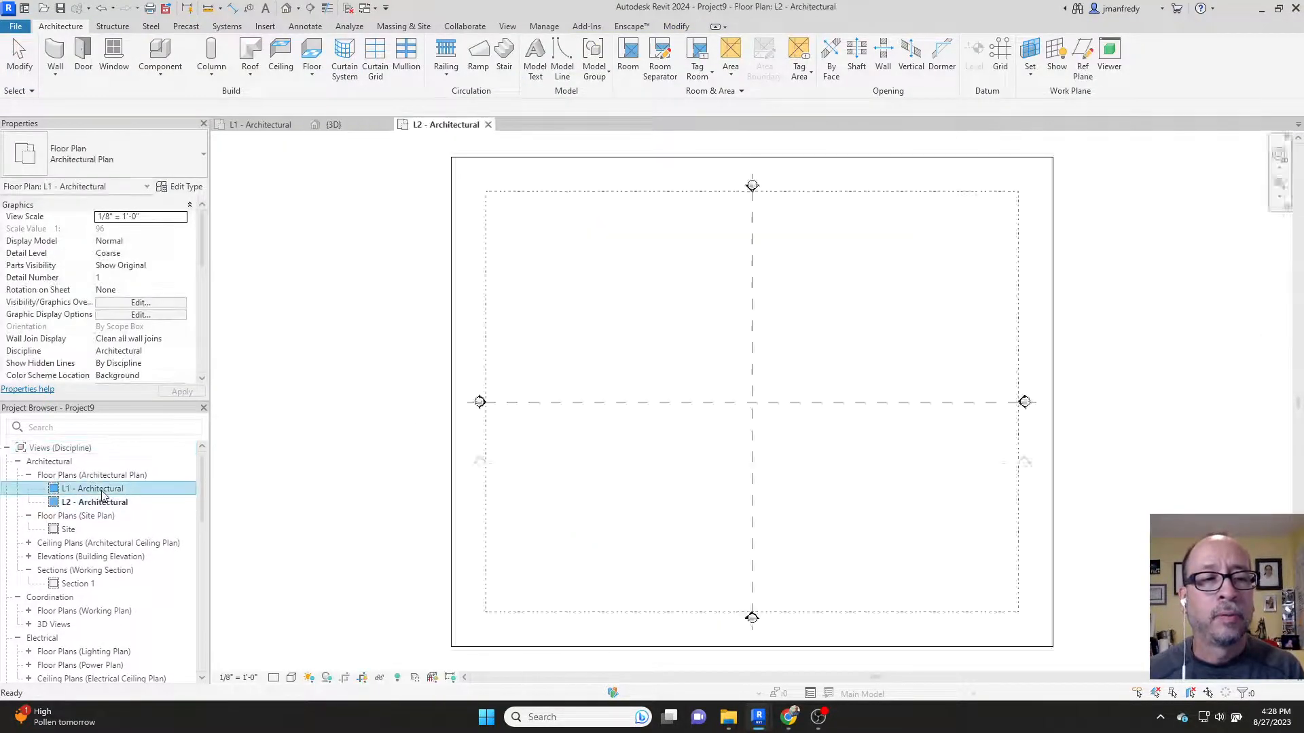
double_click(92, 488)
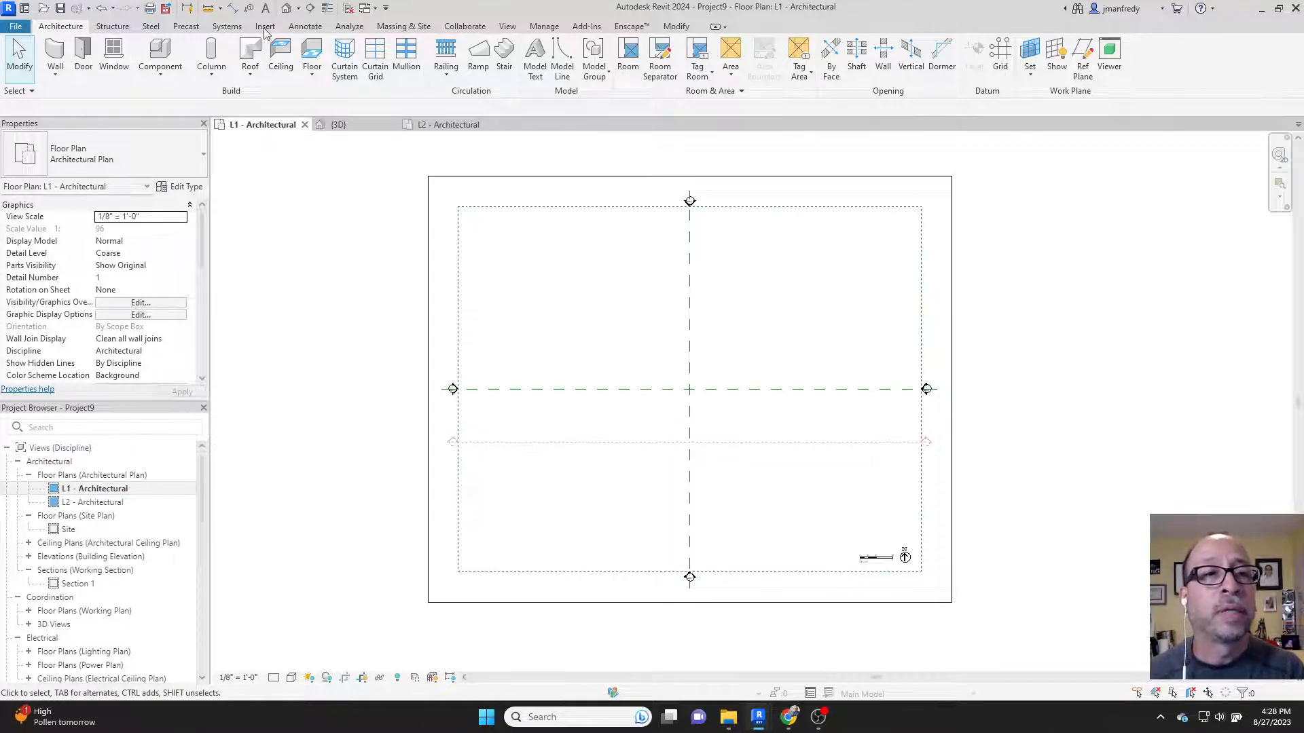
click(264, 26)
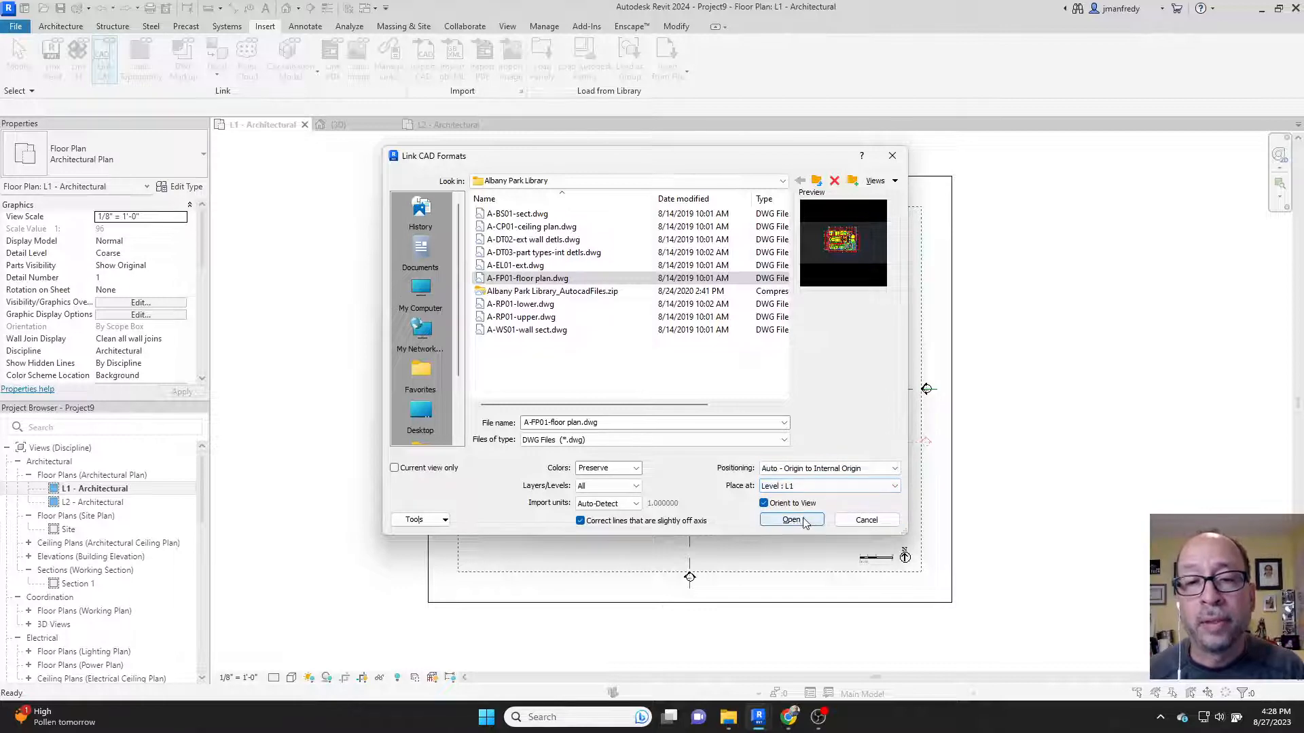
Link A-FP01-floor plan.dwg into L1, then check the crop boundary and clear the selection
click(790, 520)
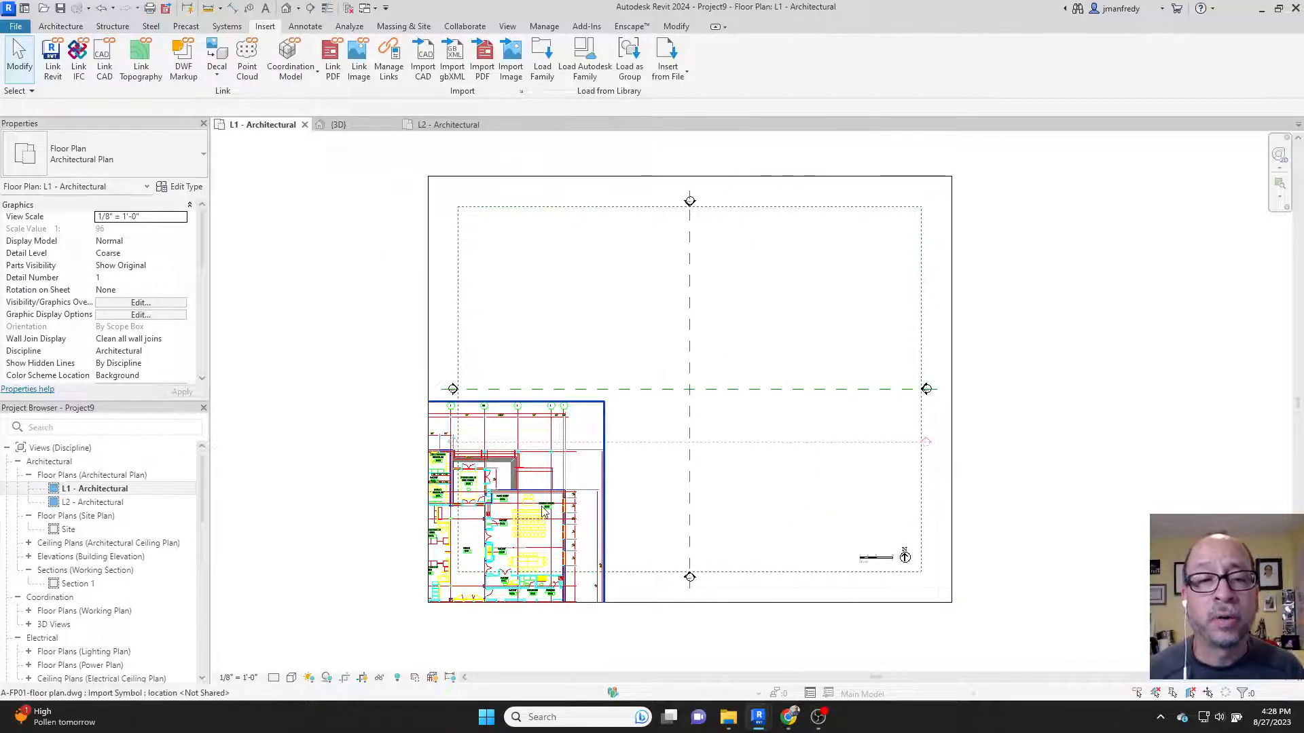
mouse_move(540, 511)
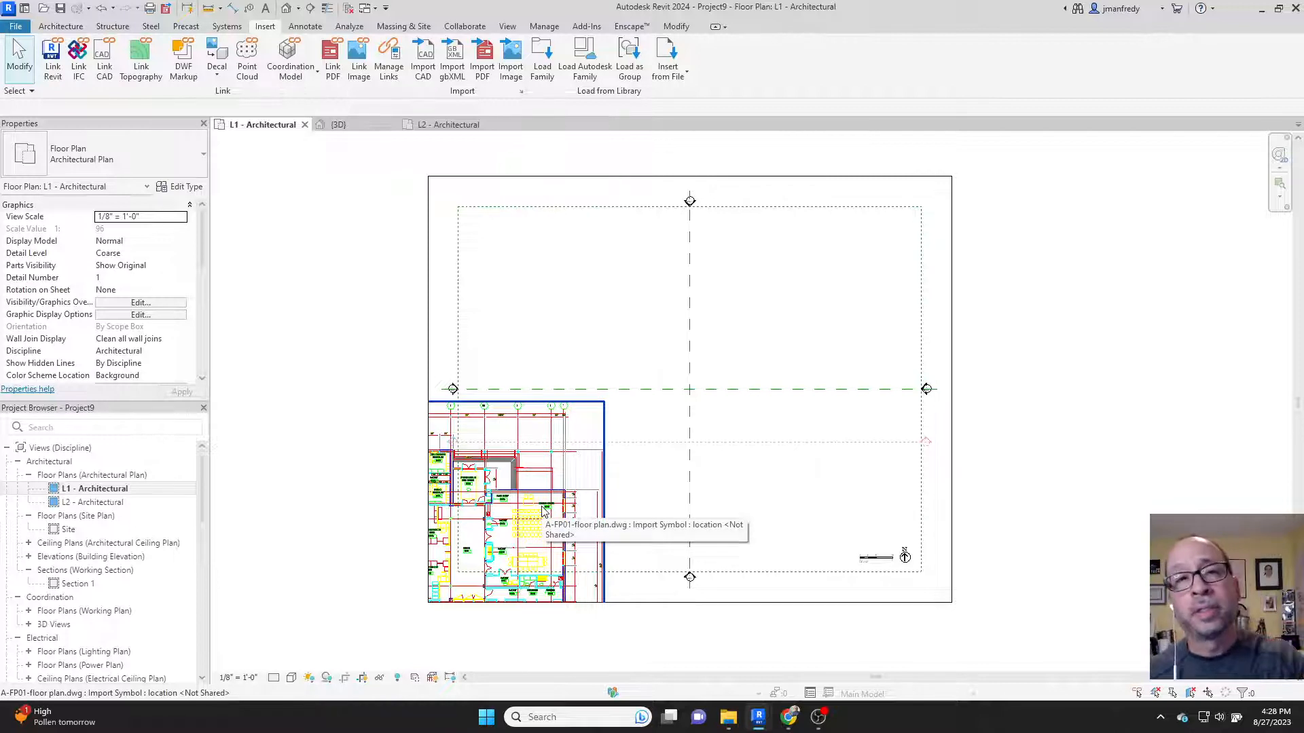
mouse_move(690, 389)
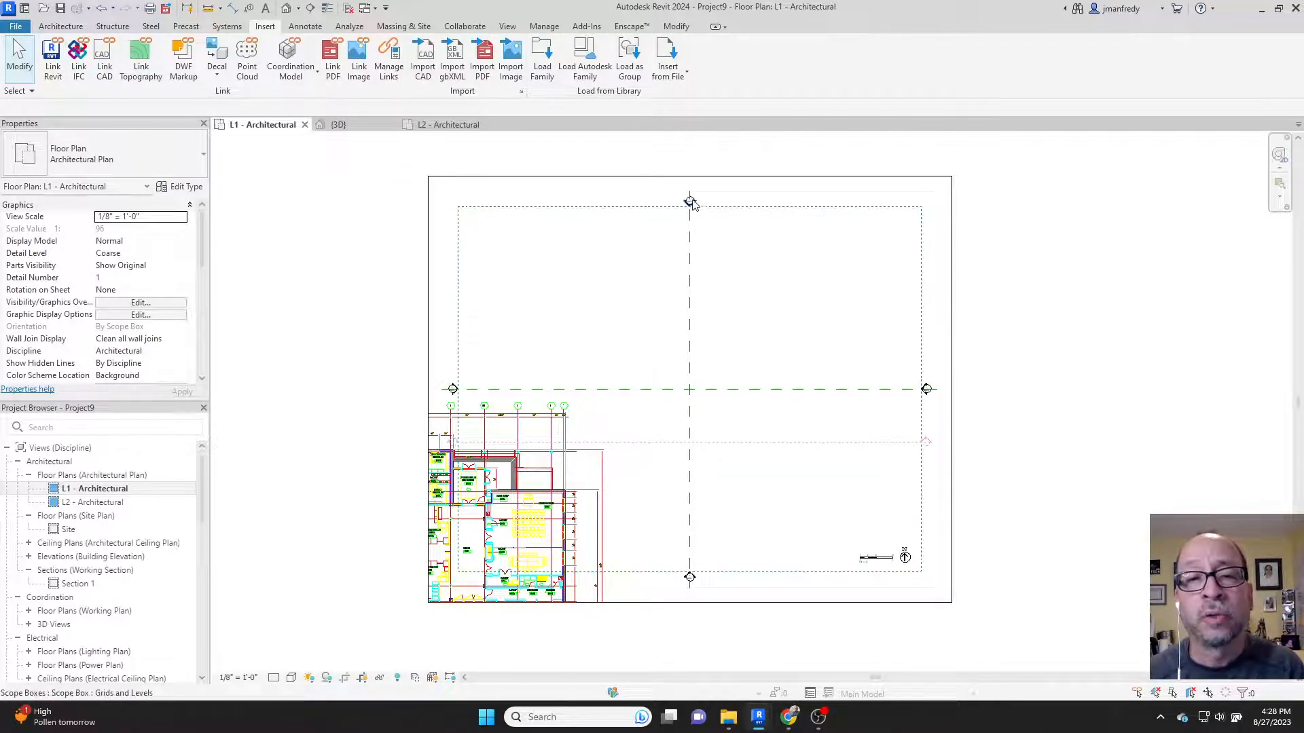
mouse_move(697, 203)
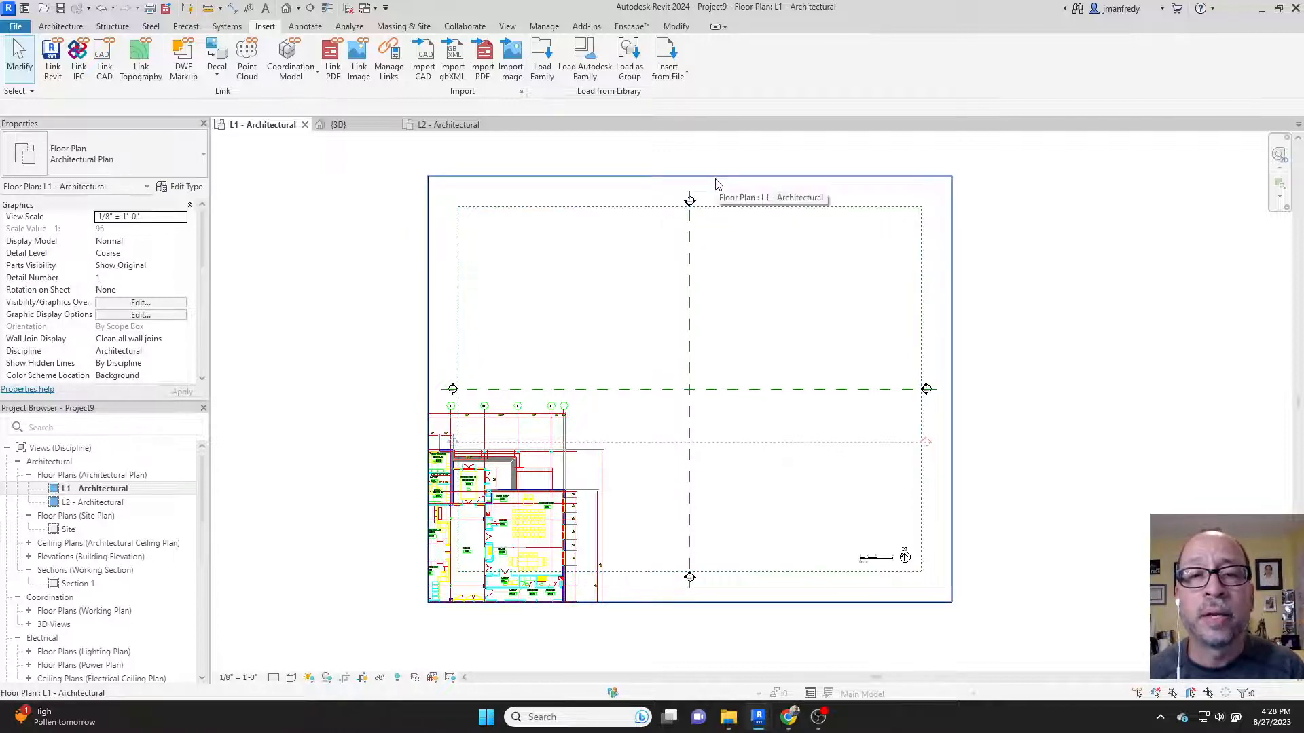
click(516, 499)
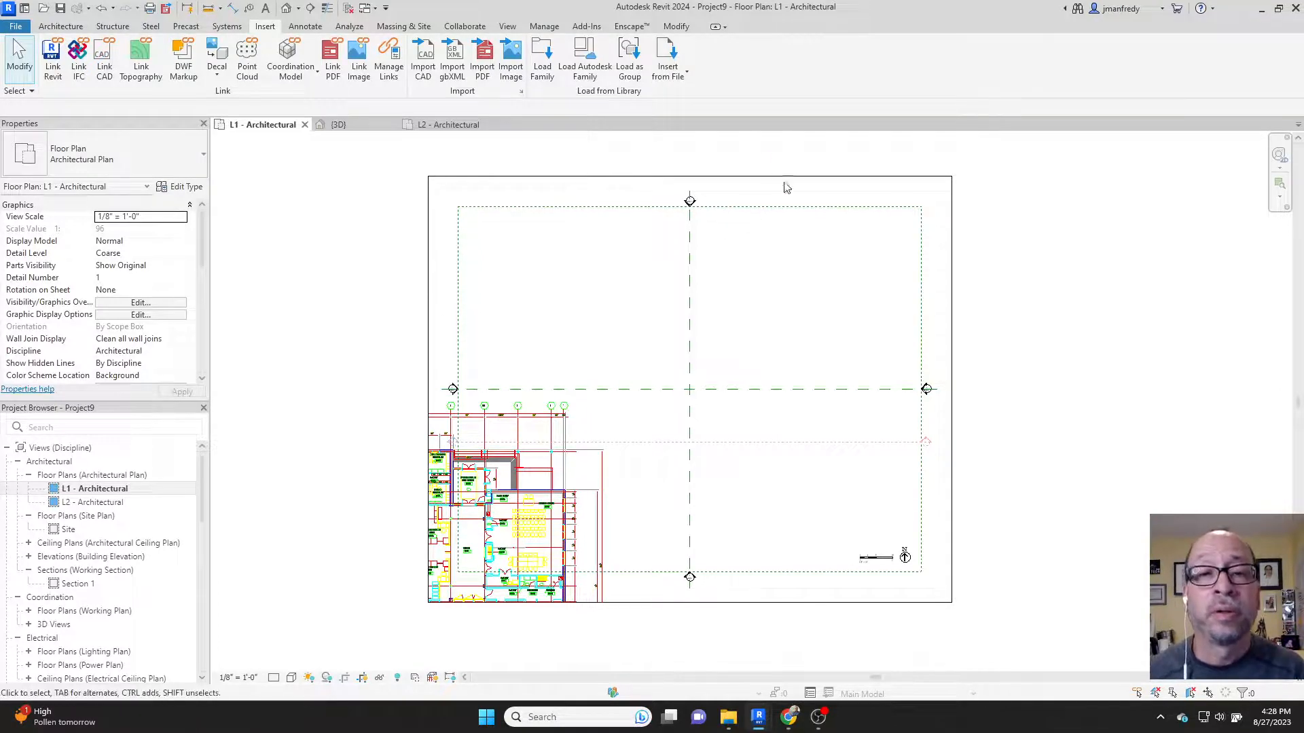
click(486, 515)
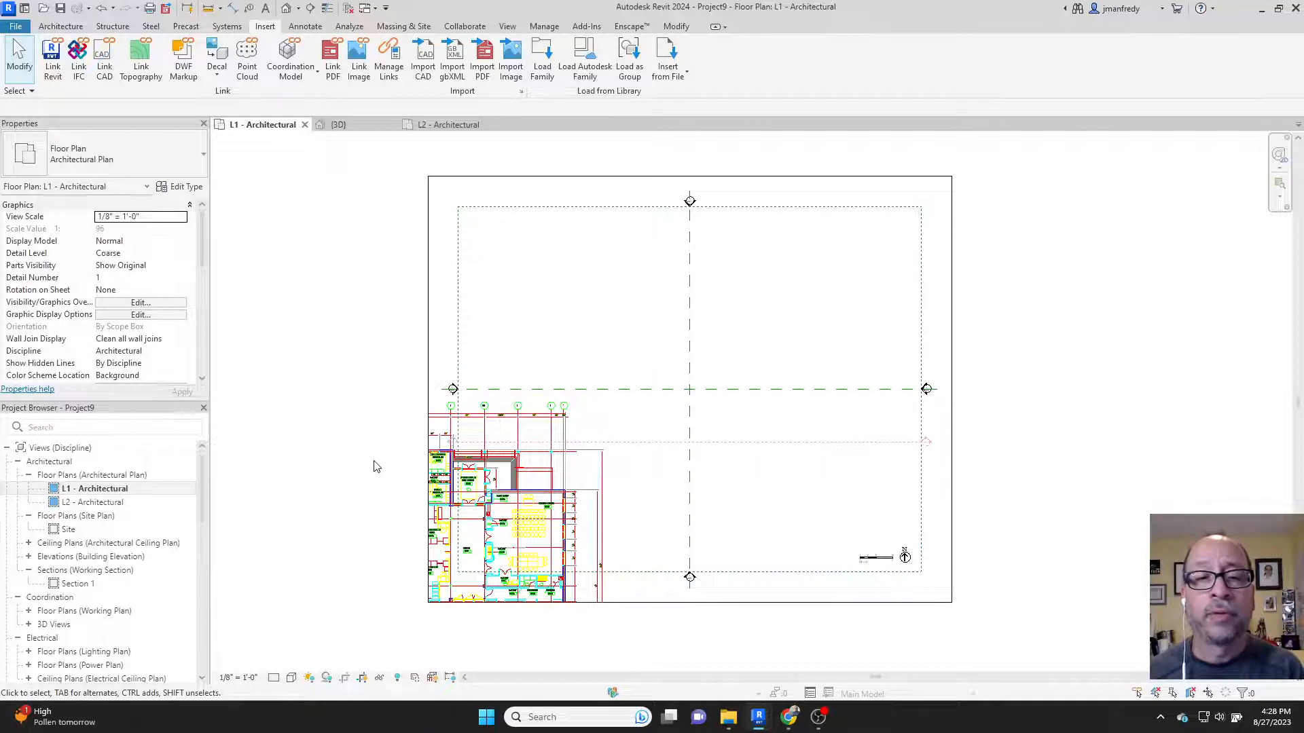
mouse_move(311, 303)
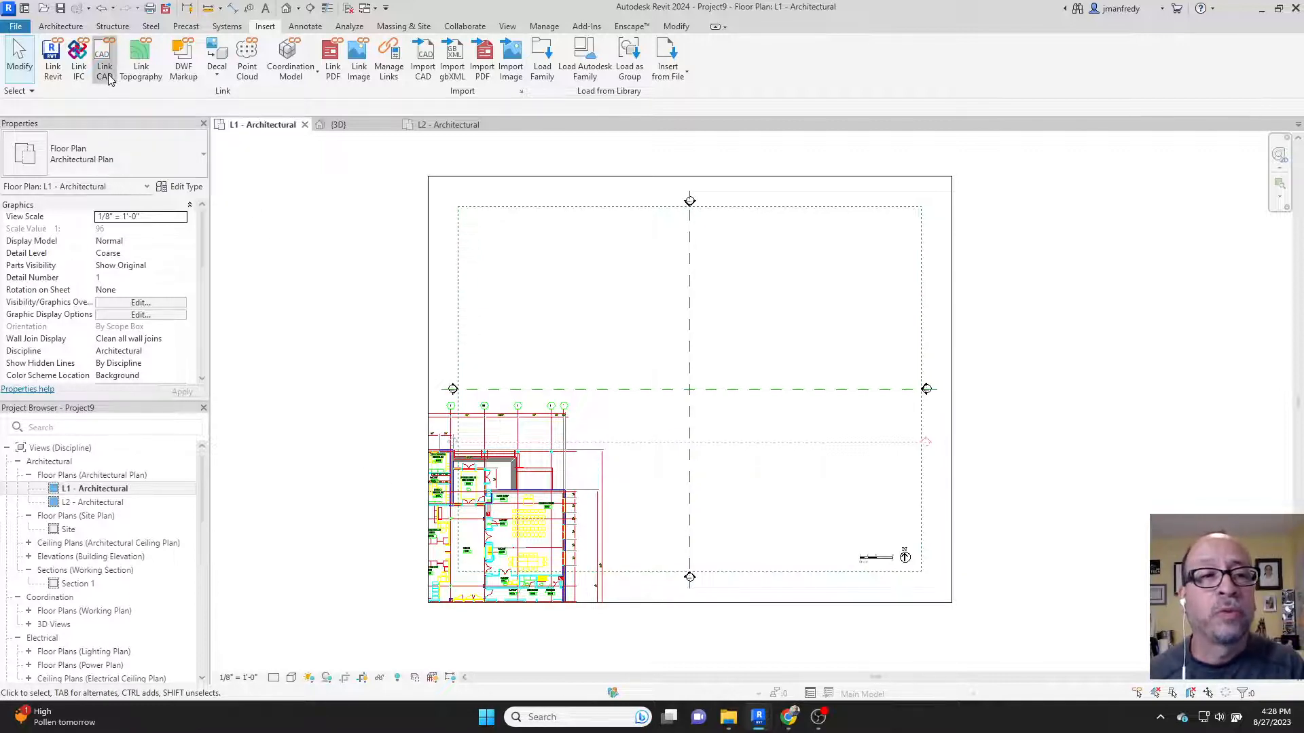
Cancel the first Link CAD attempt, restart it, and choose Auto - Center to Center positioning
click(103, 58)
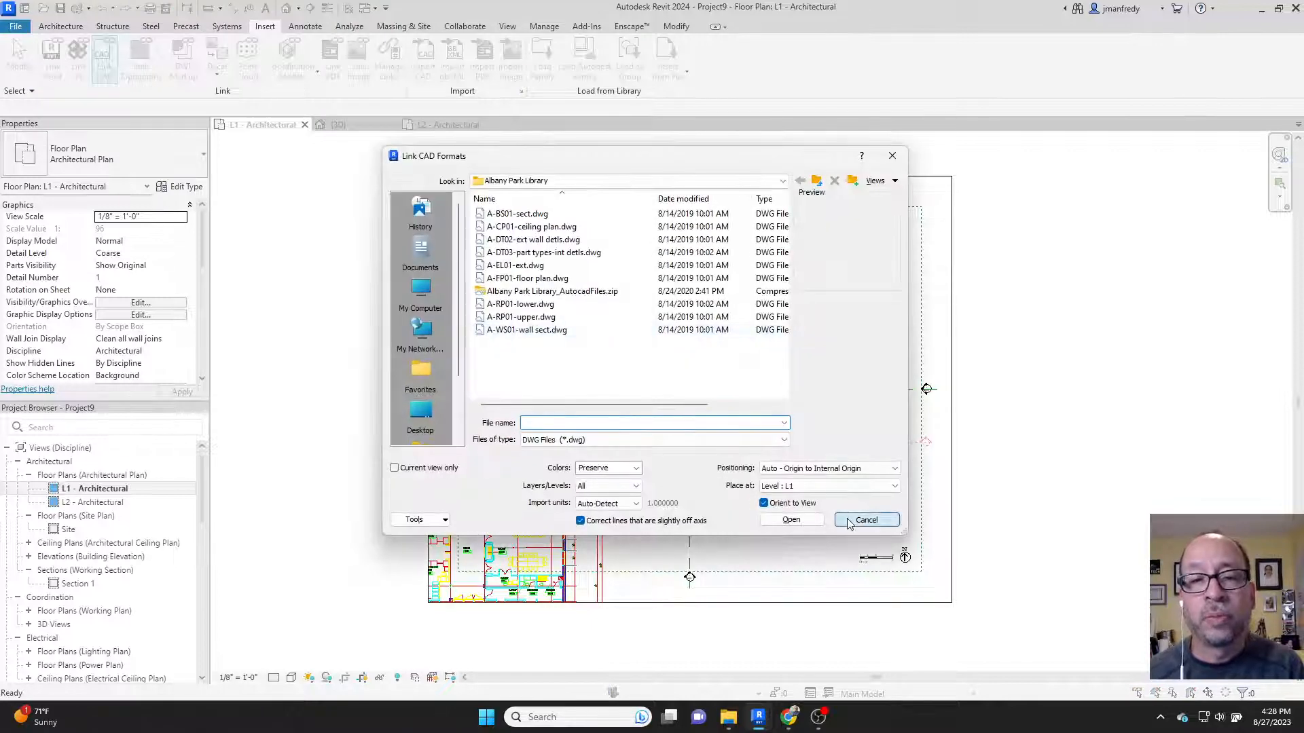
click(865, 519)
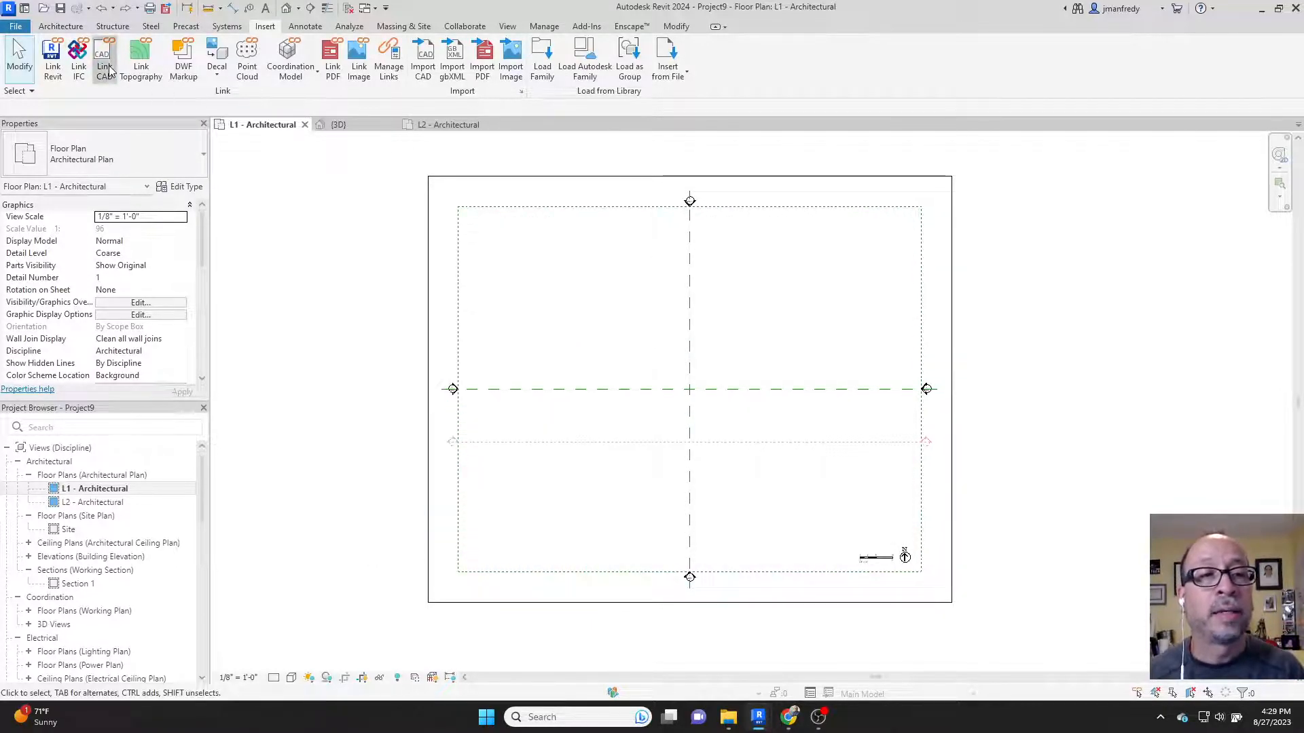
click(104, 62)
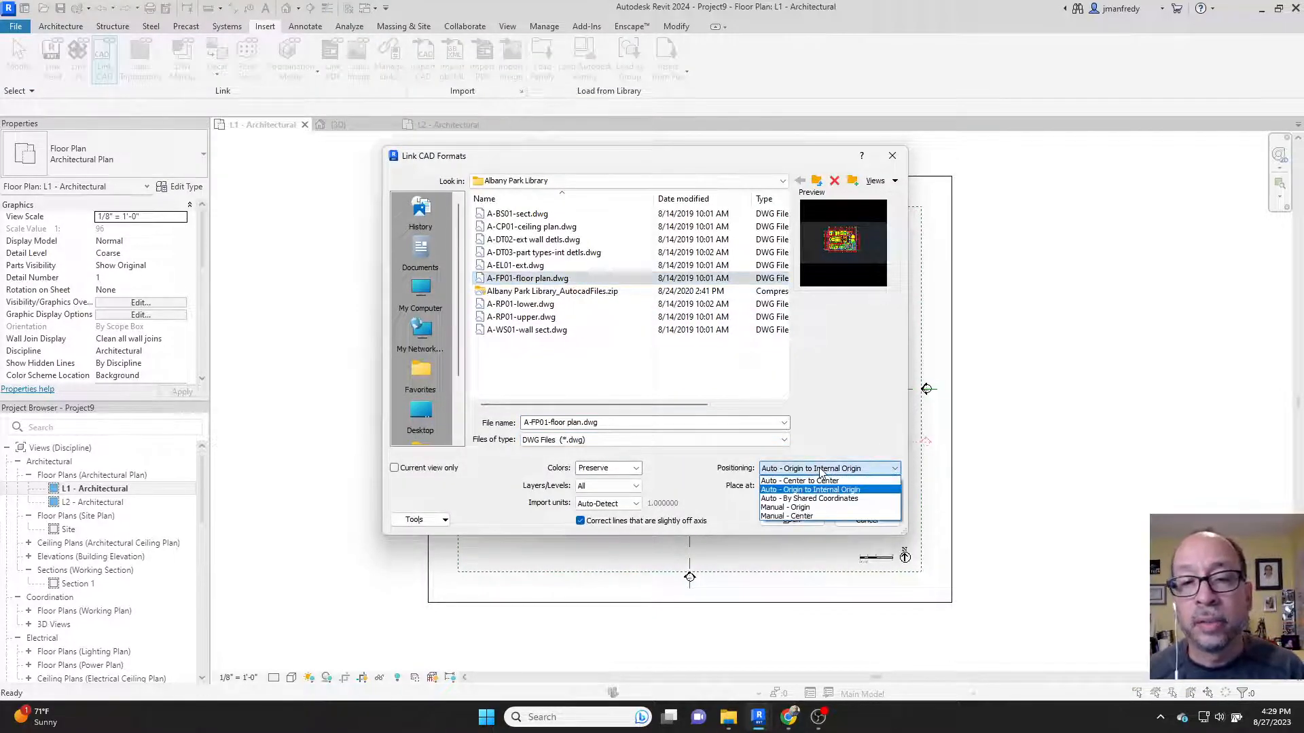
click(803, 480)
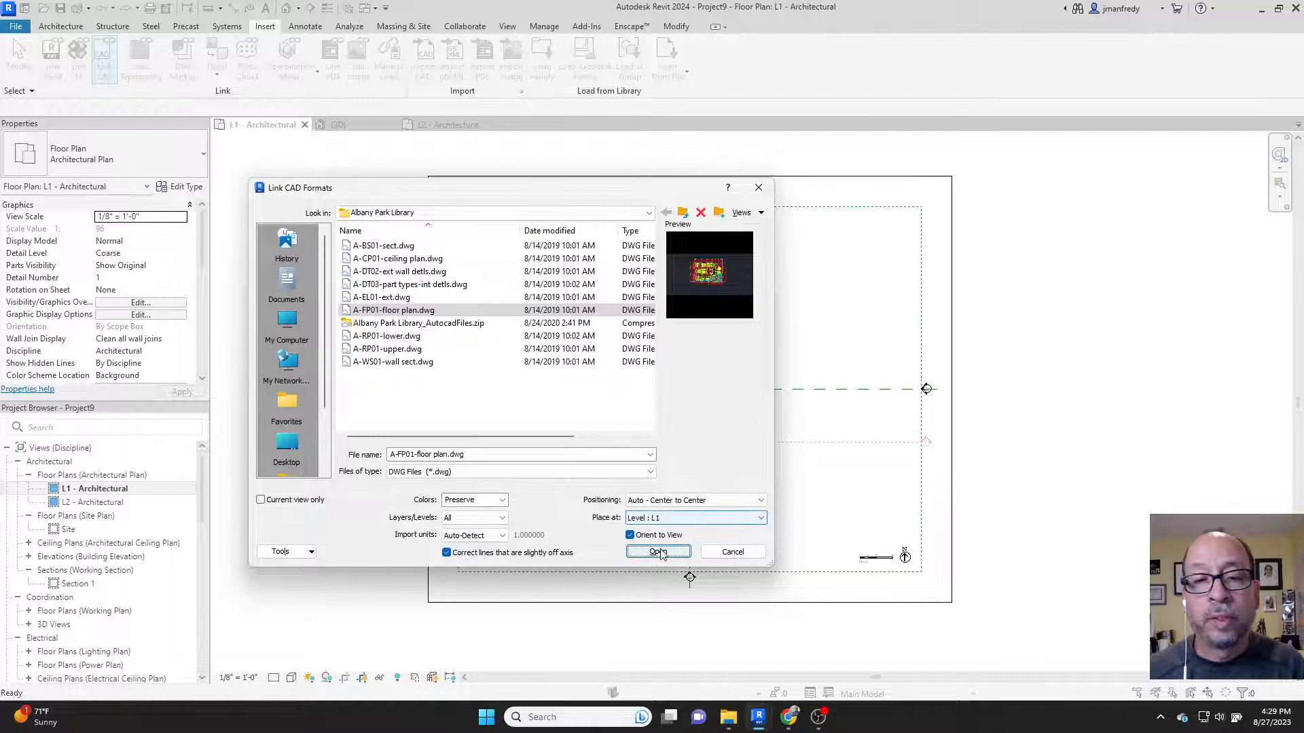
Link the floor plan Center to Center and select the Grids and Levels scope box to check fit
click(658, 552)
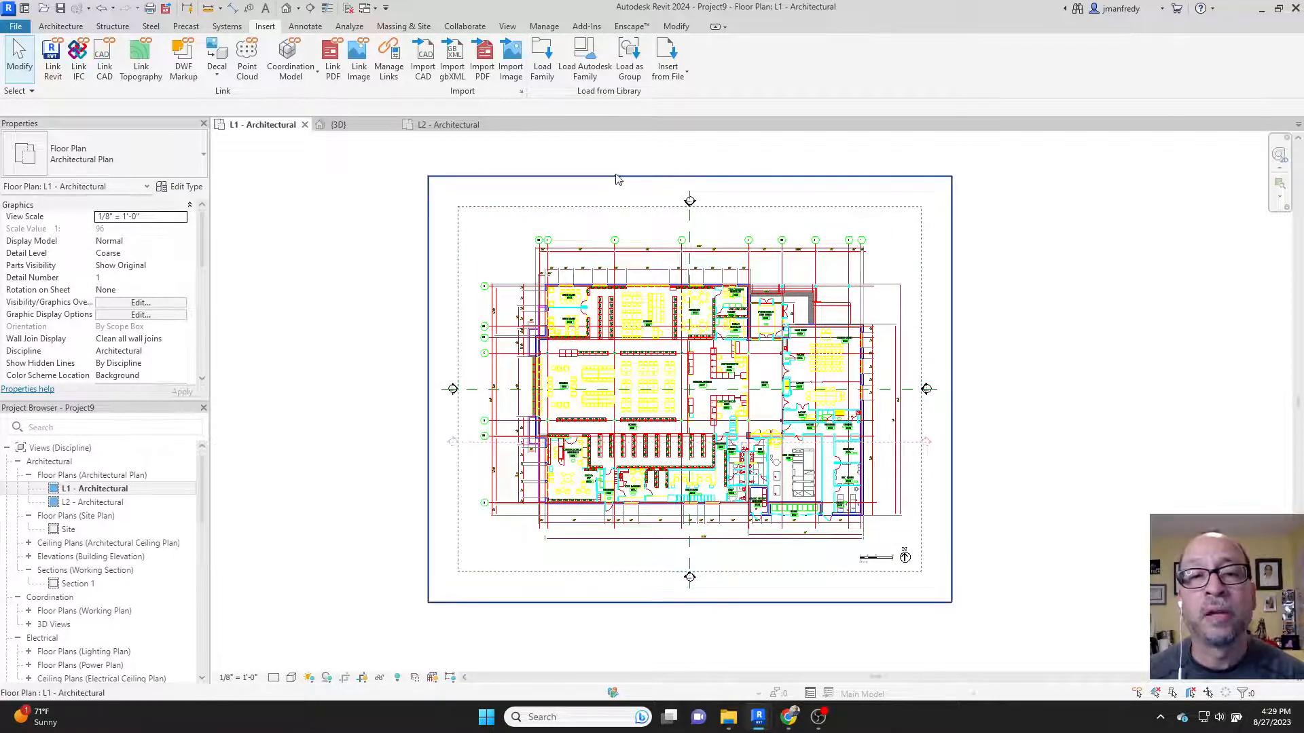
click(689, 210)
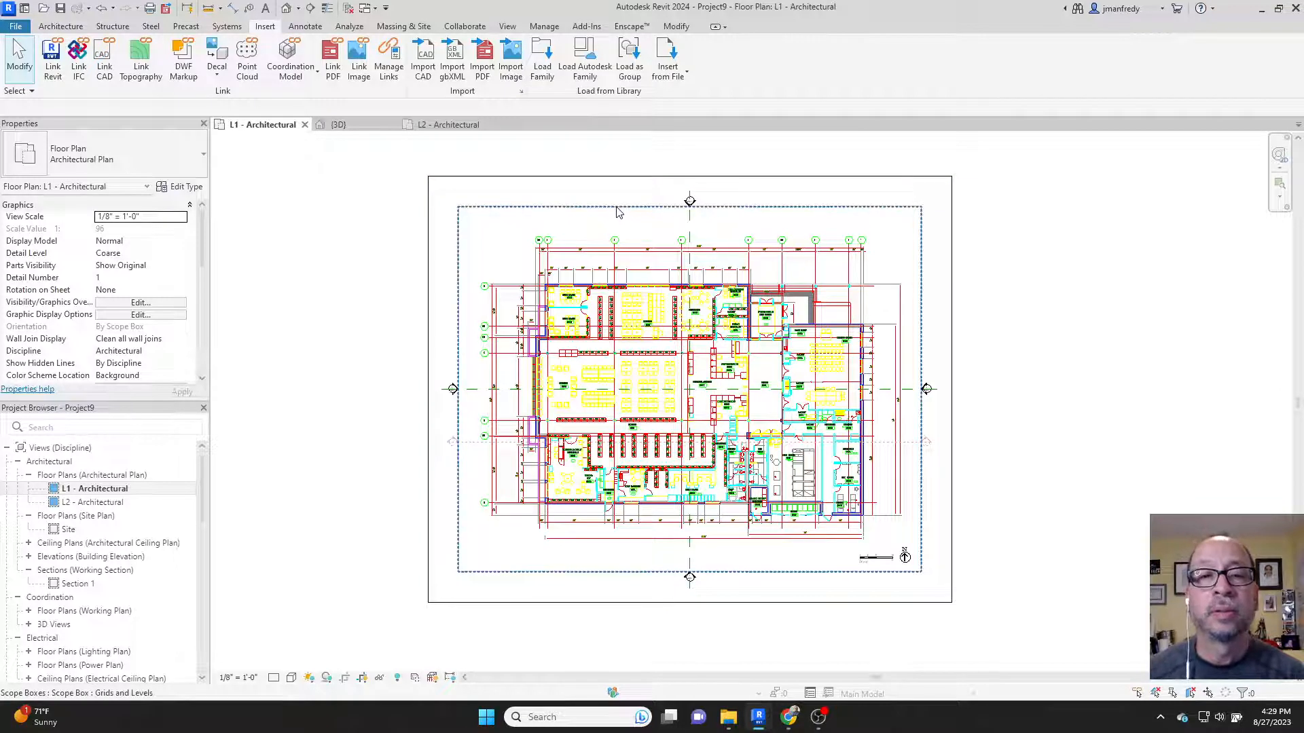
mouse_move(648, 210)
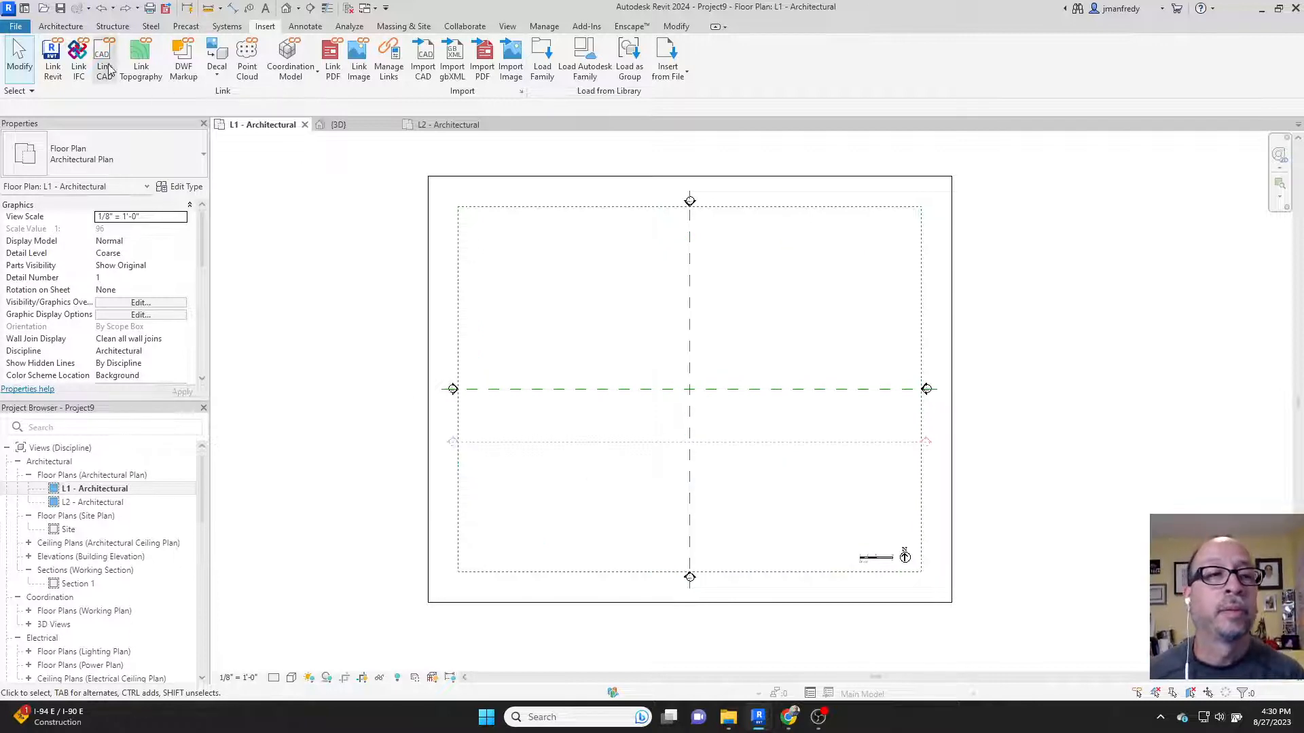
Relink A-FP01-floor plan.dwg with Auto - Origin to Internal Origin positioning
click(101, 59)
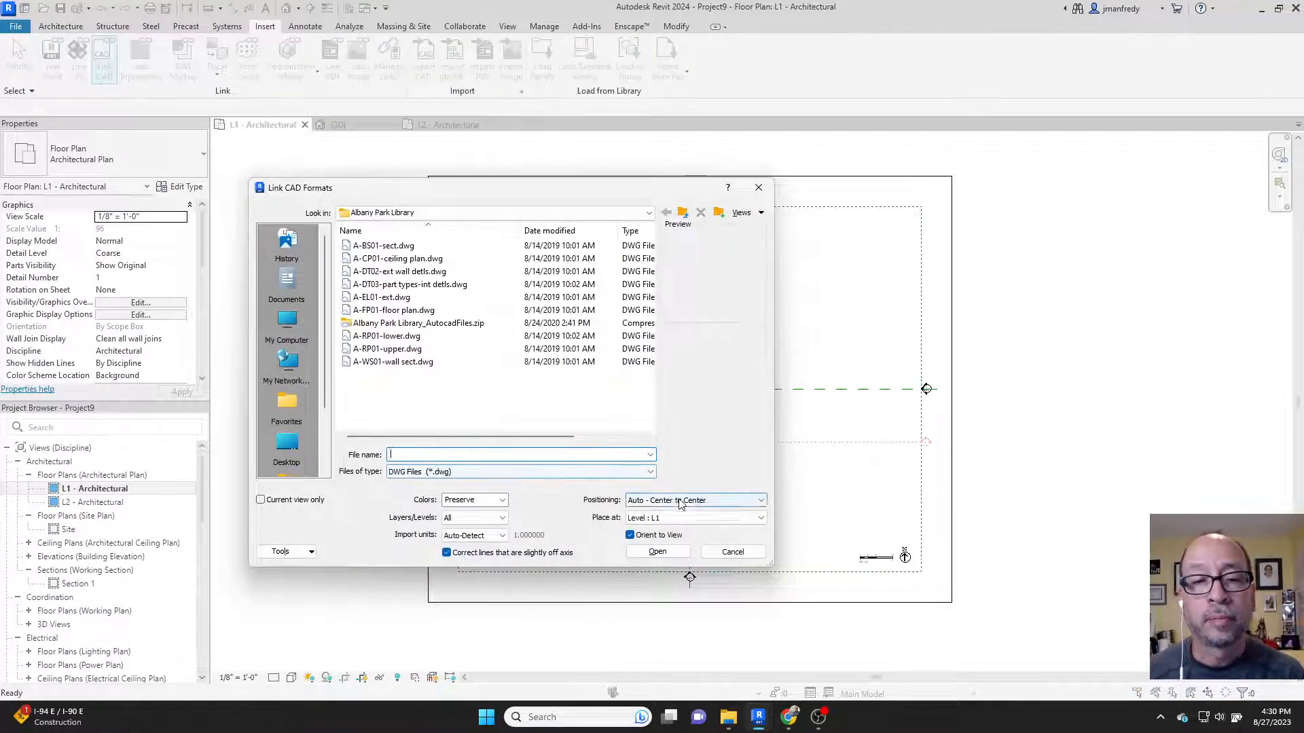
click(695, 499)
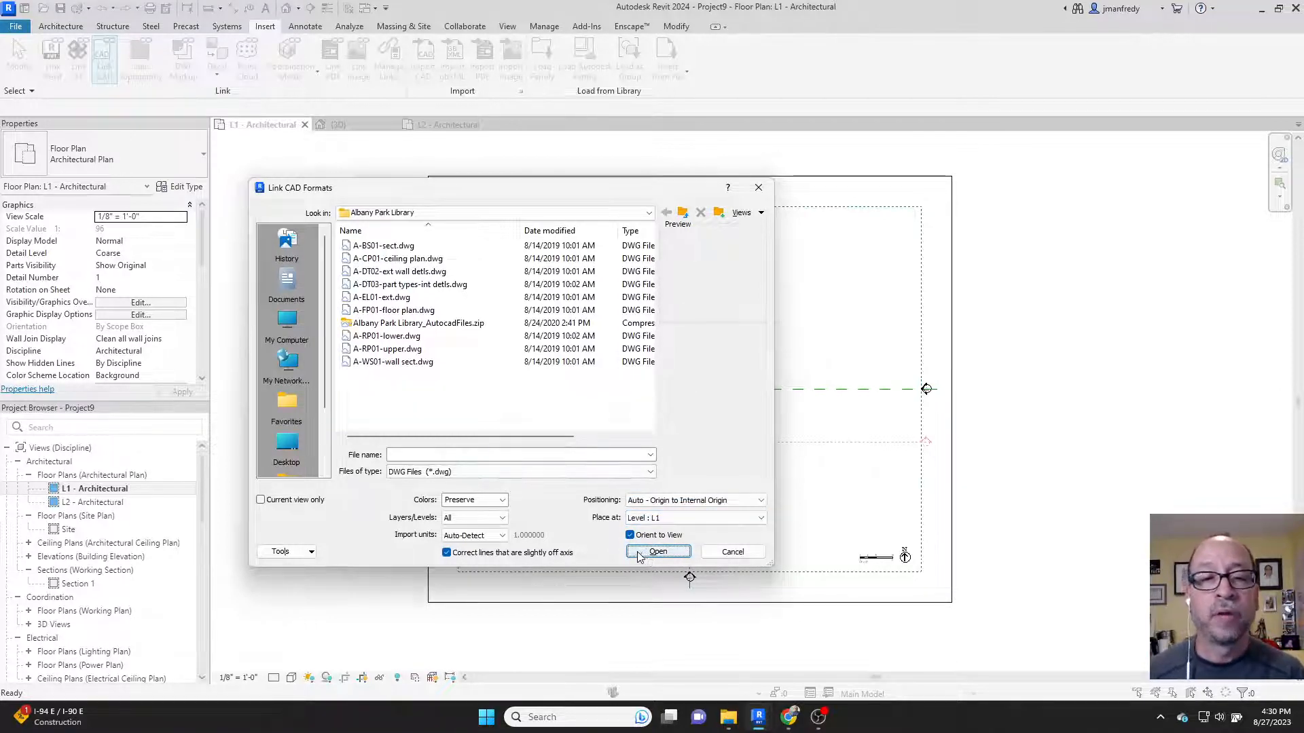
click(393, 310)
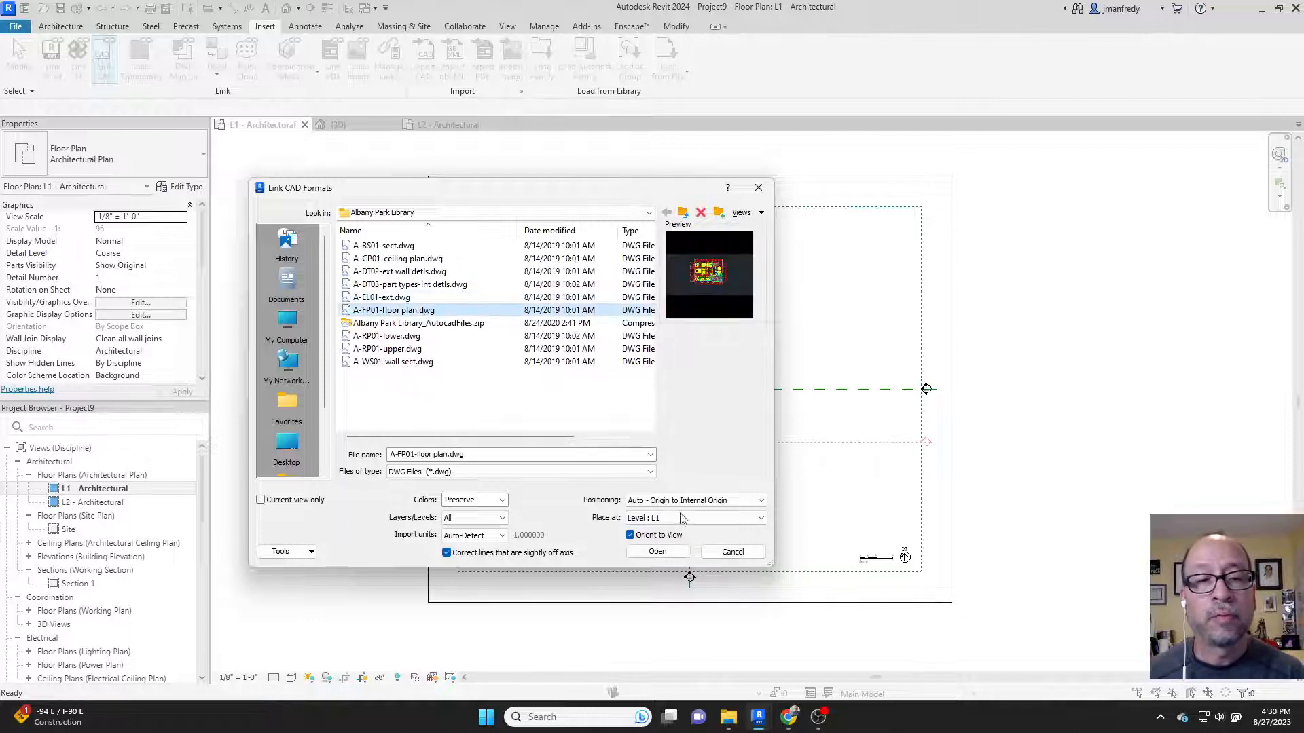
click(731, 551)
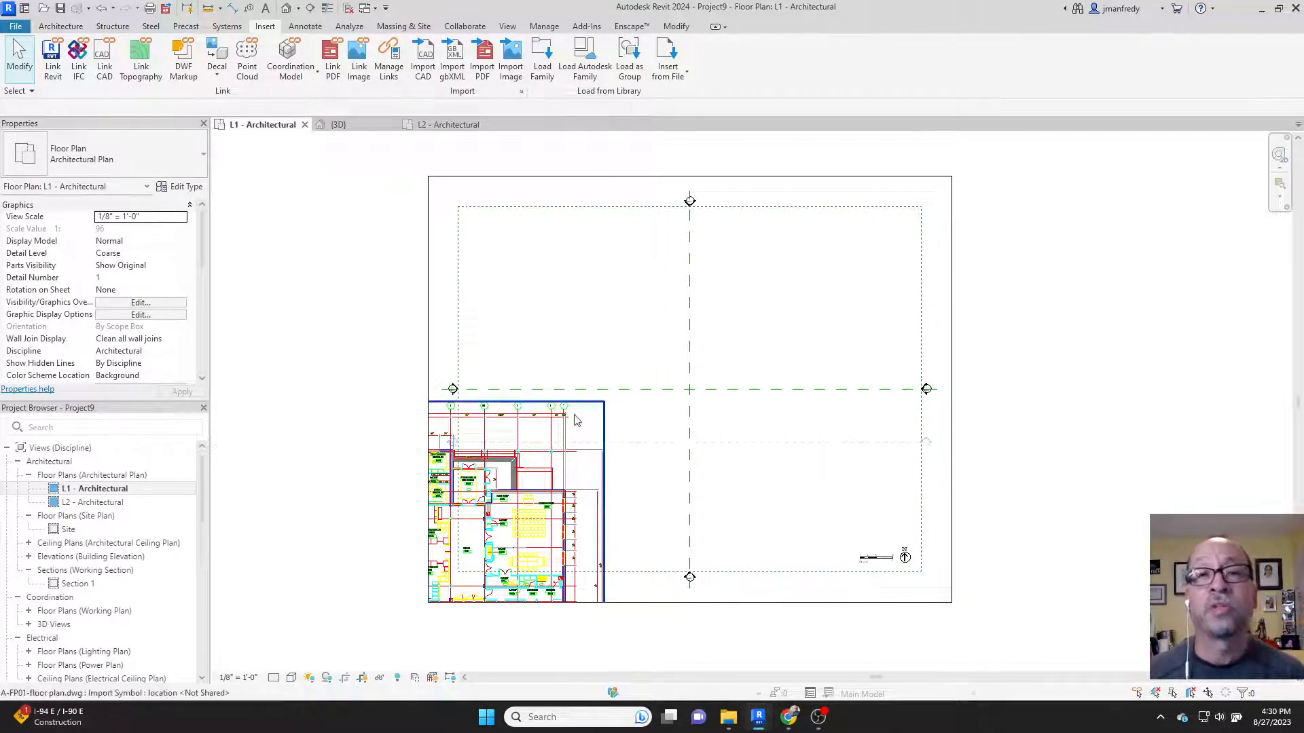
click(700, 181)
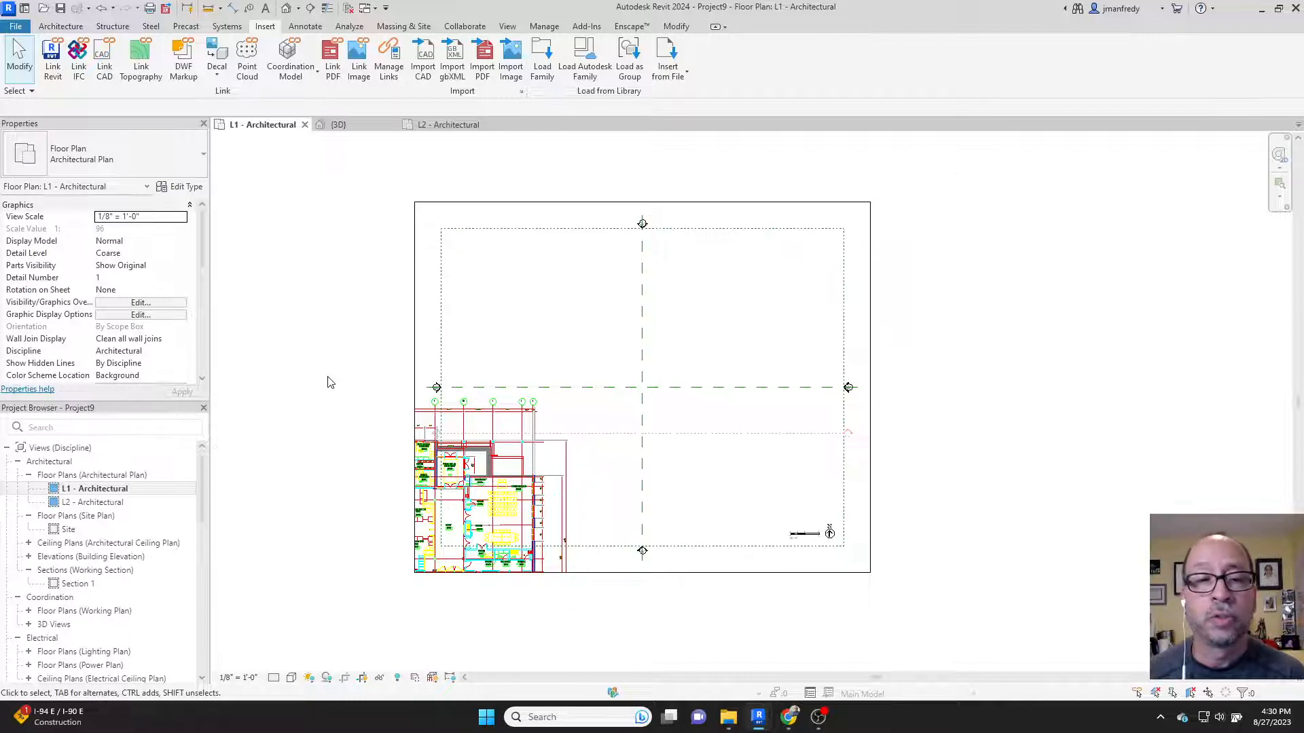
mouse_move(640, 388)
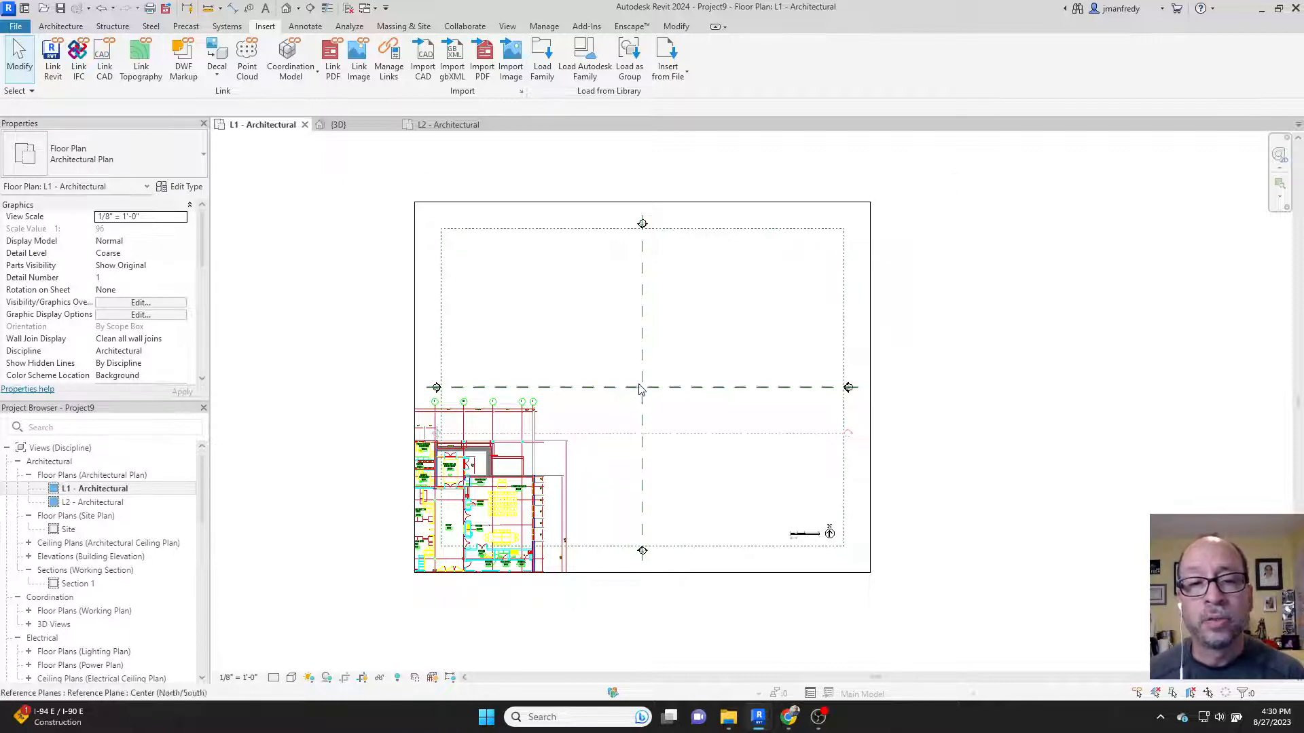
click(634, 387)
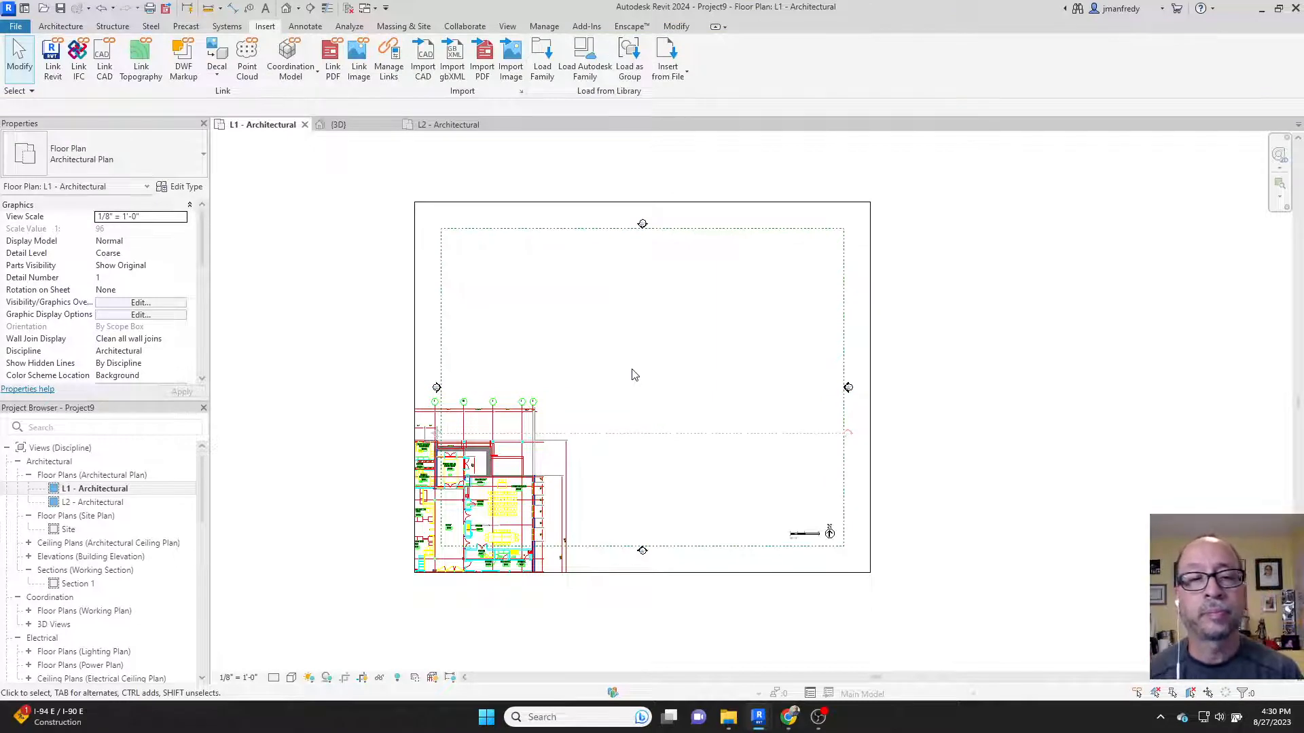
mouse_move(383, 341)
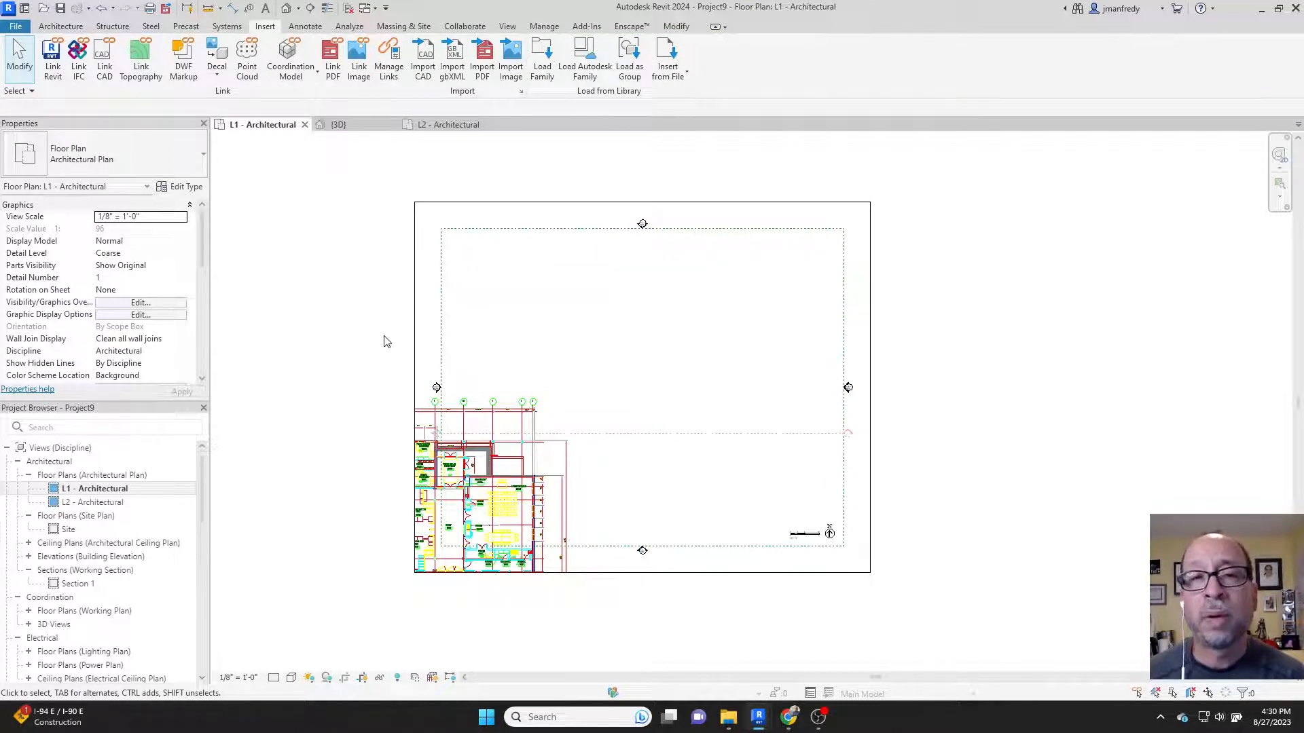
scroll(down, 3)
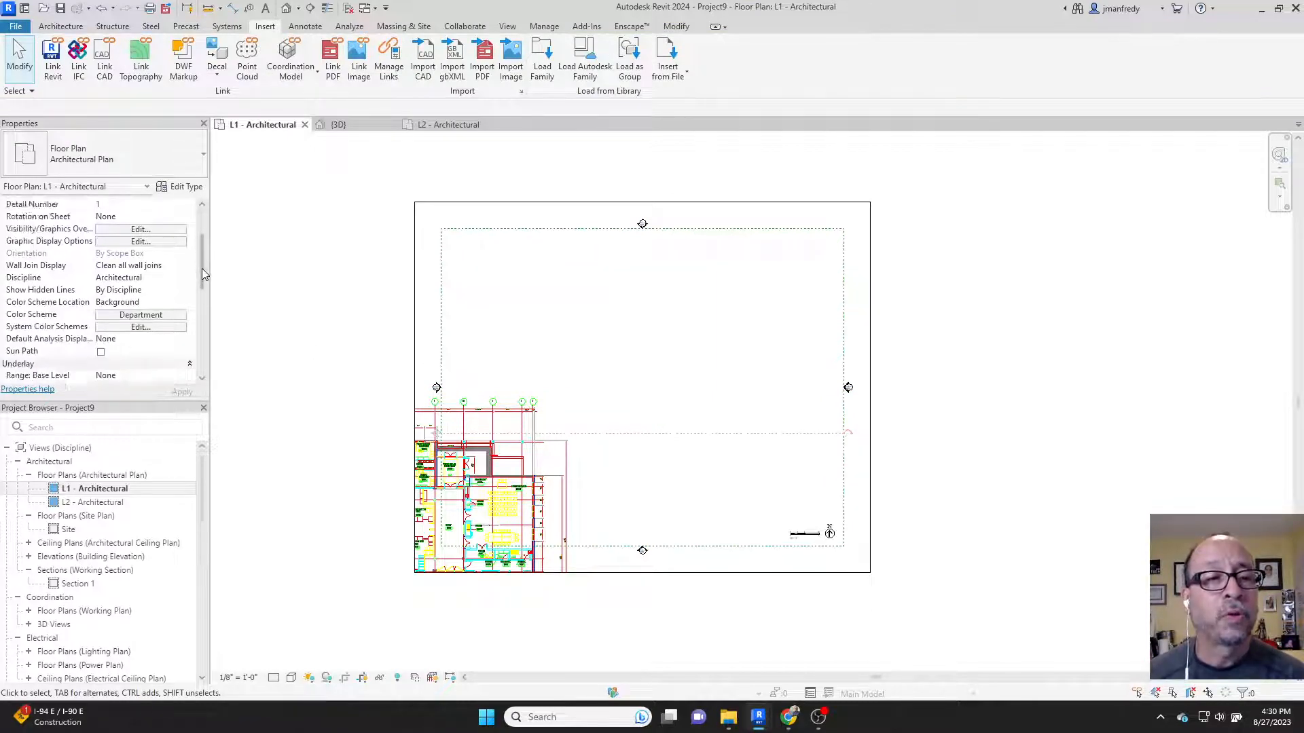
scroll(down, 3)
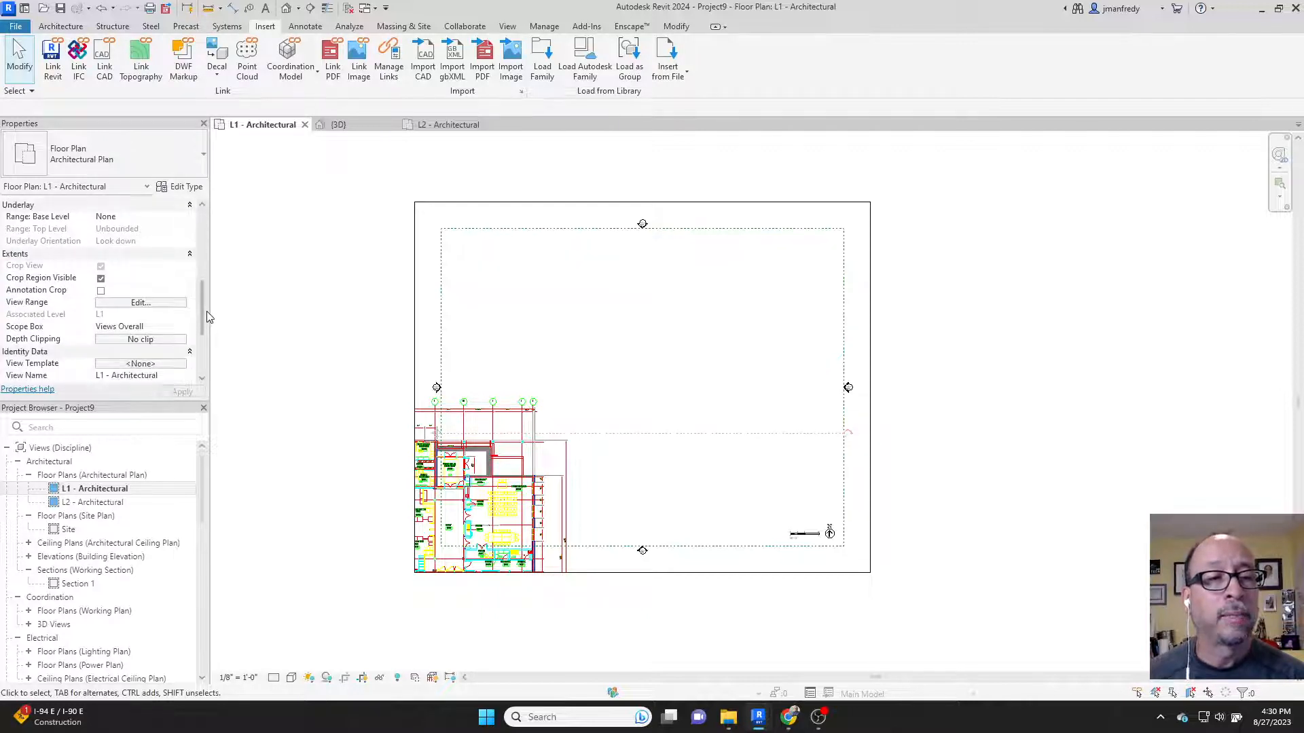
scroll(down, 3)
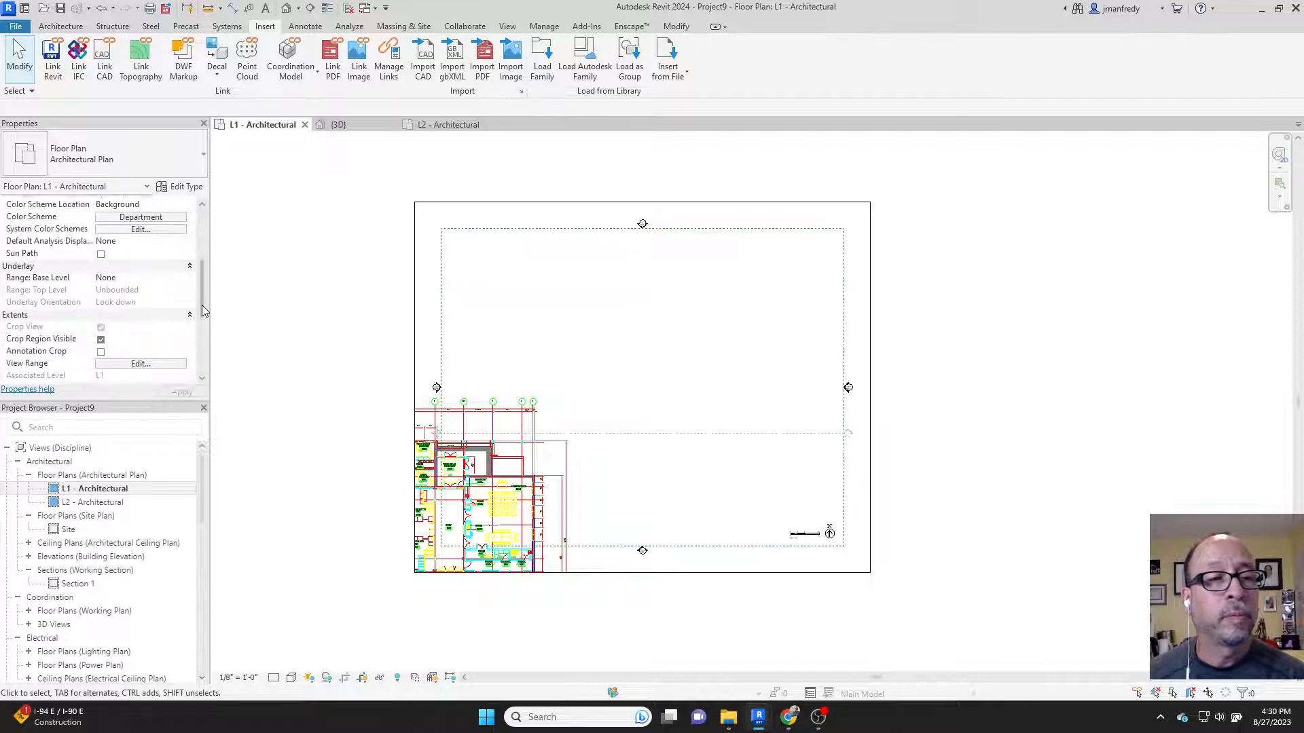
scroll(down, 3)
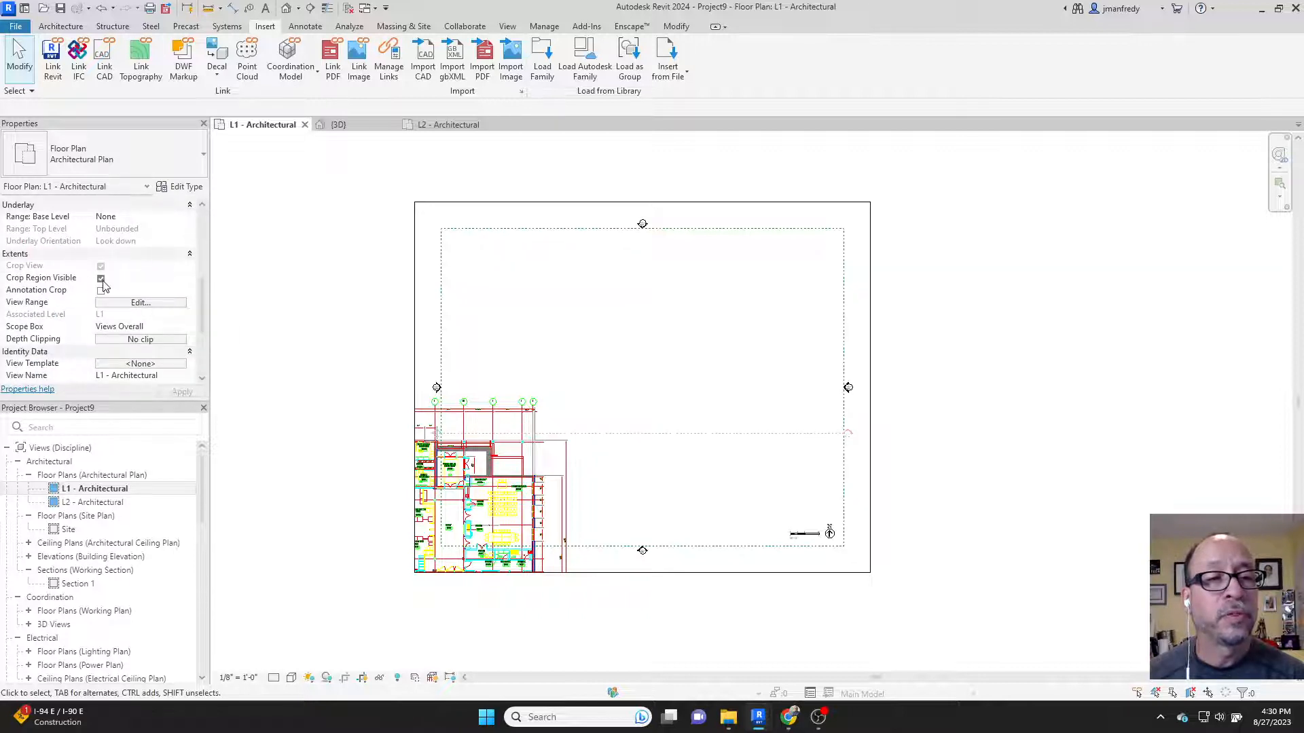
click(100, 289)
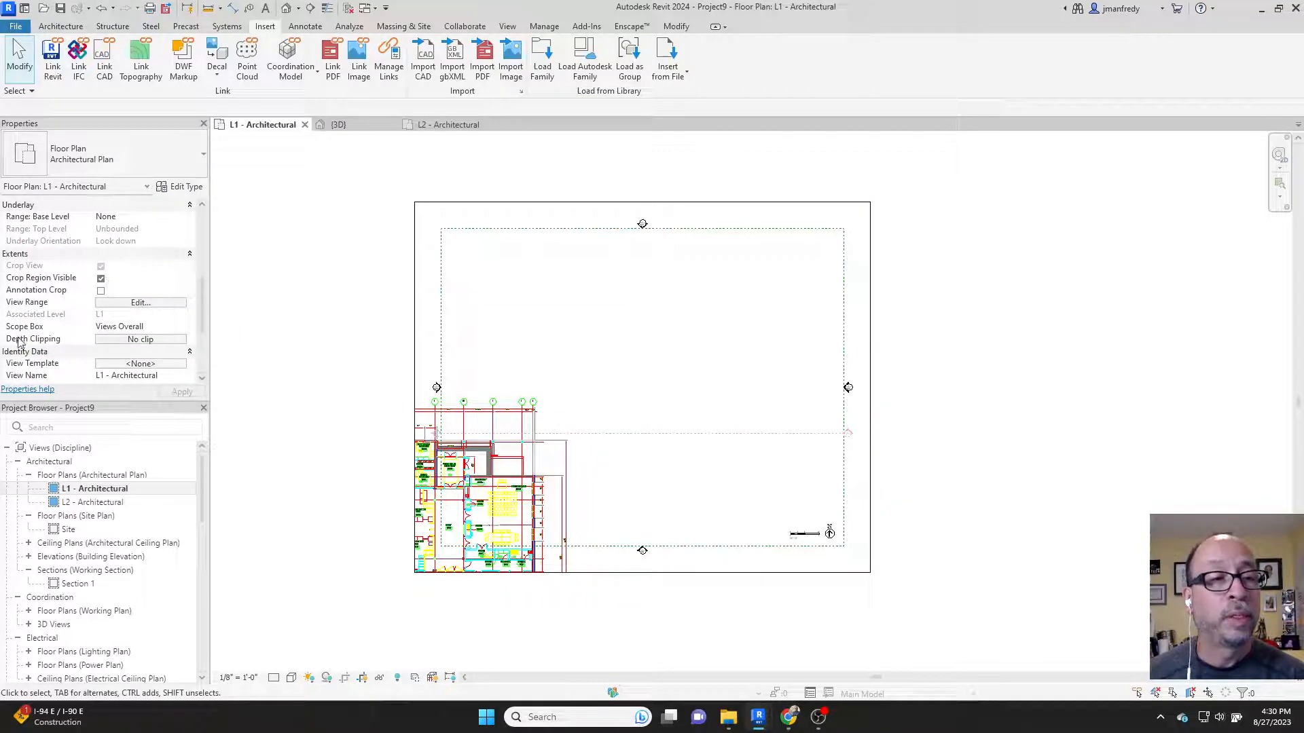
mouse_move(37, 326)
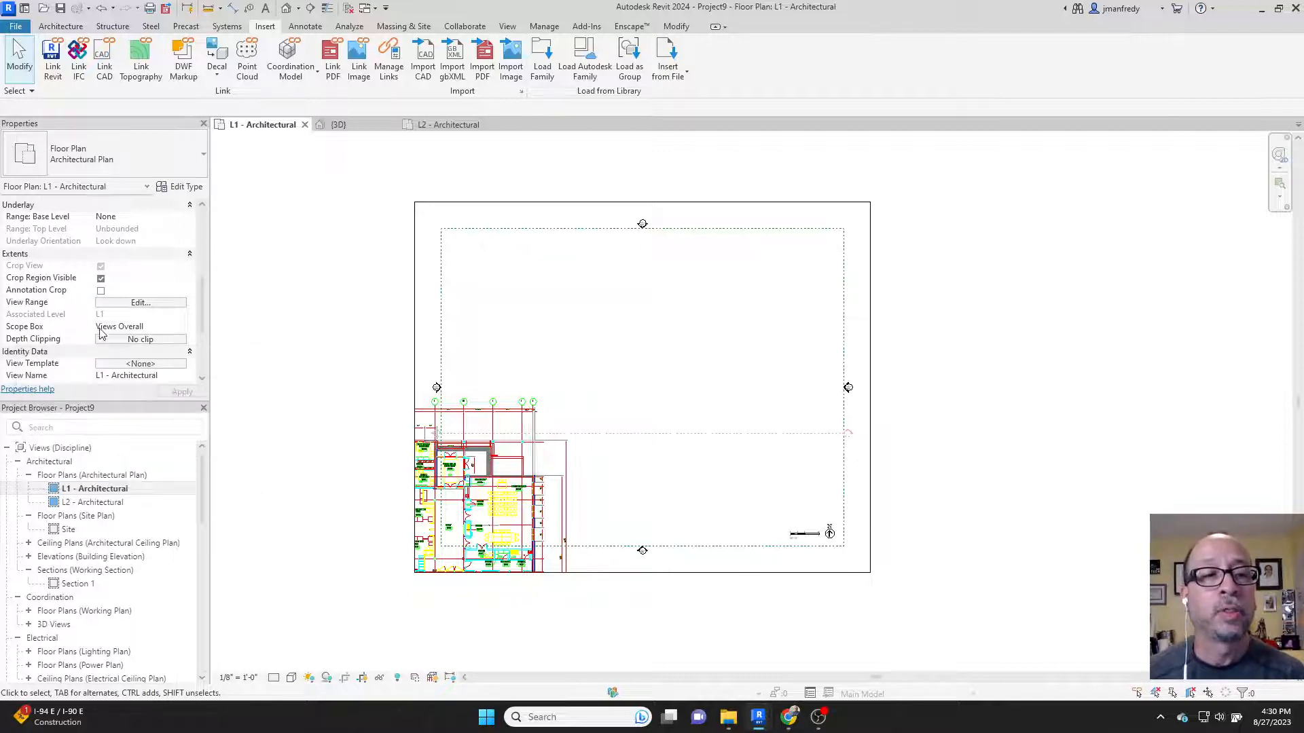
mouse_move(145, 330)
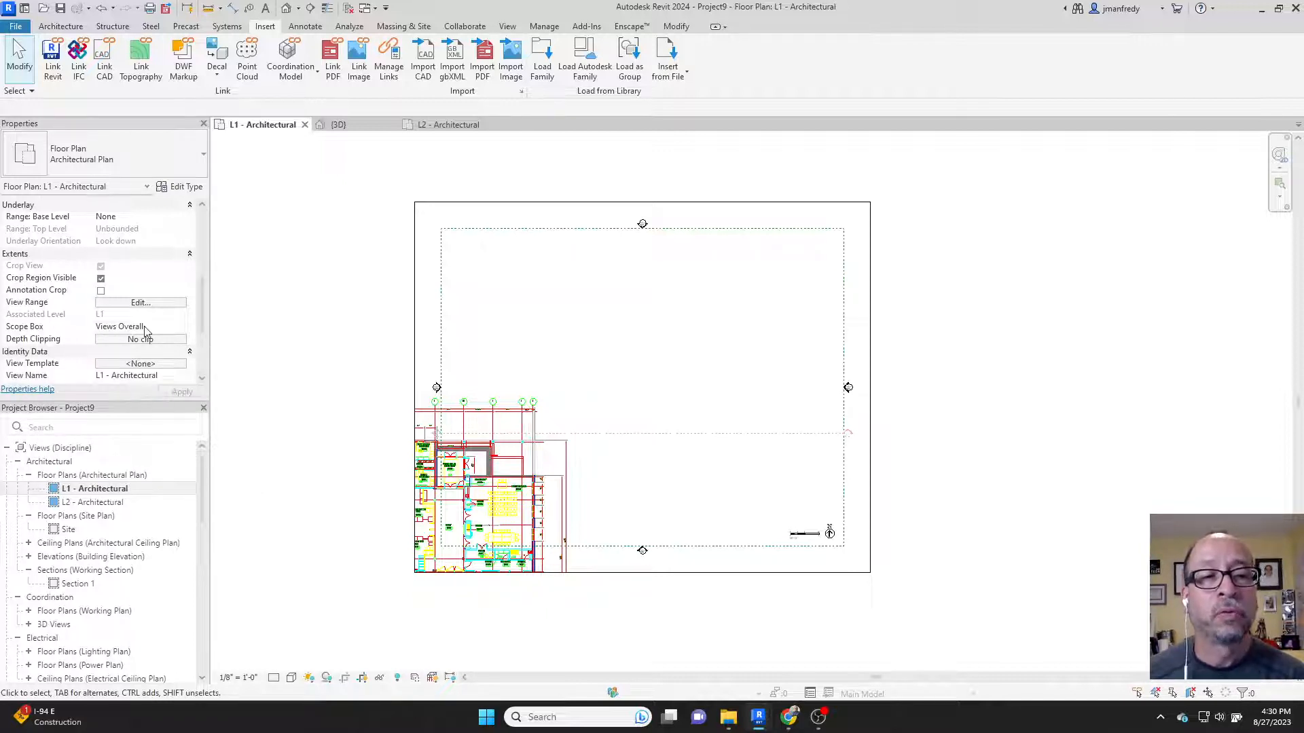
mouse_move(325, 320)
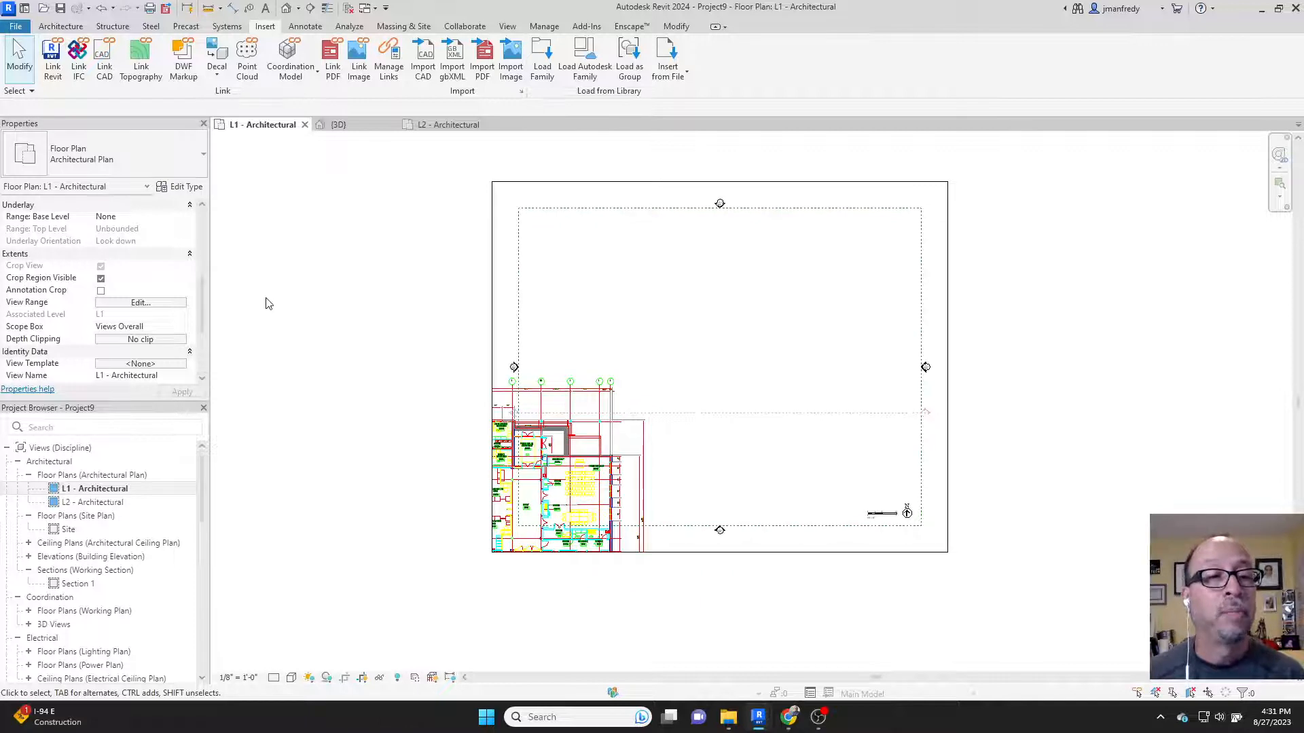
Set the L1 plan's Scope Box property to Grids and Levels and apply it
click(140, 326)
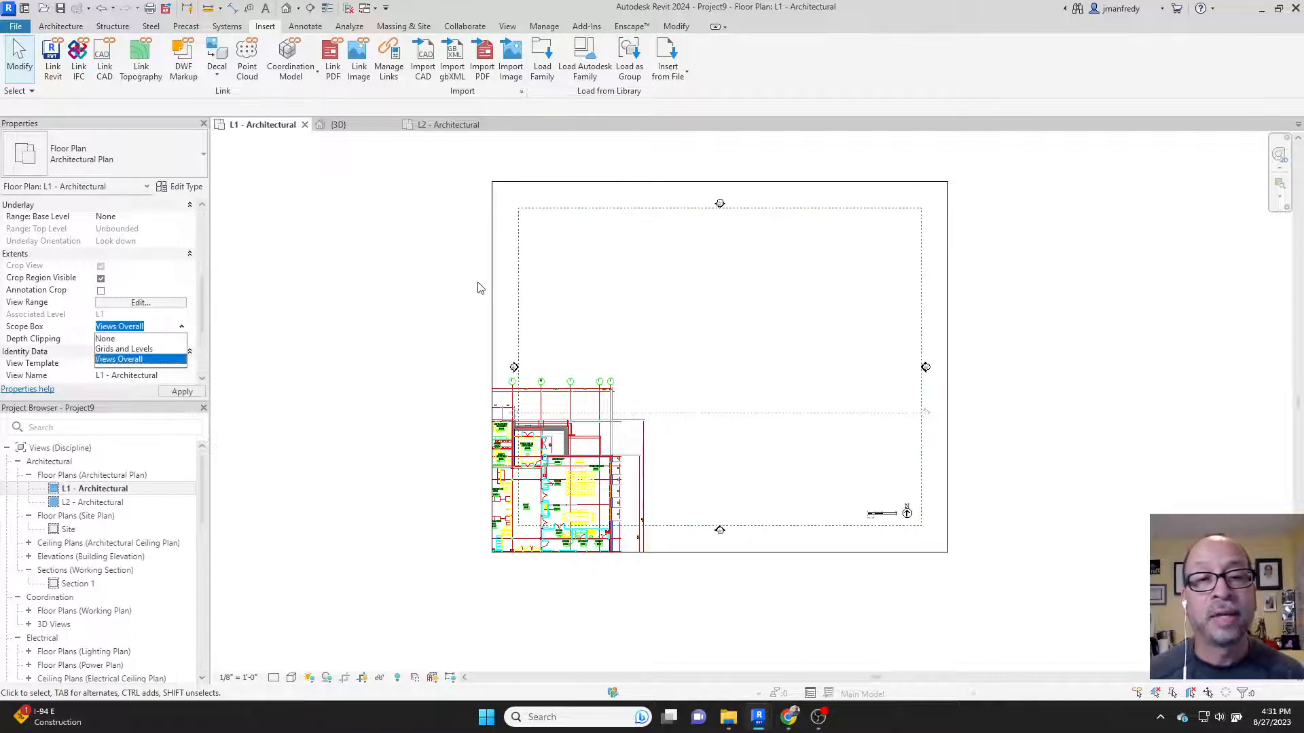
mouse_move(137, 338)
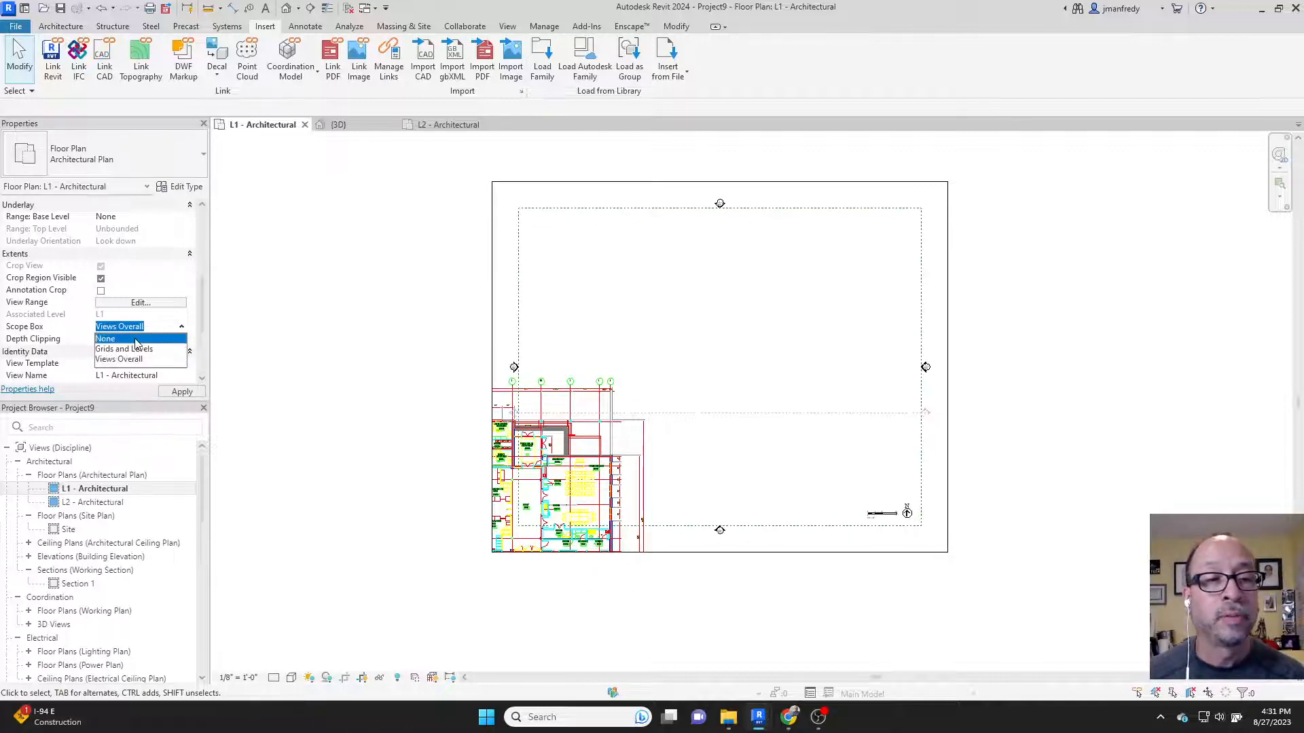
click(123, 348)
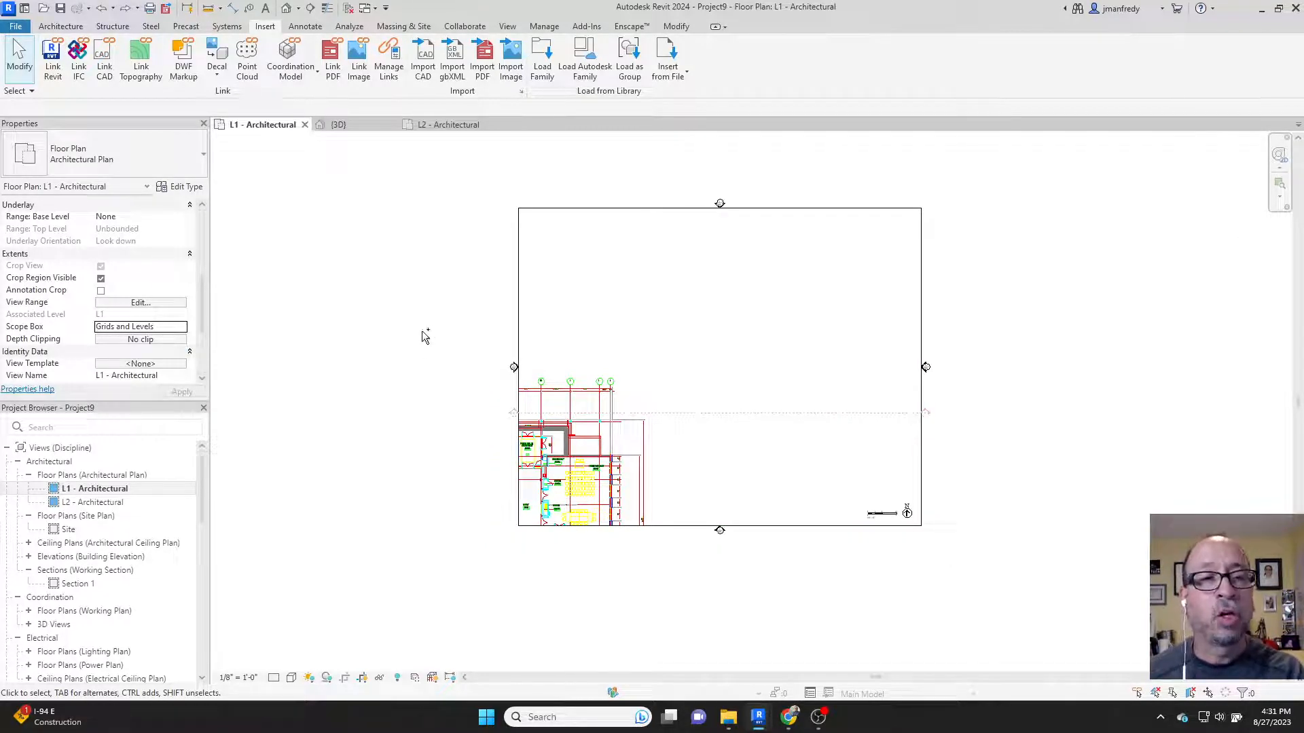
click(140, 326)
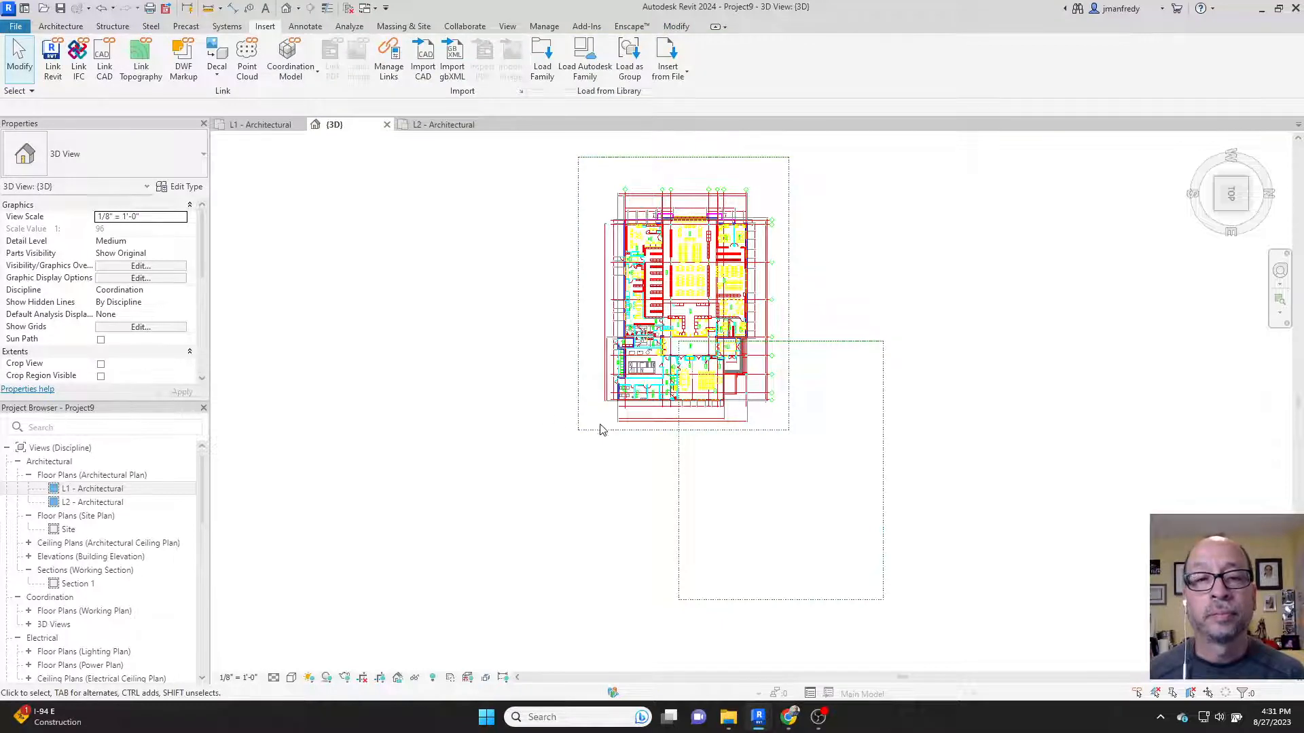
Switch back to the L1 - Architectural floor plan tab
click(684, 424)
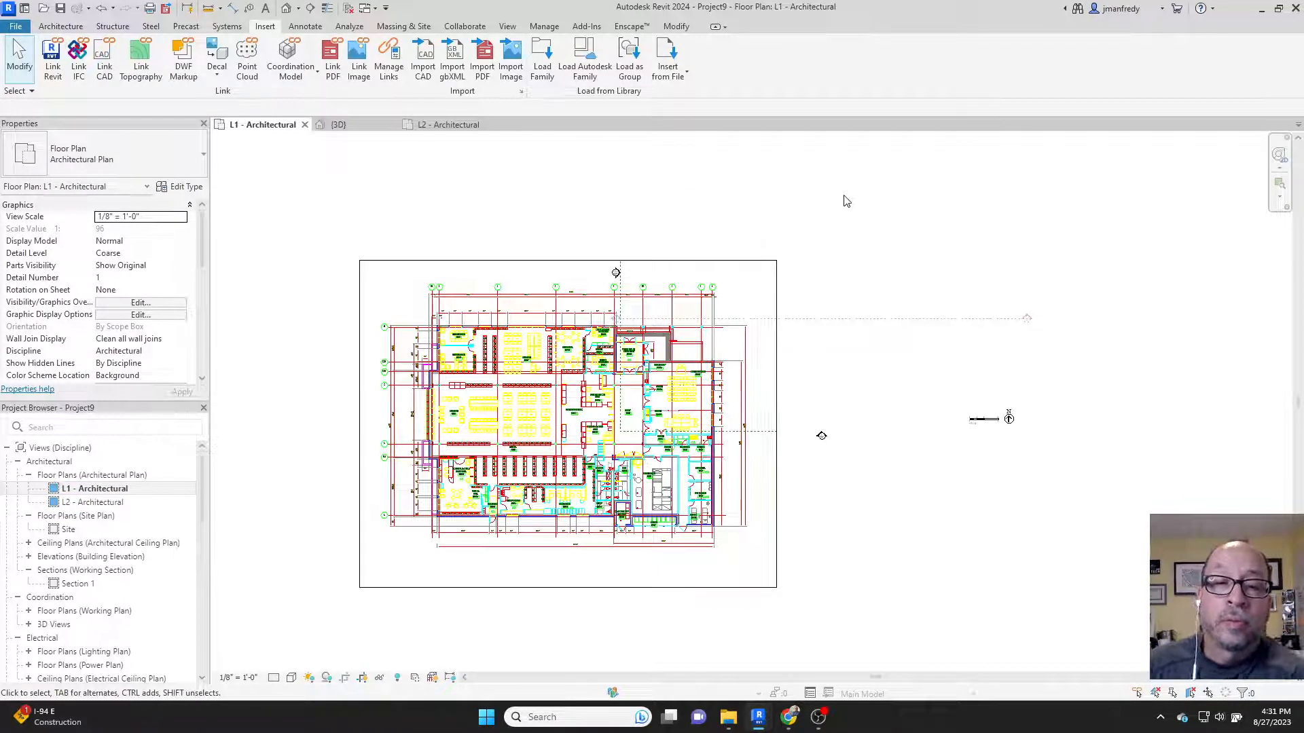
mouse_move(862, 207)
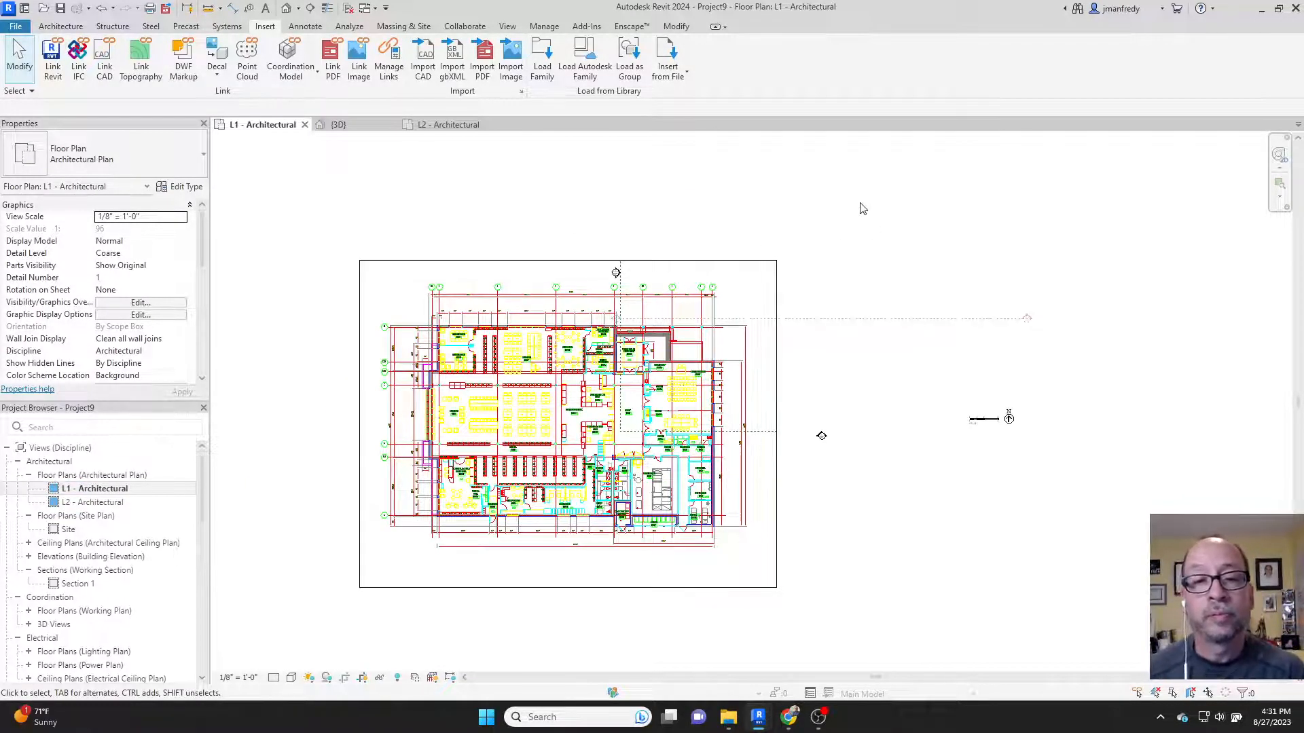
mouse_move(814, 222)
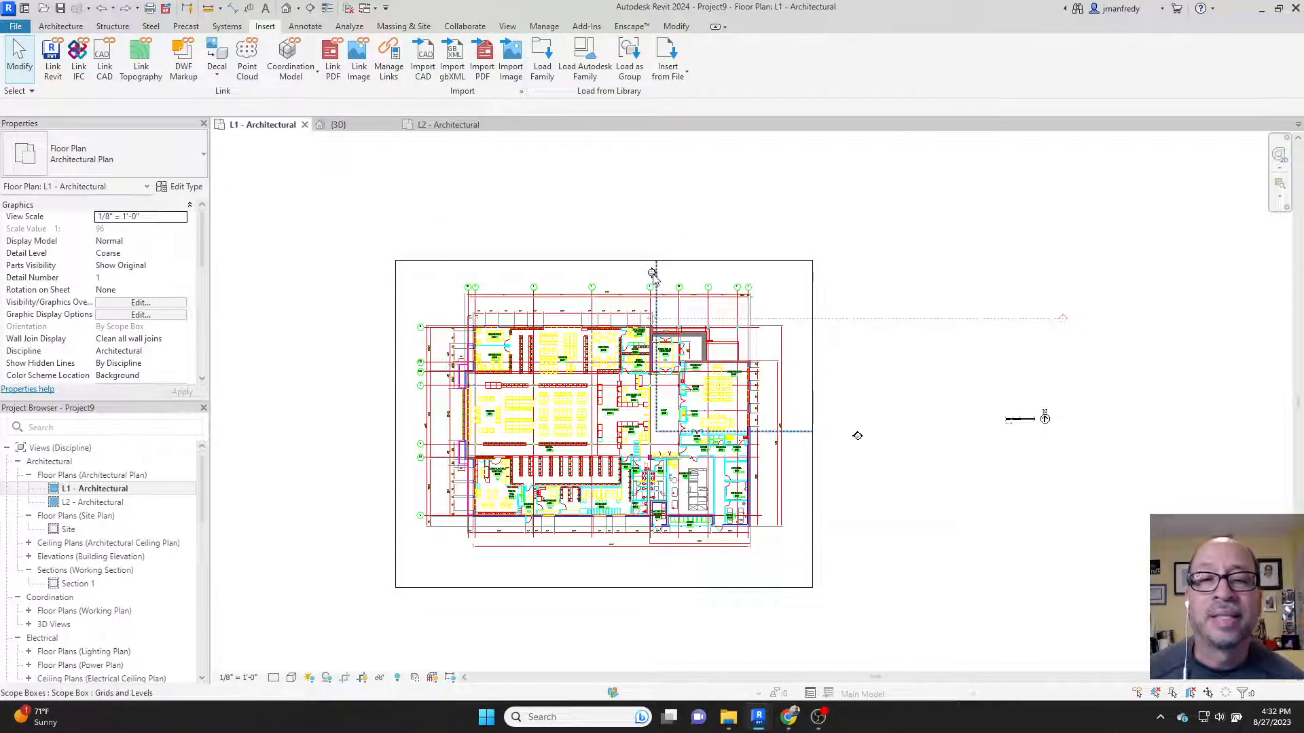
mouse_move(606, 226)
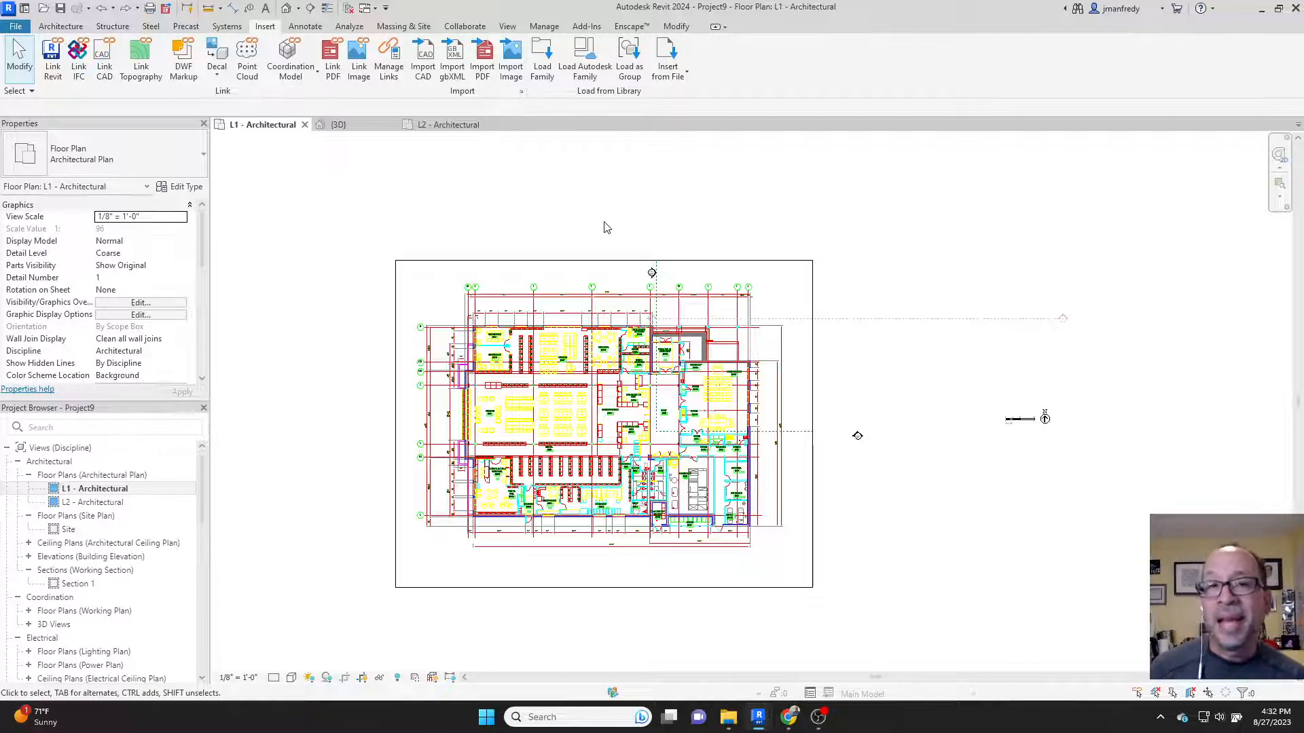
mouse_move(206, 253)
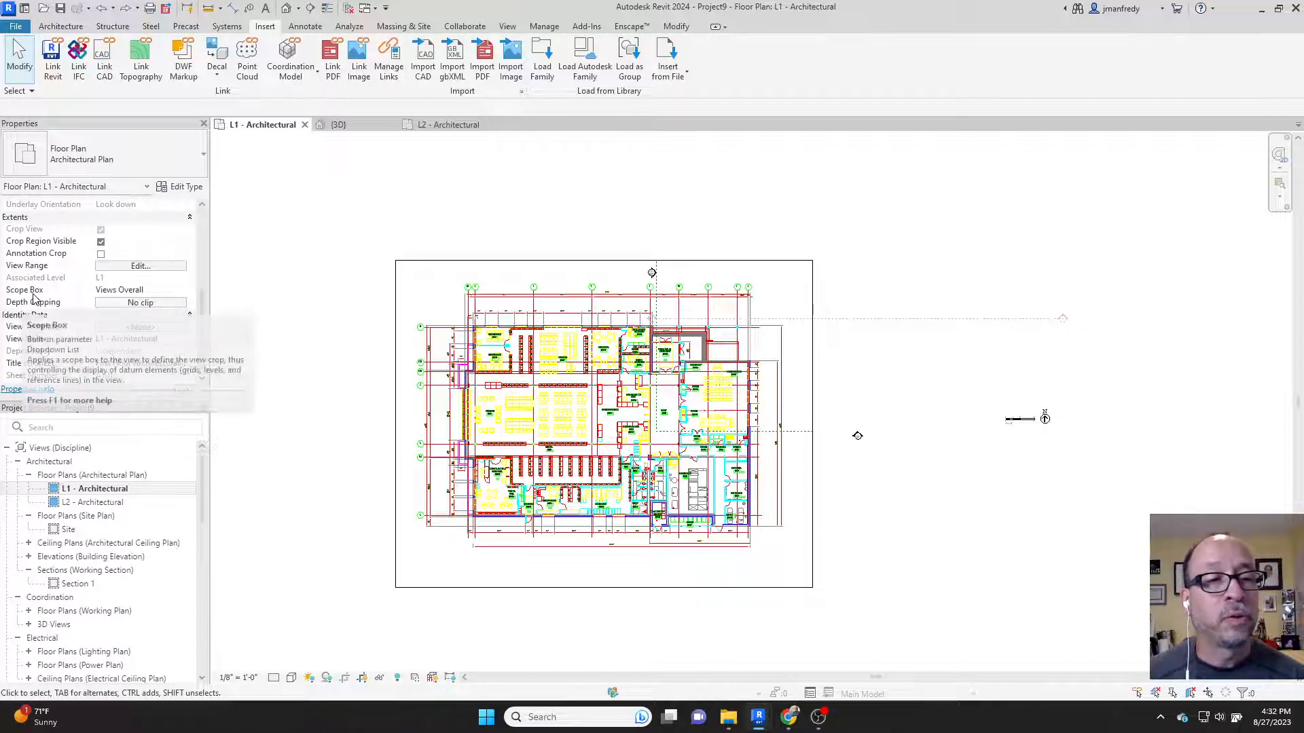
Change the L1 plan's Scope Box property to None and apply it
click(181, 289)
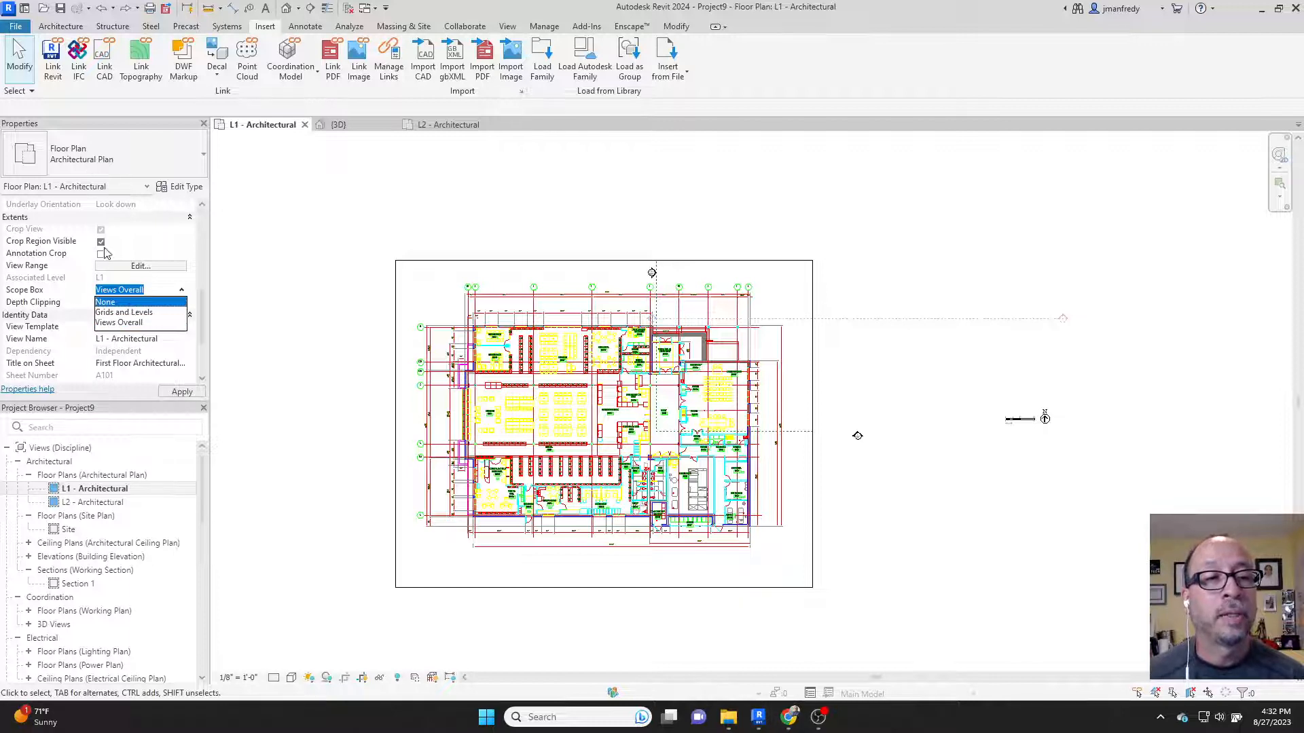
click(106, 300)
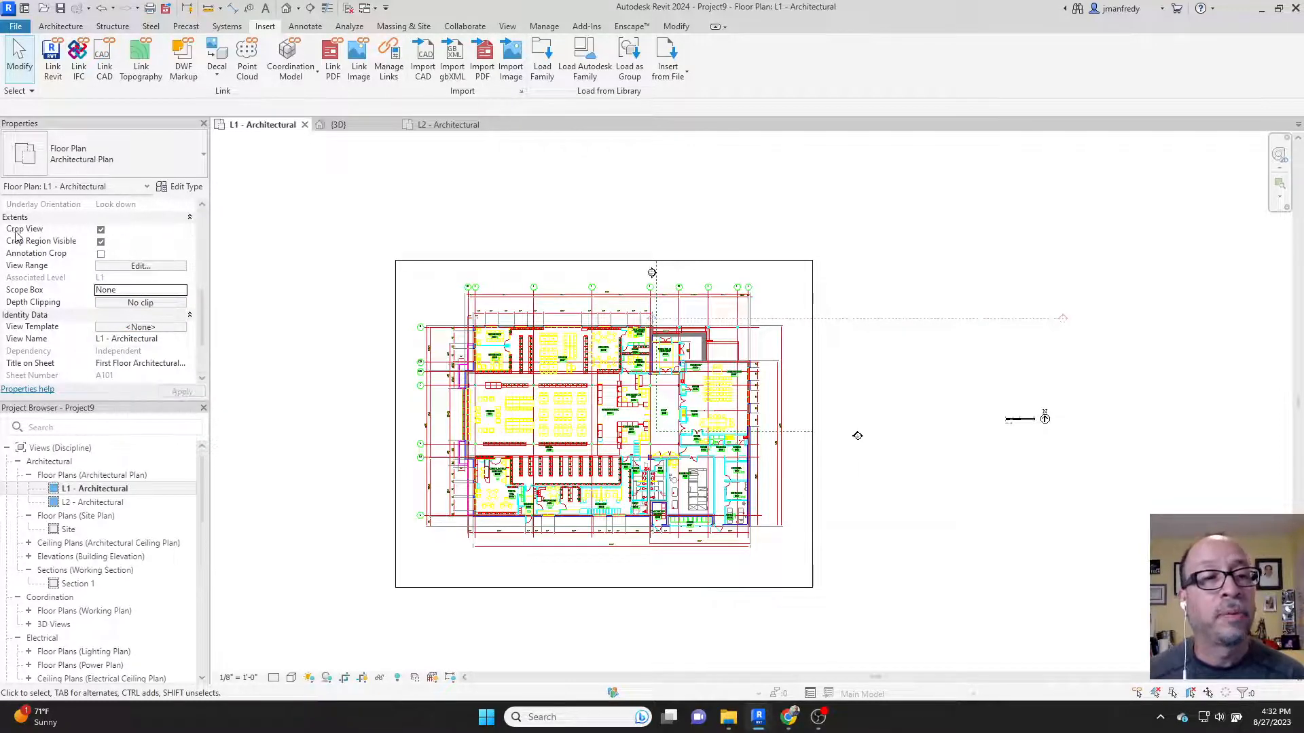
click(100, 241)
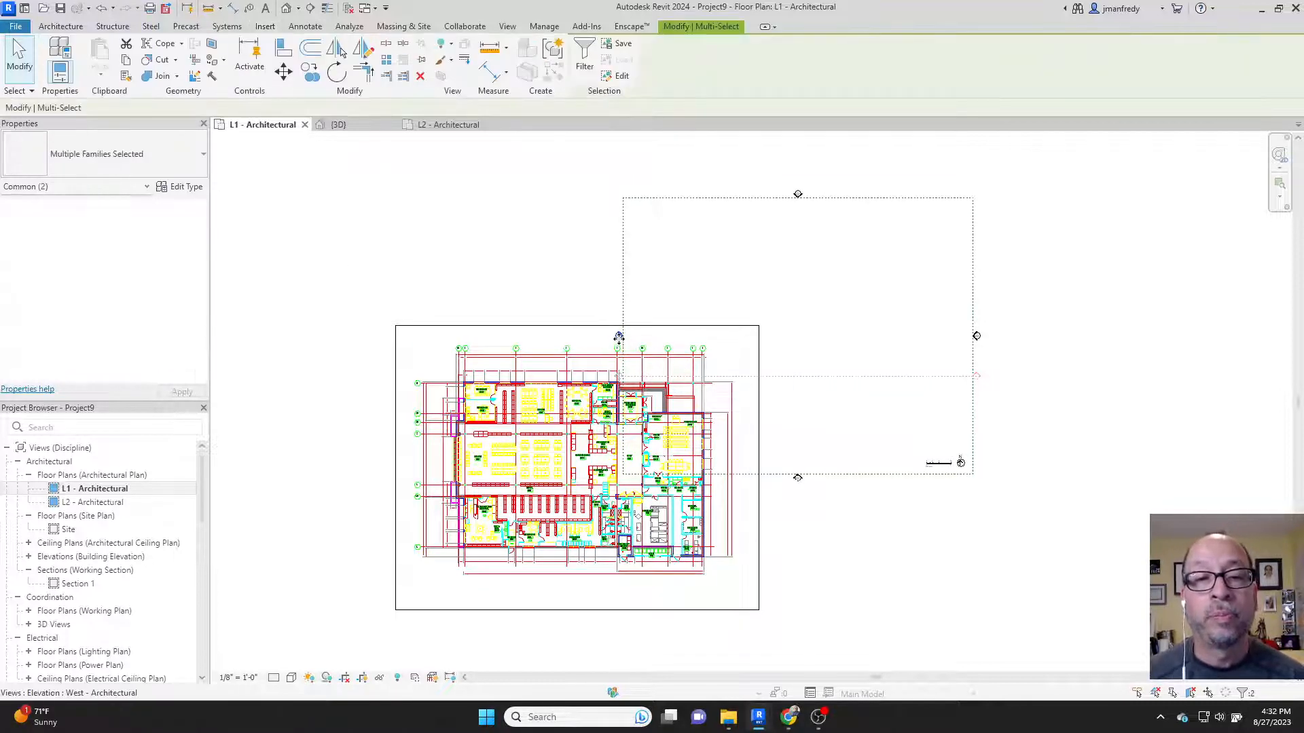
mouse_move(927, 353)
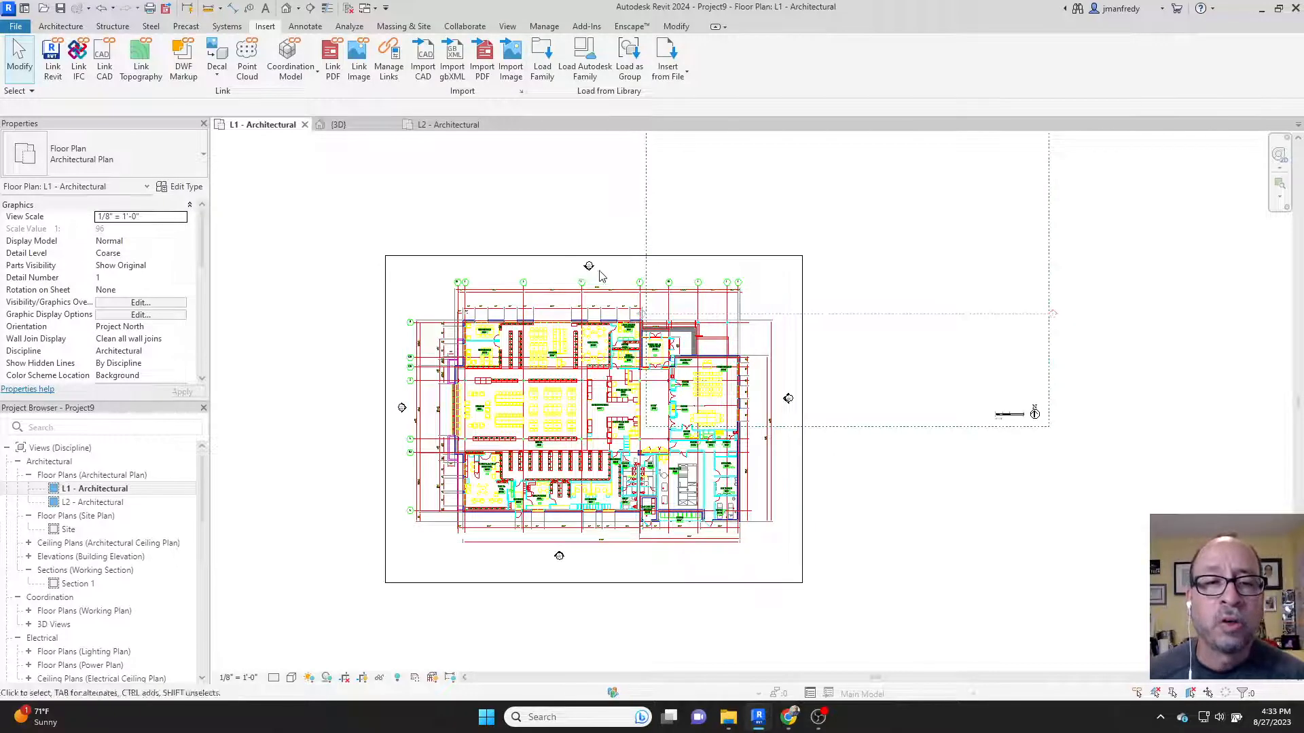
Detach L1's crop region from the scope box so it can be resized independently
click(590, 490)
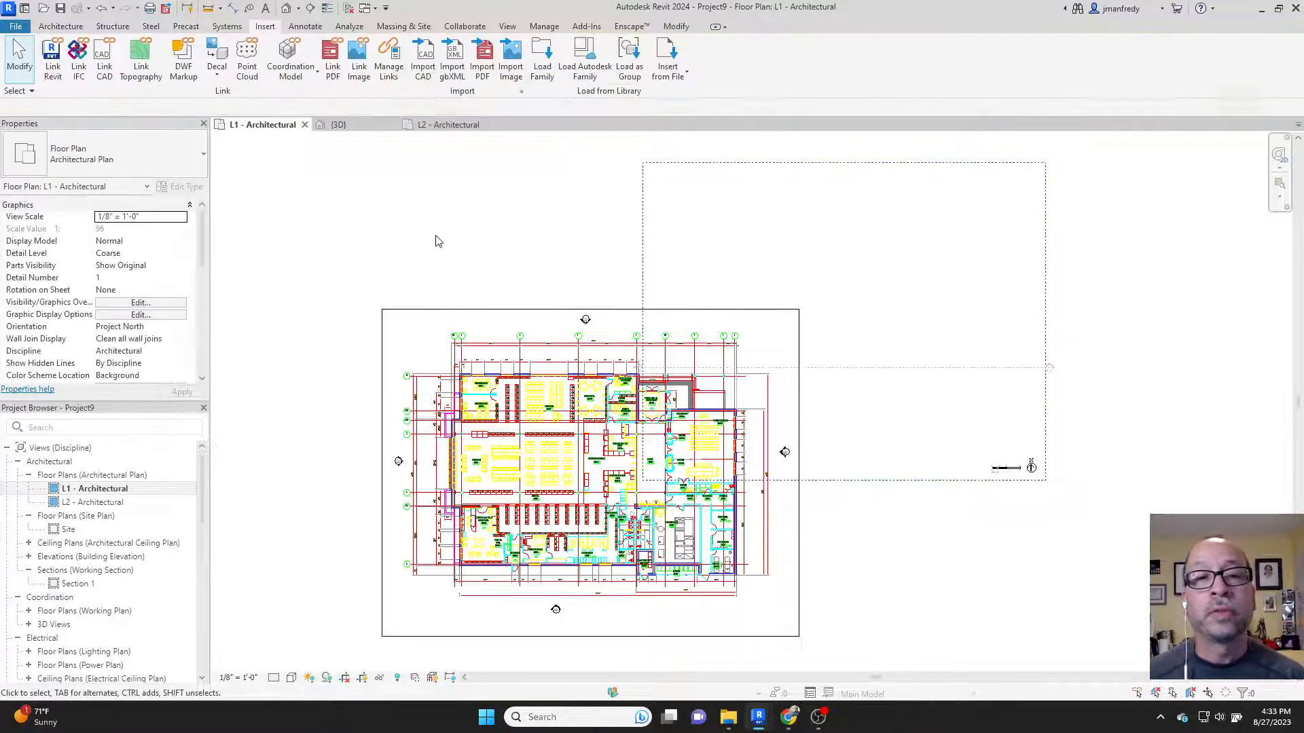
In the 3D view, drag the Grids and Levels scope box into place and select level L2
click(334, 123)
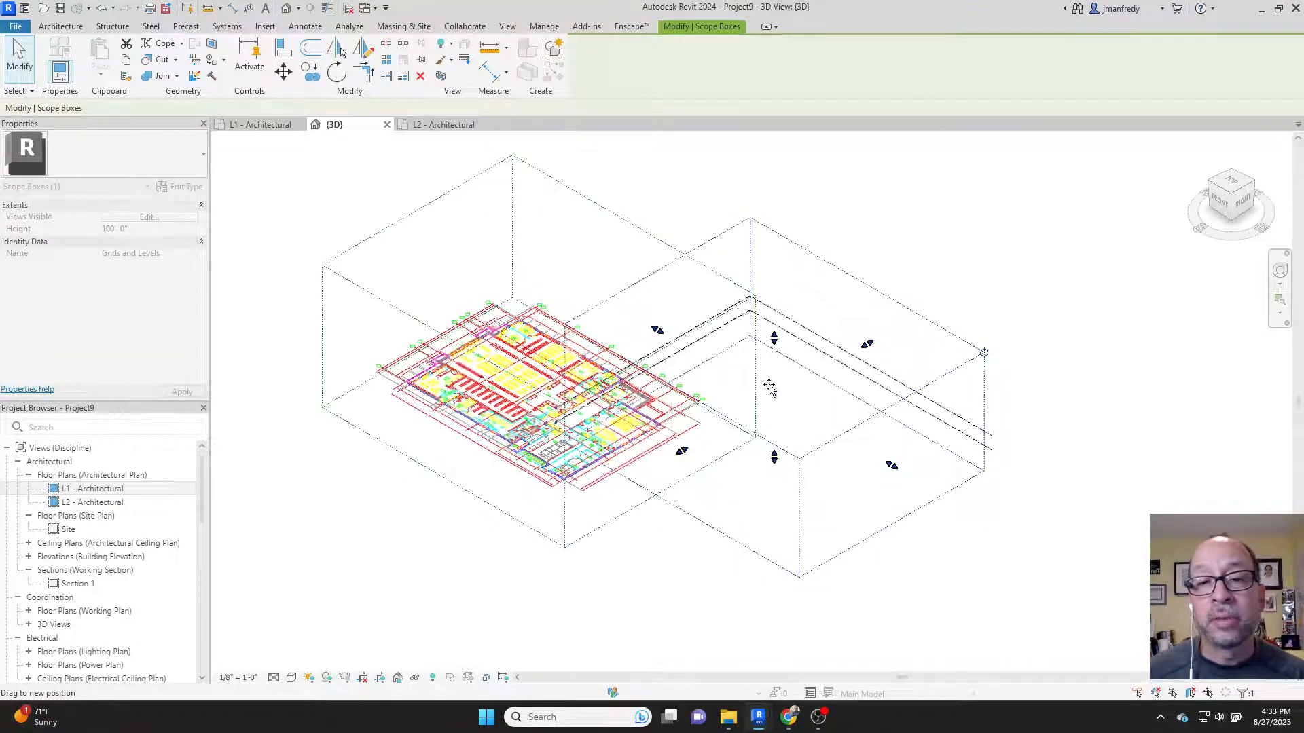
drag(769, 388, 877, 466)
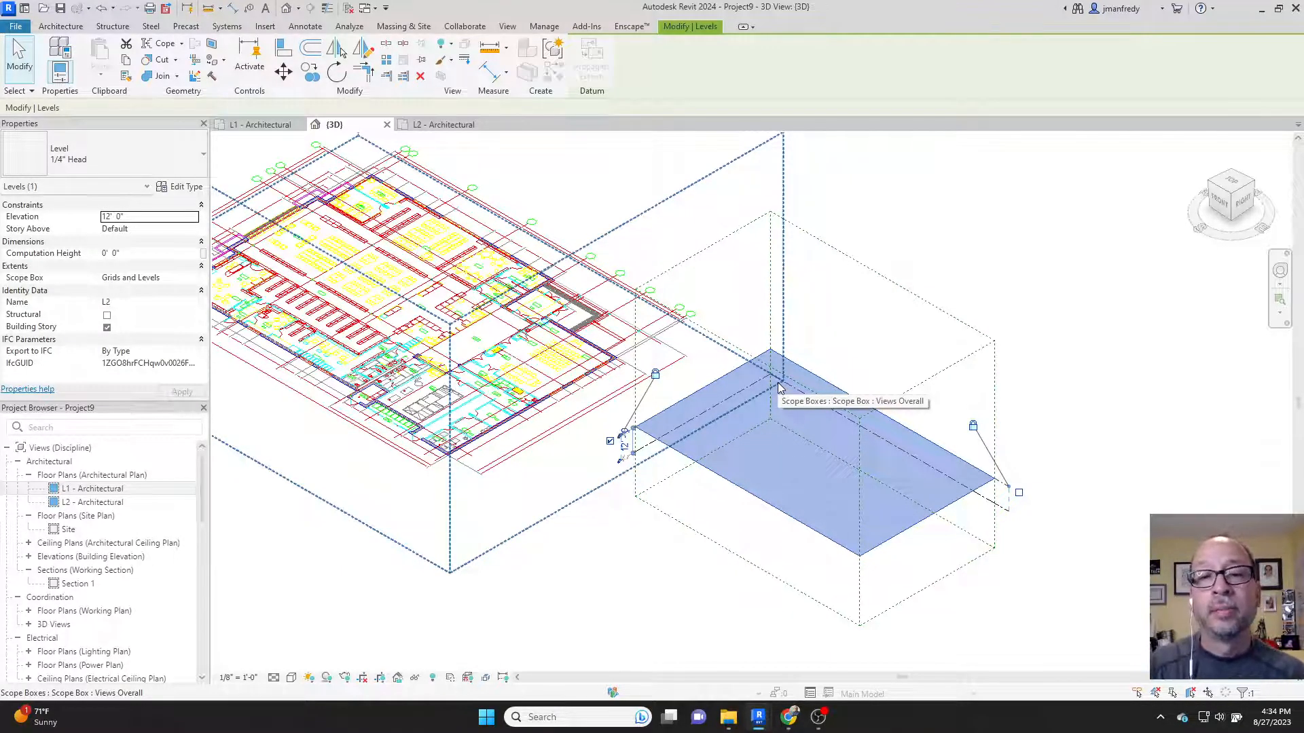
mouse_move(603, 451)
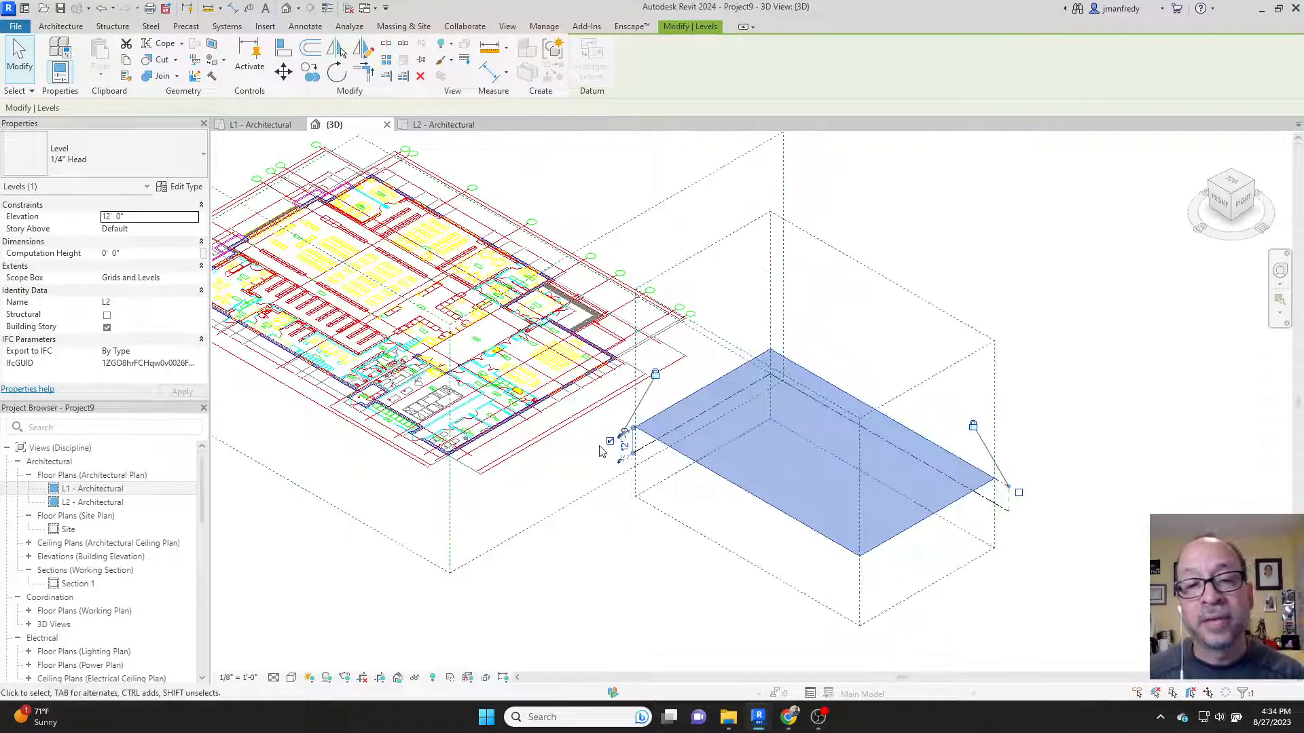
mouse_move(685, 231)
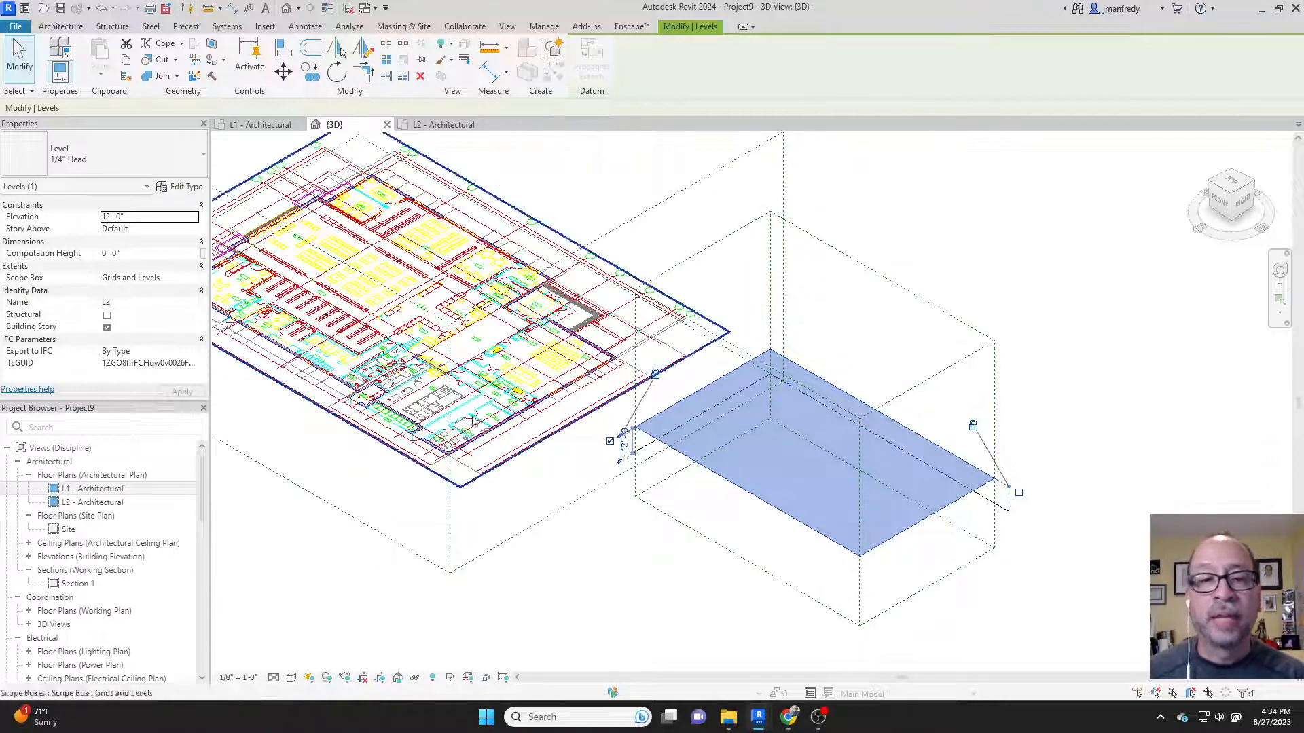
click(260, 124)
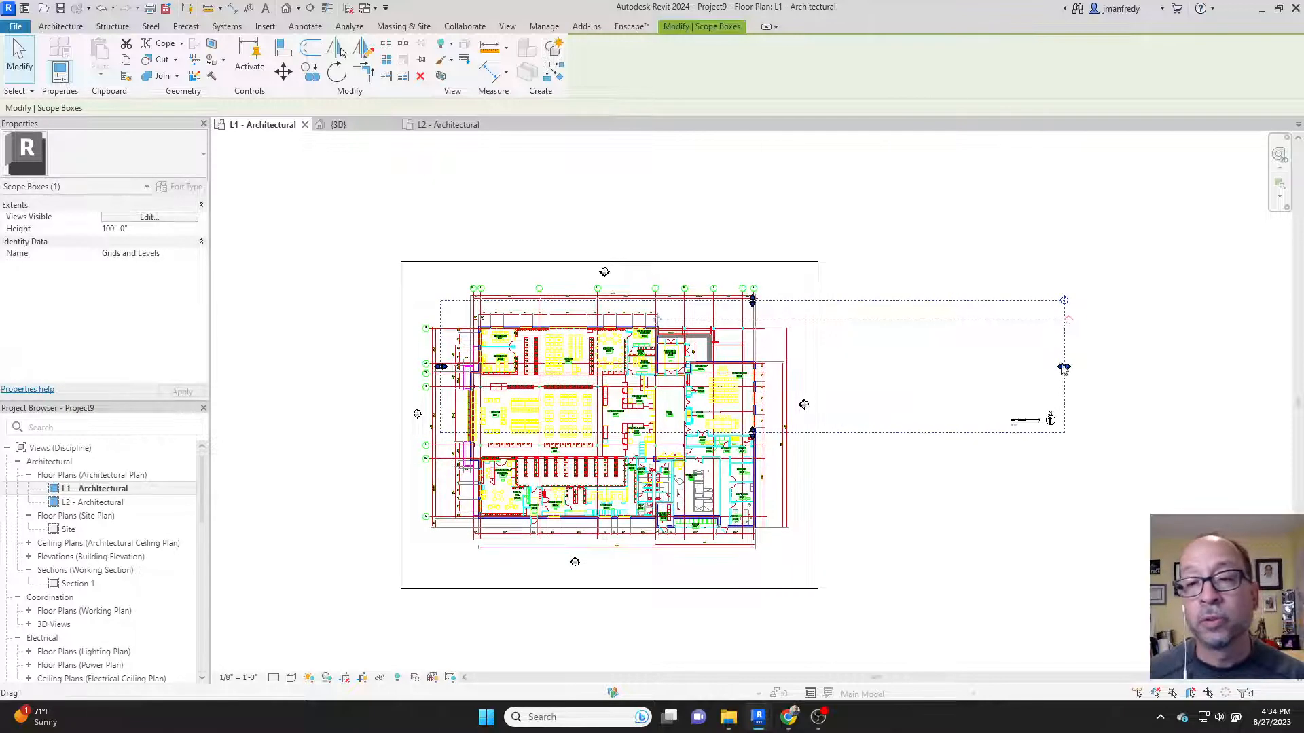
Drag the Grids and Levels scope box edge inward on L1 to enclose the grid lines
drag(1064, 366, 773, 366)
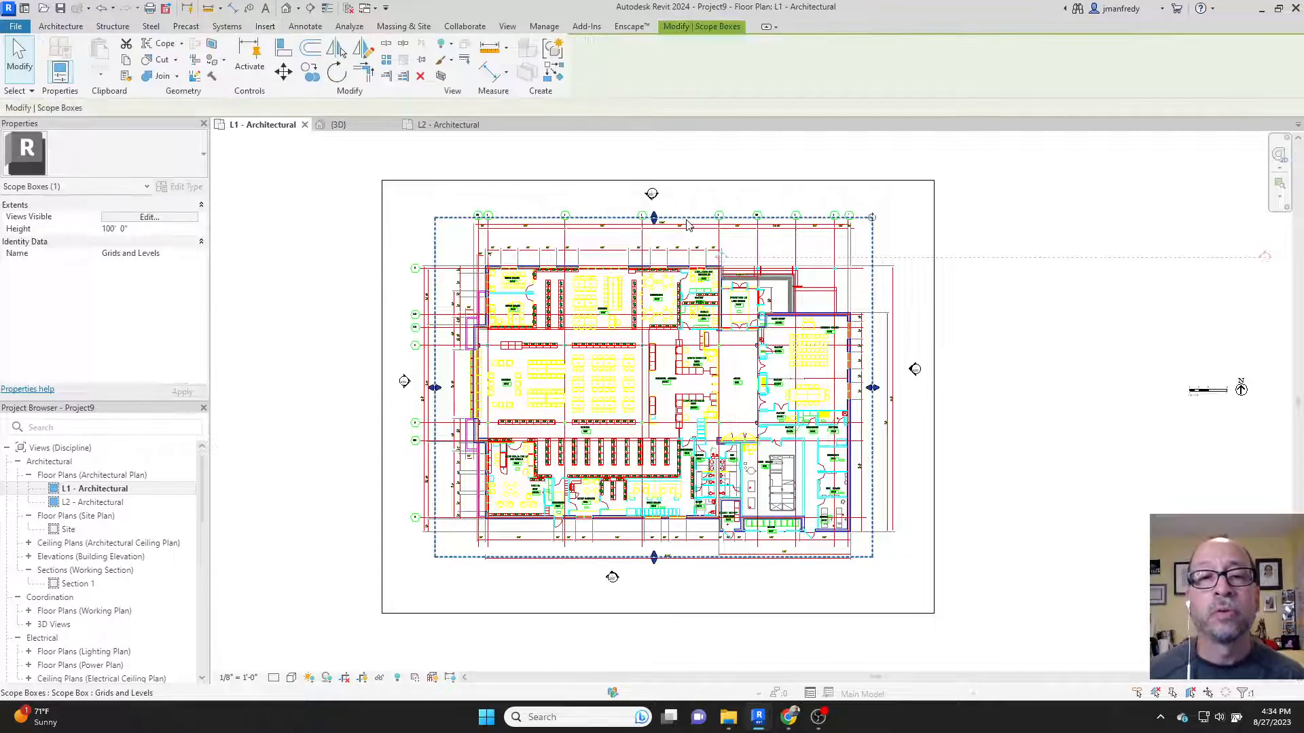
mouse_move(689, 226)
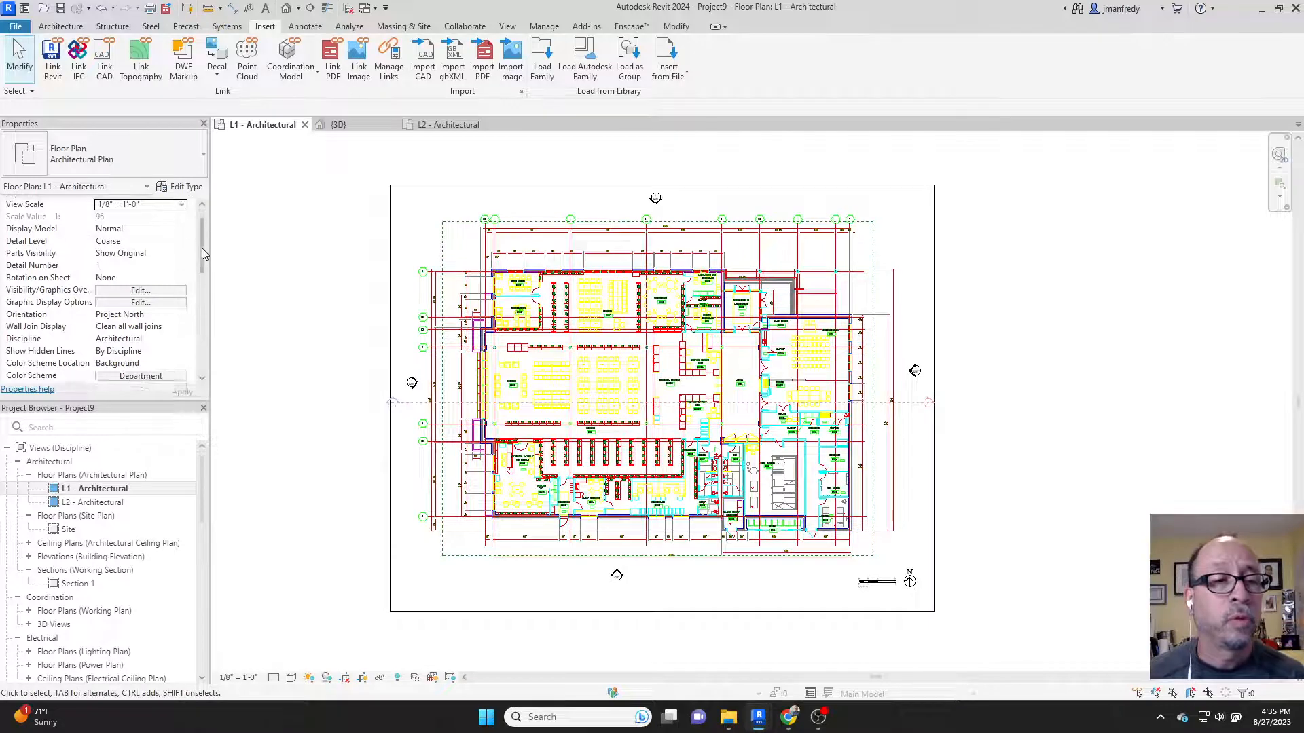
Set L1's Scope Box property under Extents to Views Overall
scroll(down, 3)
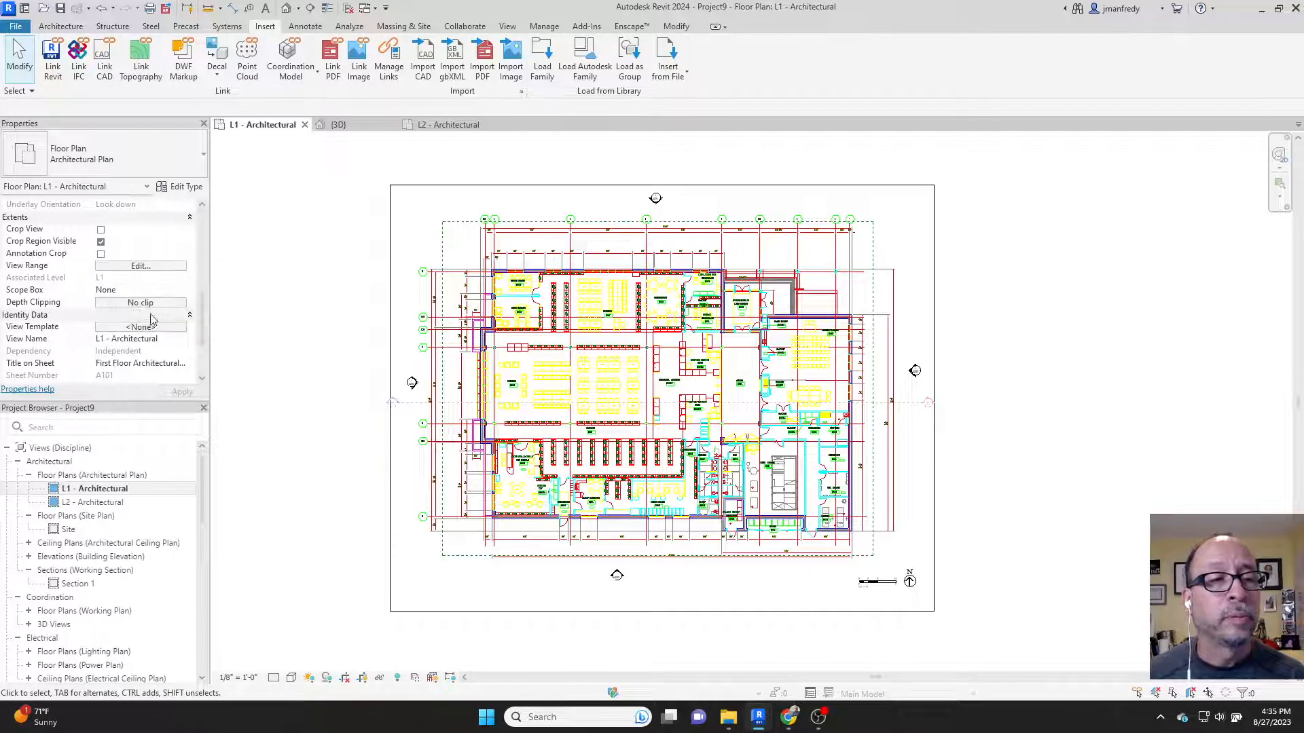
click(140, 290)
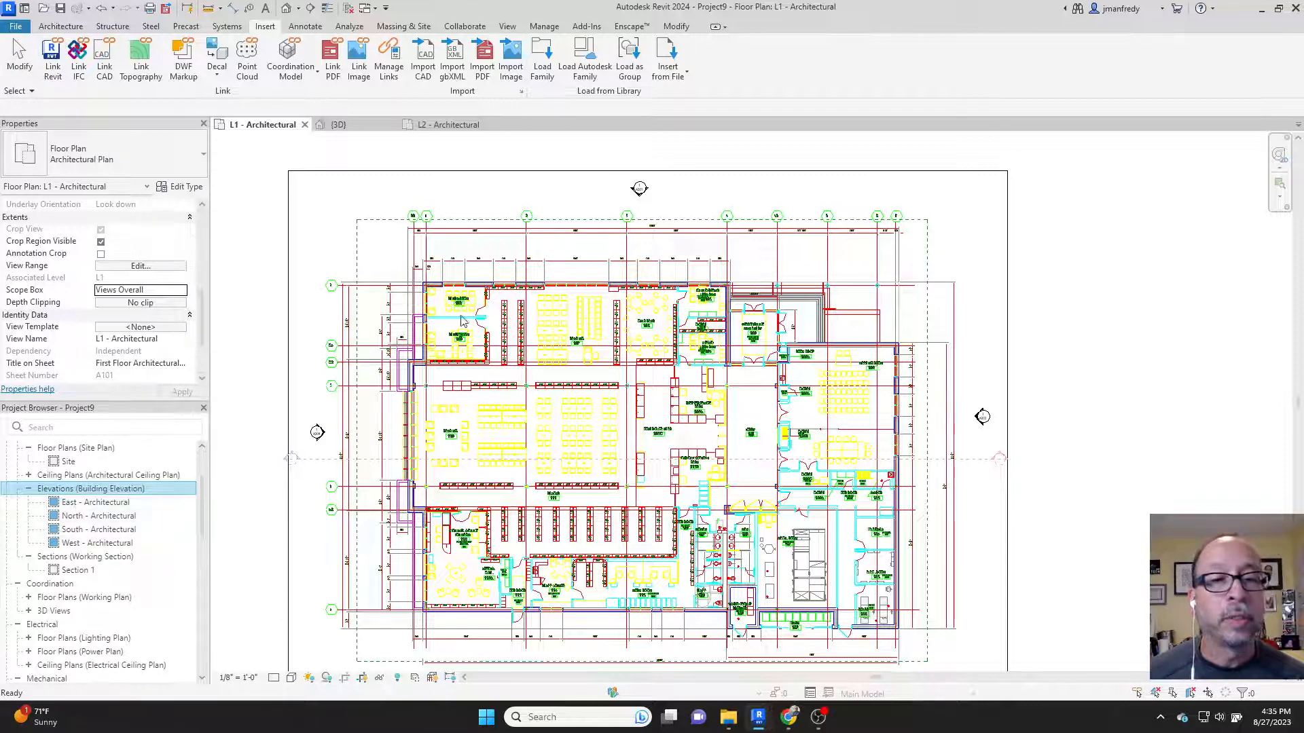
Open the North - Architectural elevation from its plan marker and turn off Crop Region Visible
click(639, 189)
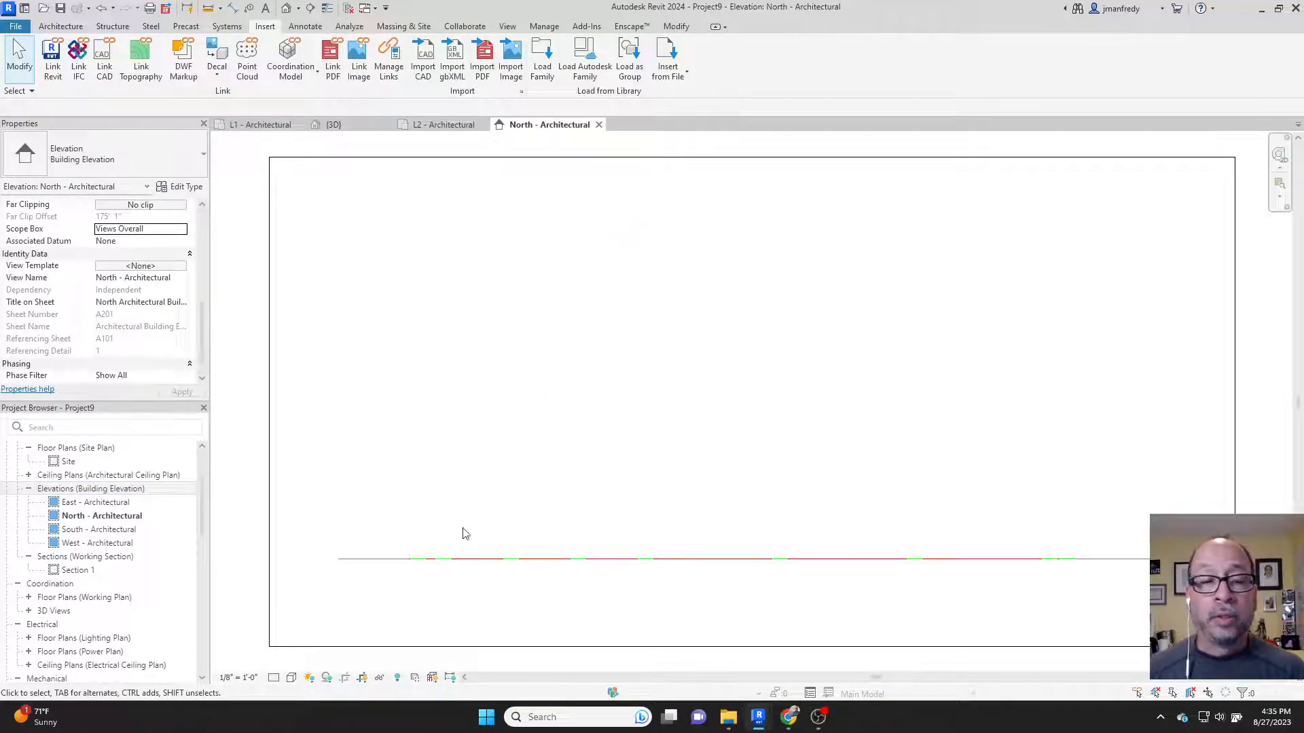
click(605, 560)
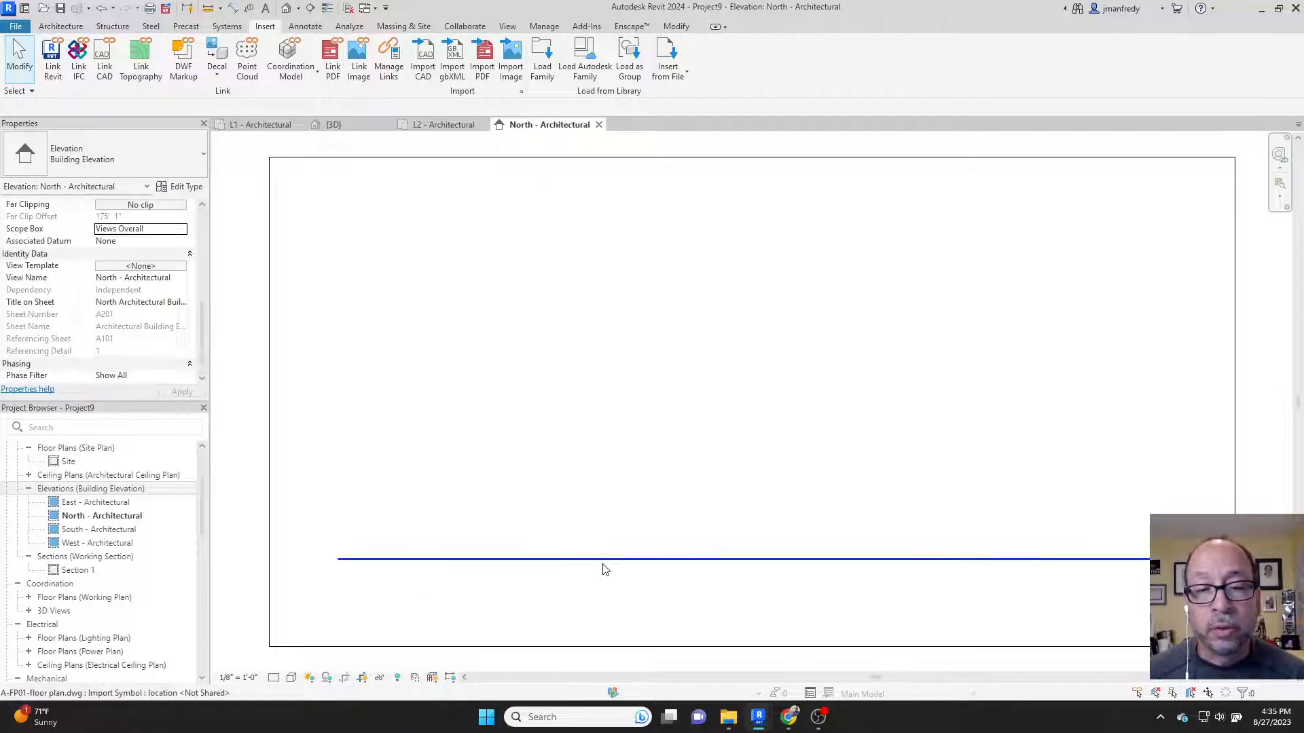
click(605, 560)
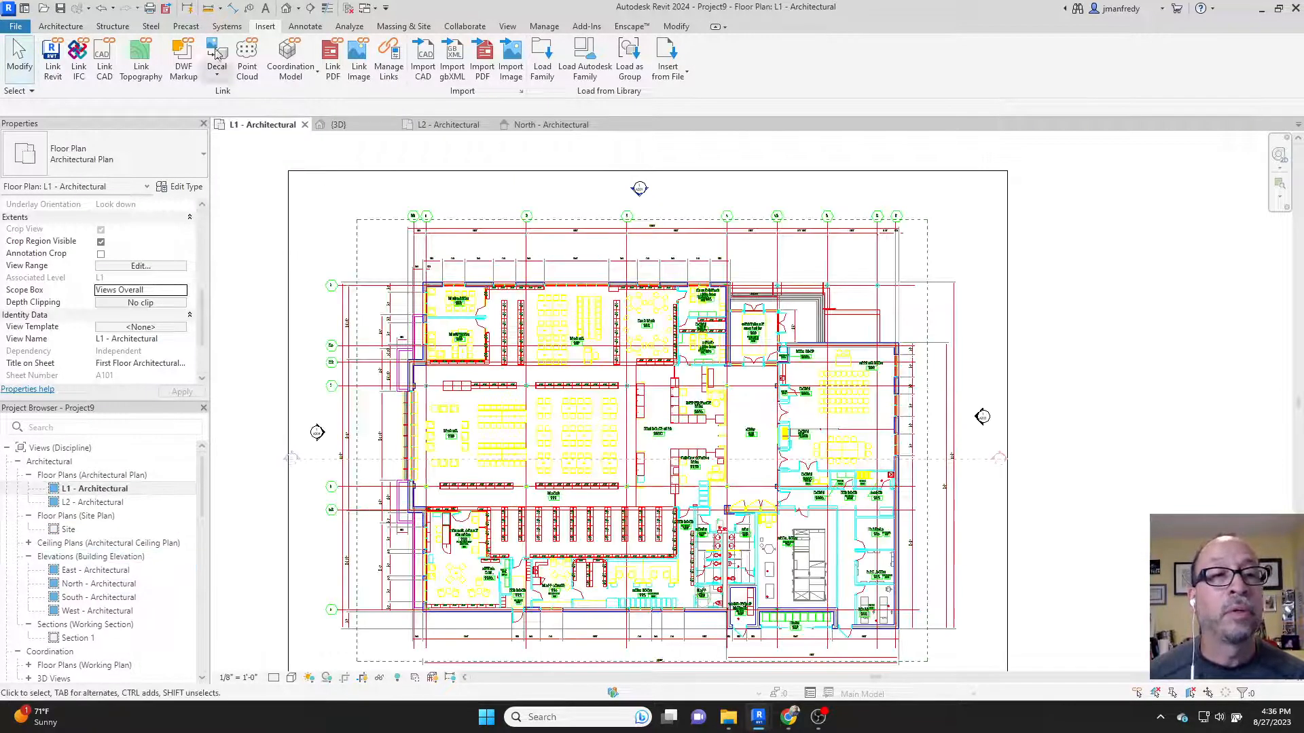
click(60, 26)
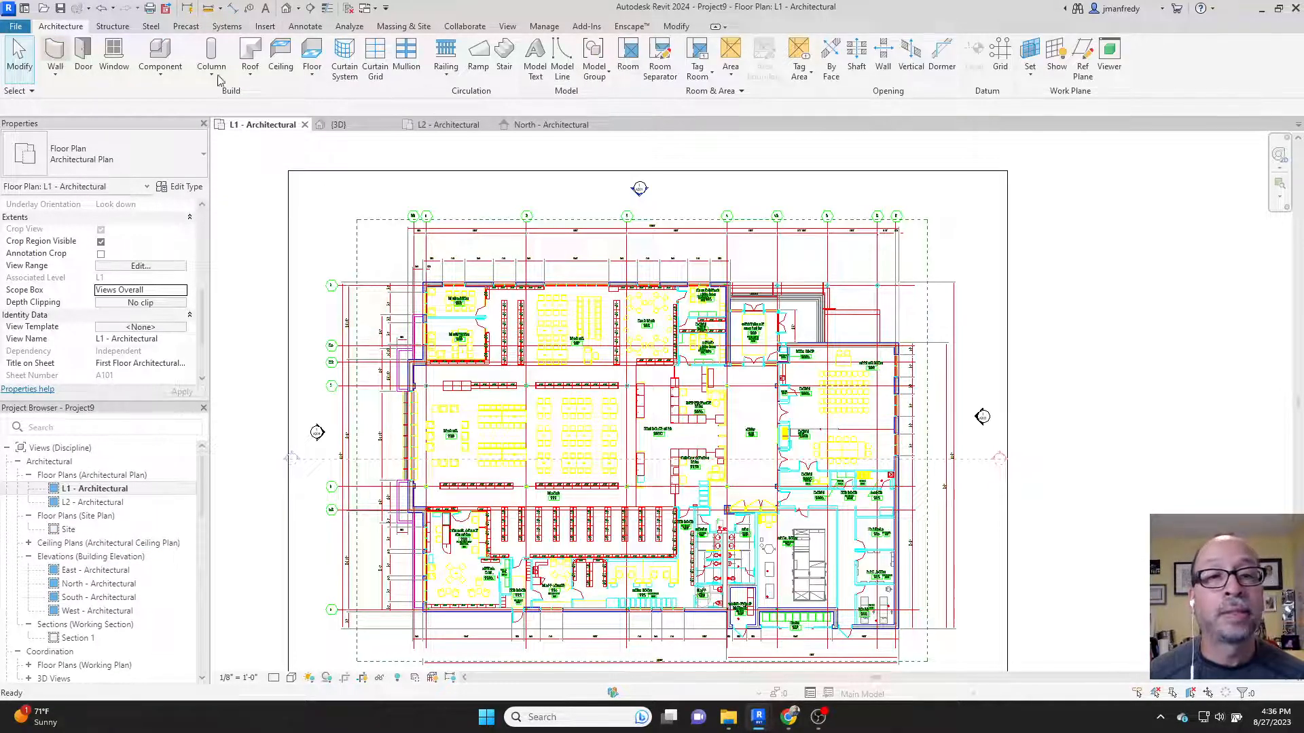
click(54, 58)
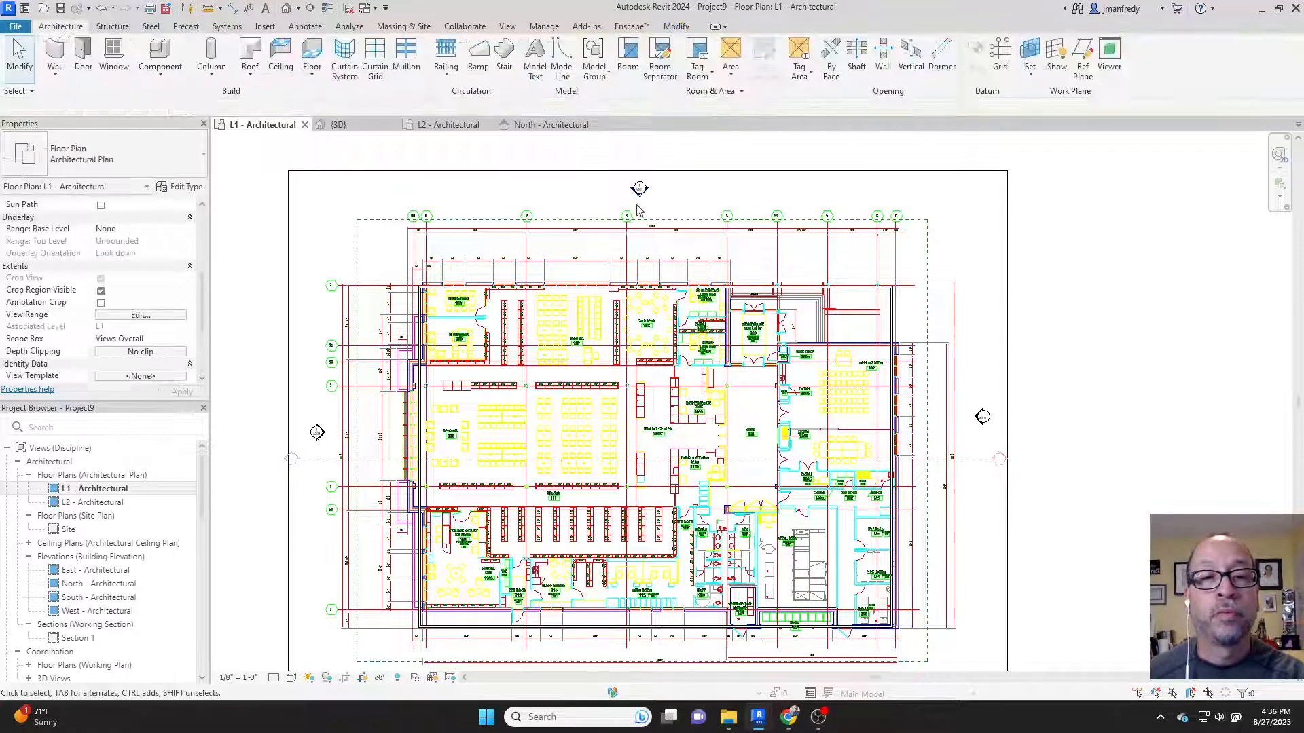
click(549, 124)
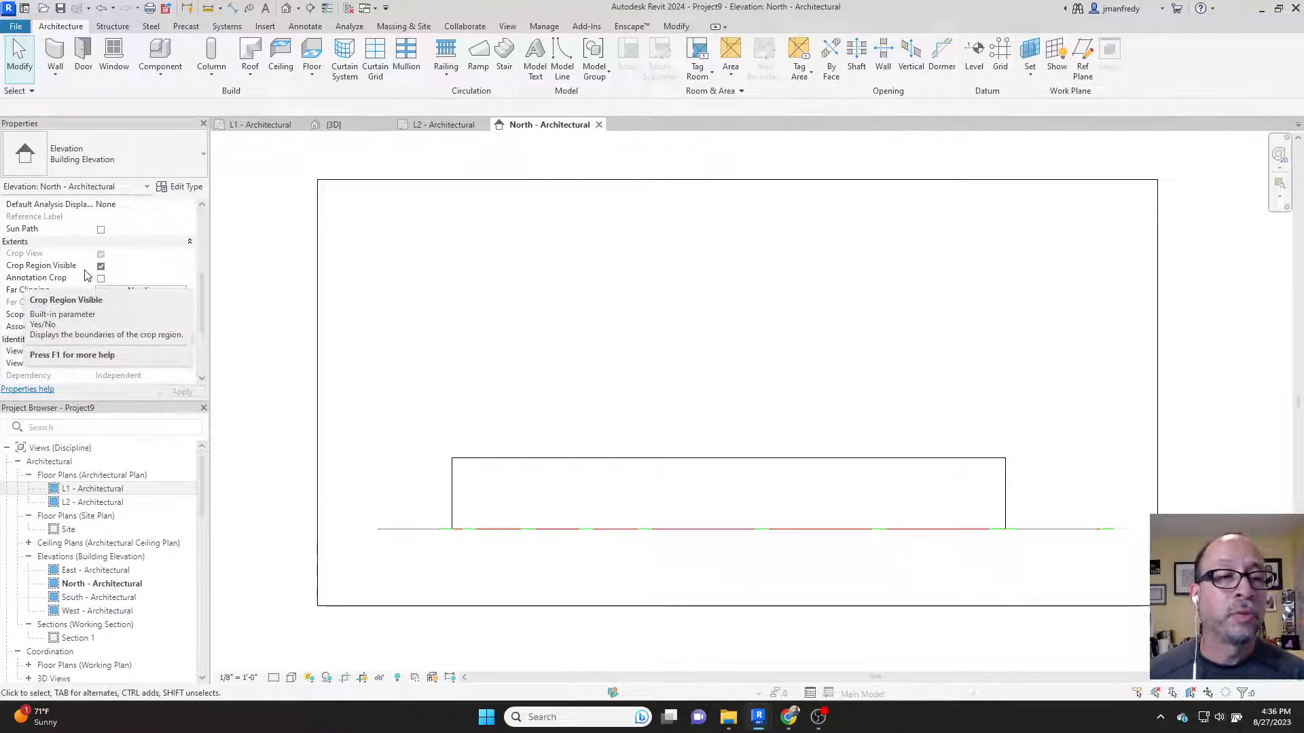
click(100, 266)
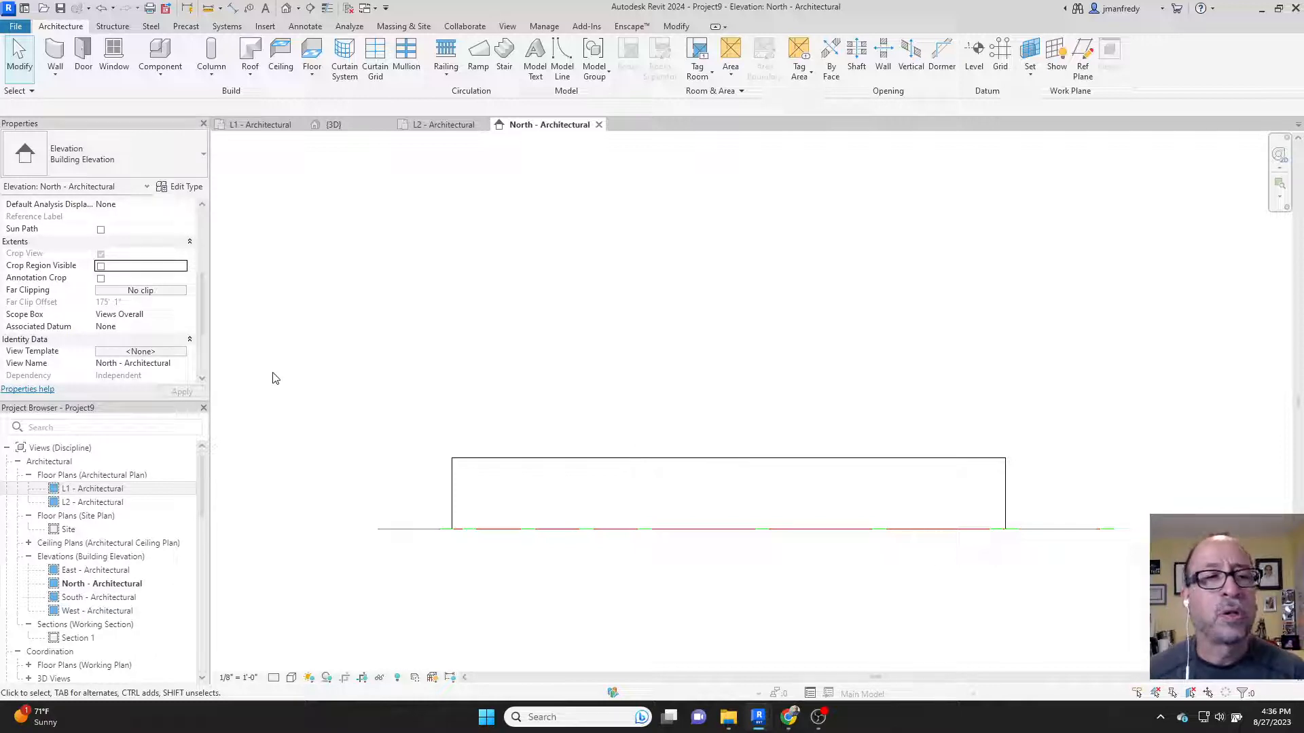
Switch to the 3D view to check level L2's Scope Box reads Grids and Levels
click(332, 123)
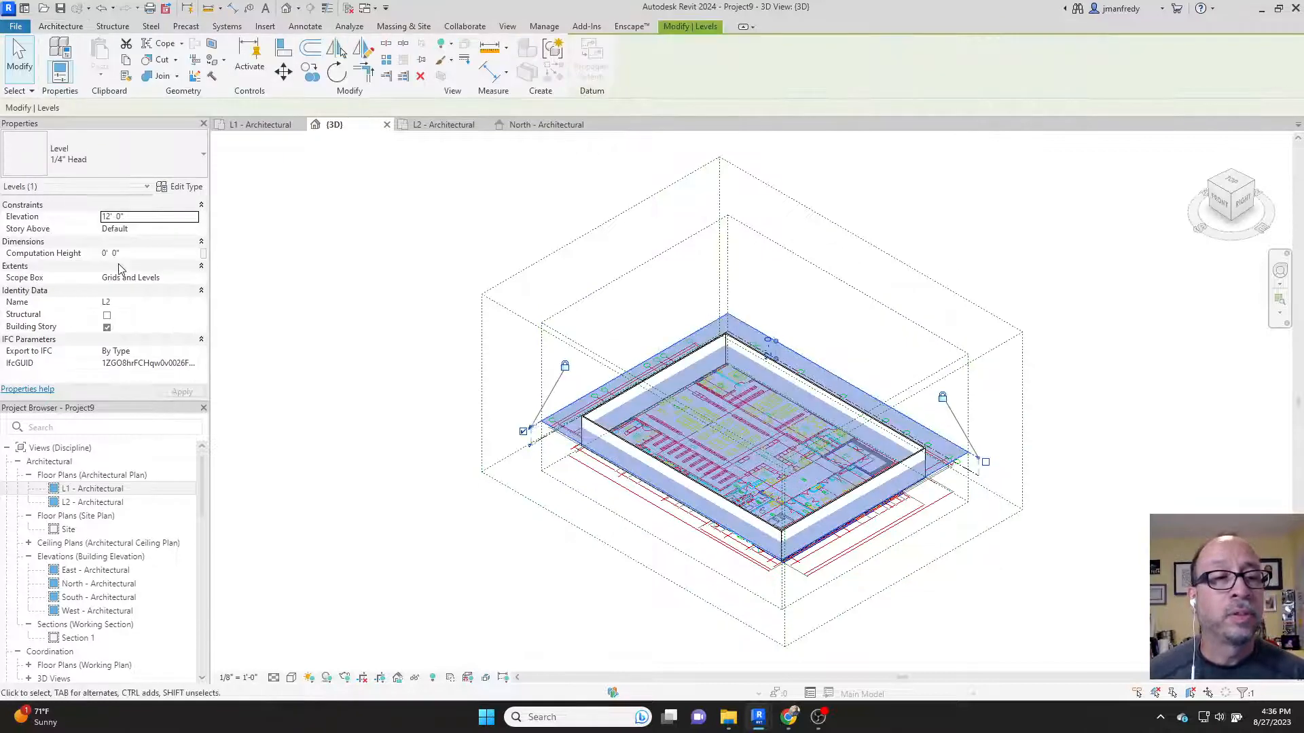
mouse_move(33, 277)
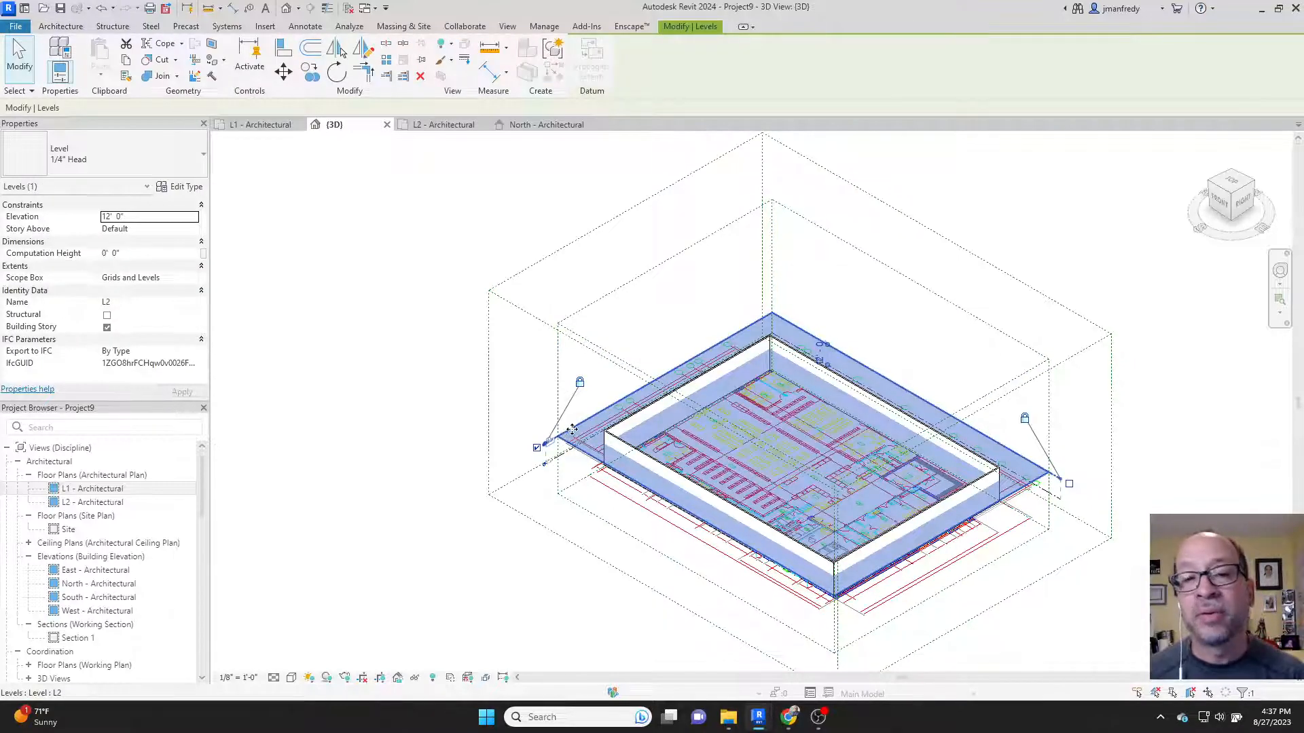
mouse_move(33, 277)
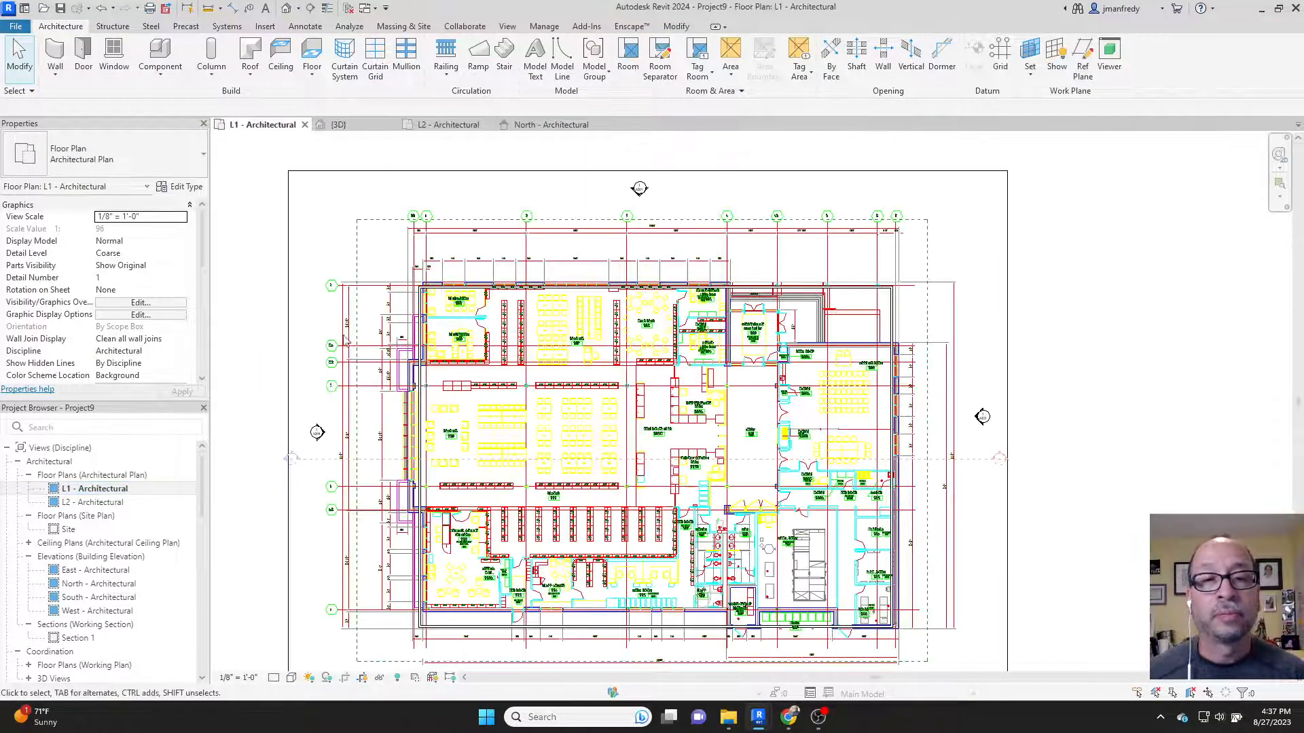
Move the north elevation line inside the Grids and Levels scope box and reopen the North elevation
click(640, 203)
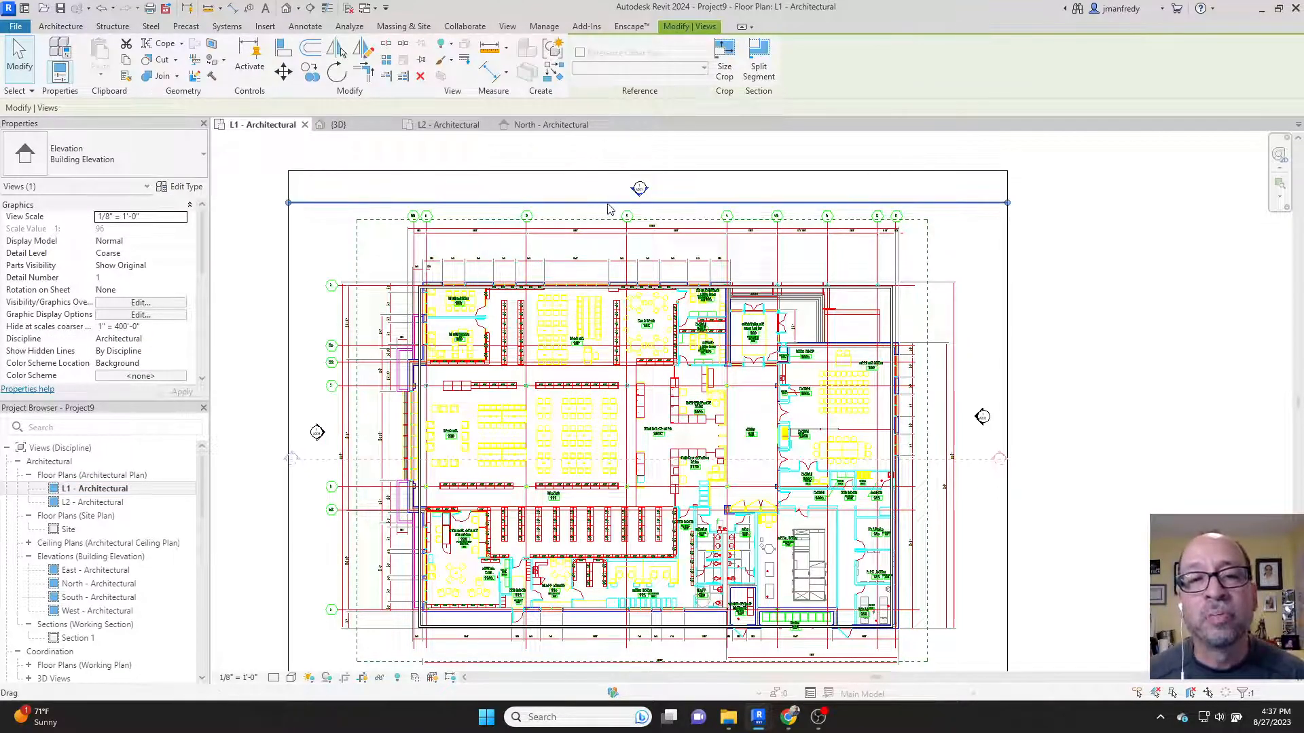
click(641, 264)
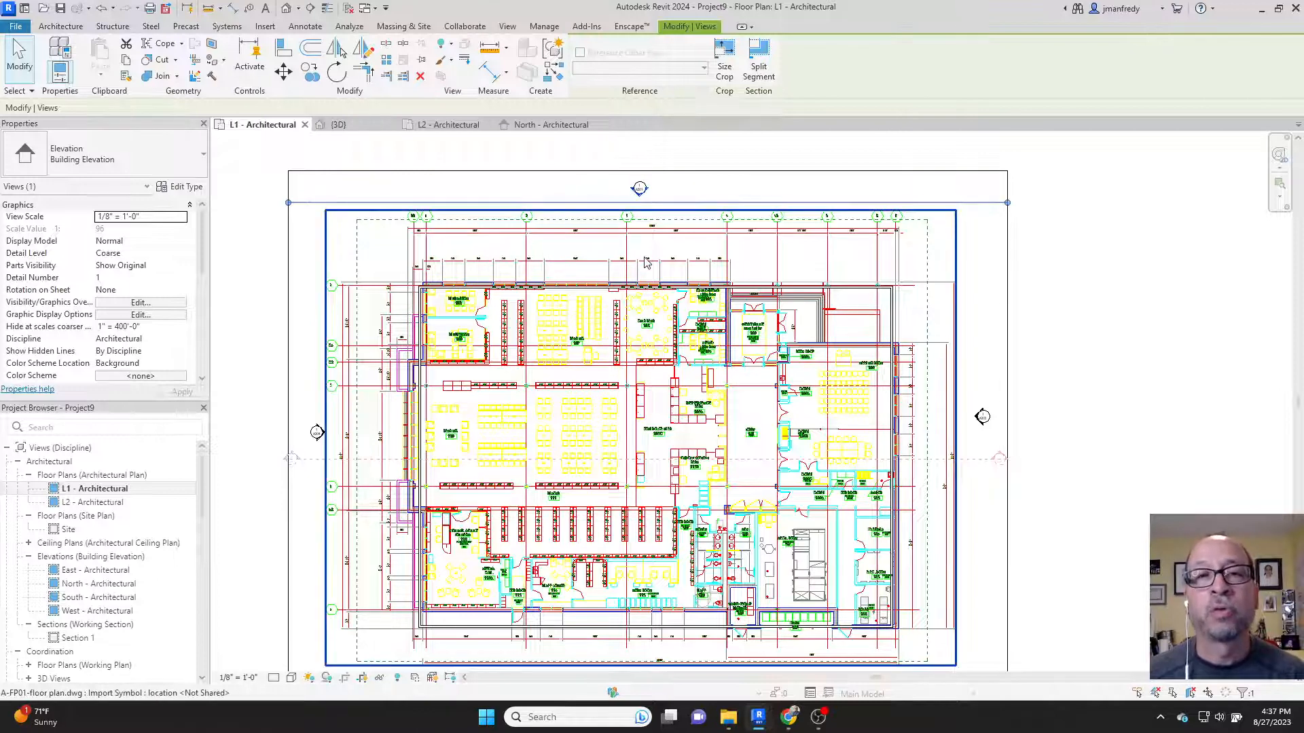
click(810, 297)
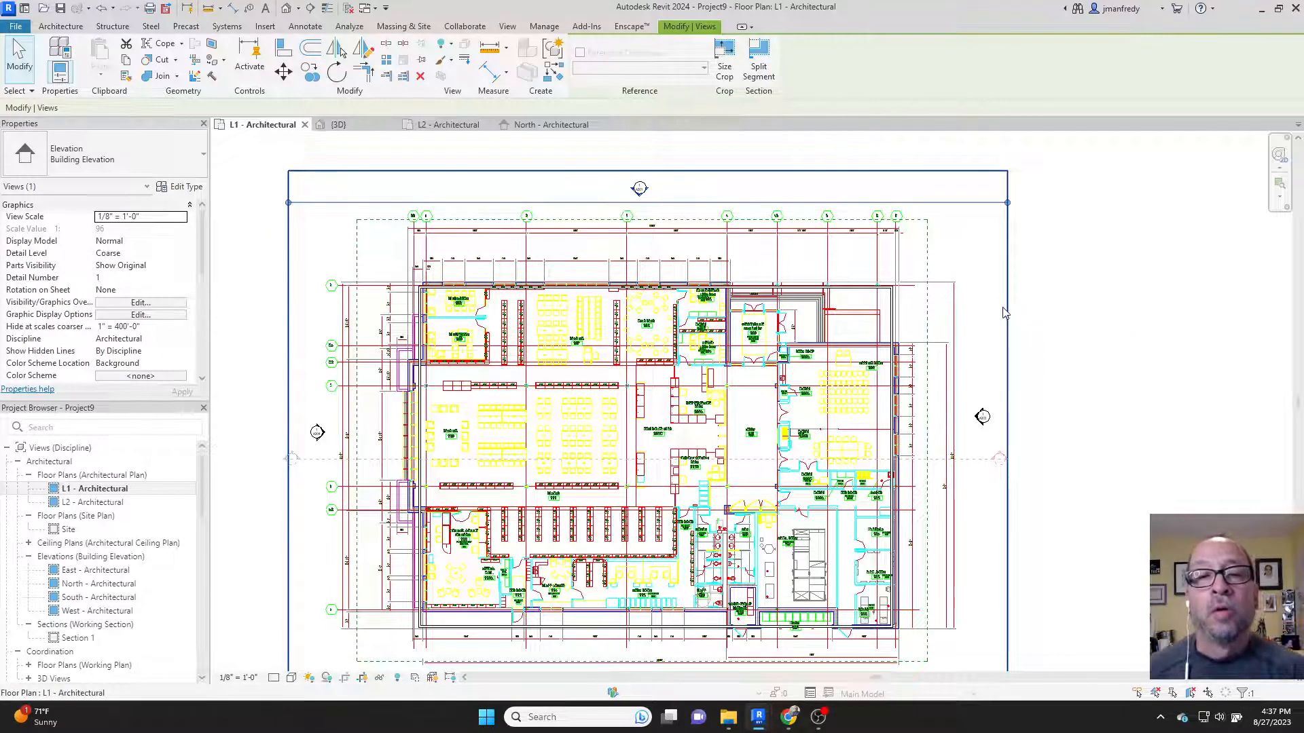
mouse_move(1005, 310)
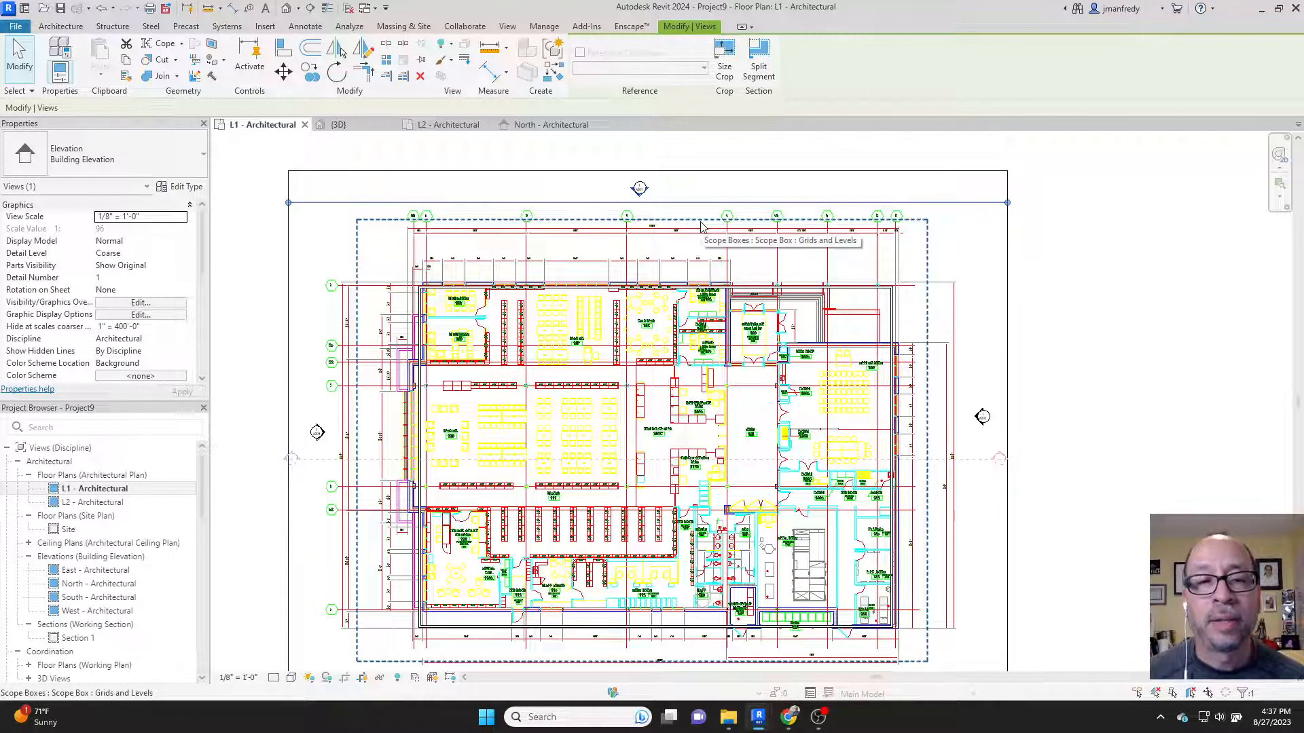
click(641, 220)
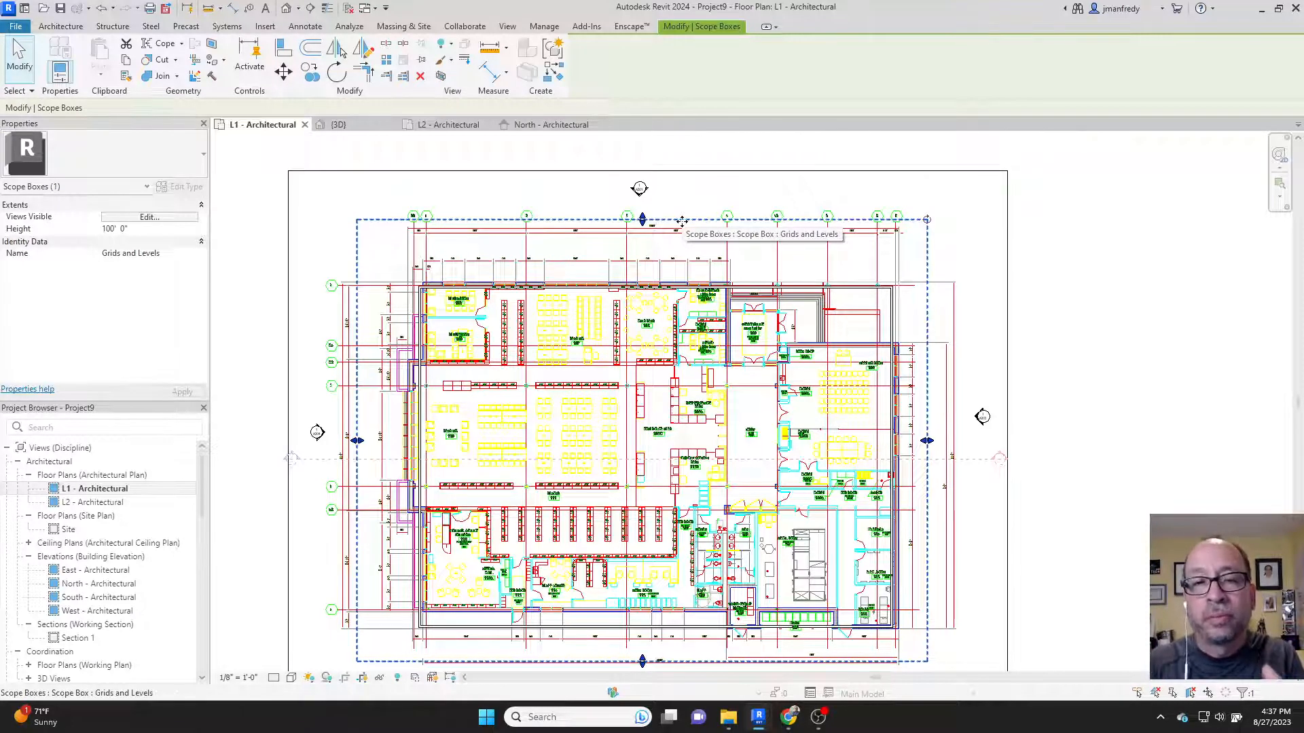
click(1056, 282)
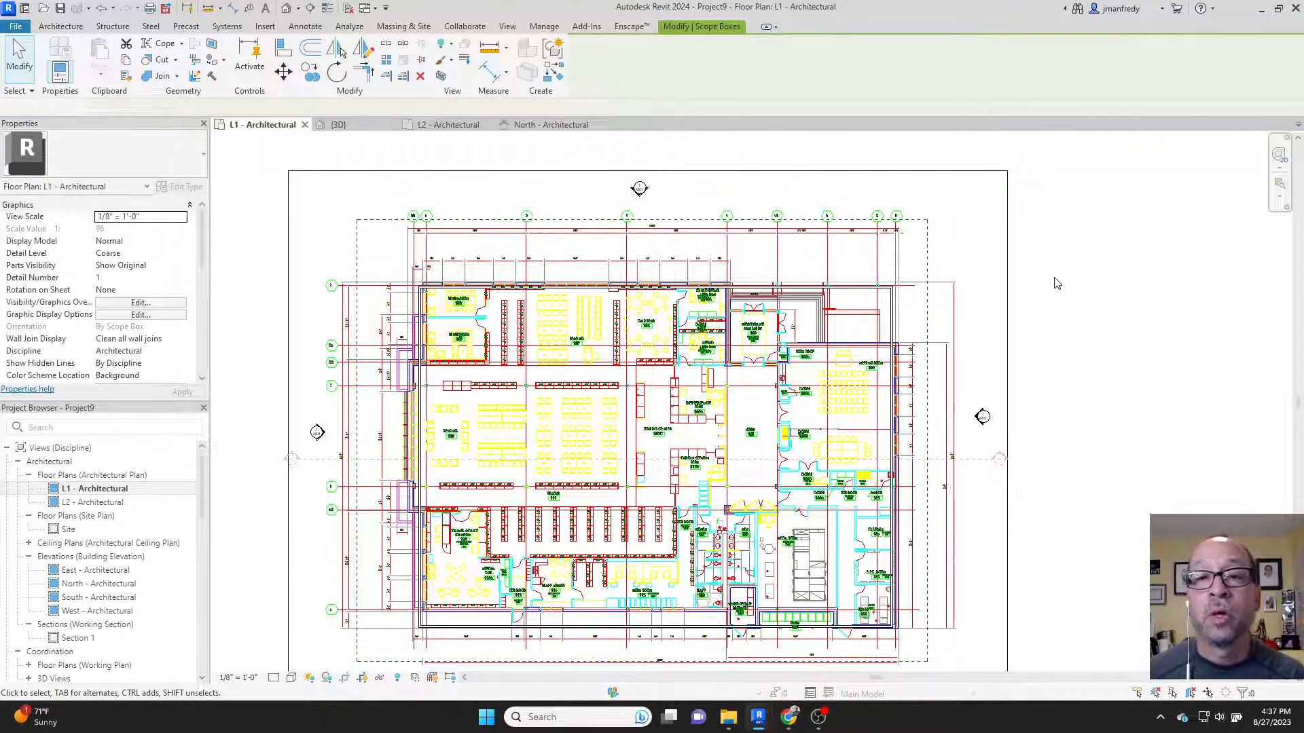
click(638, 188)
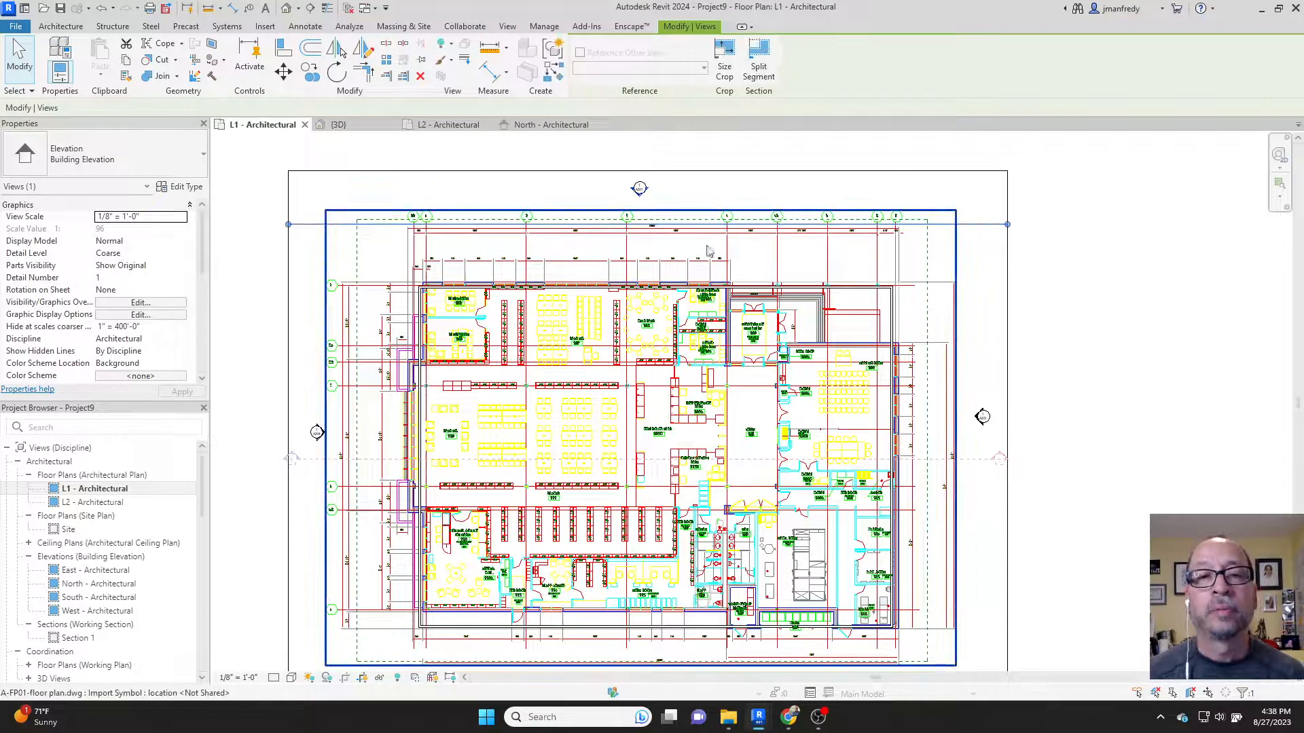
click(549, 123)
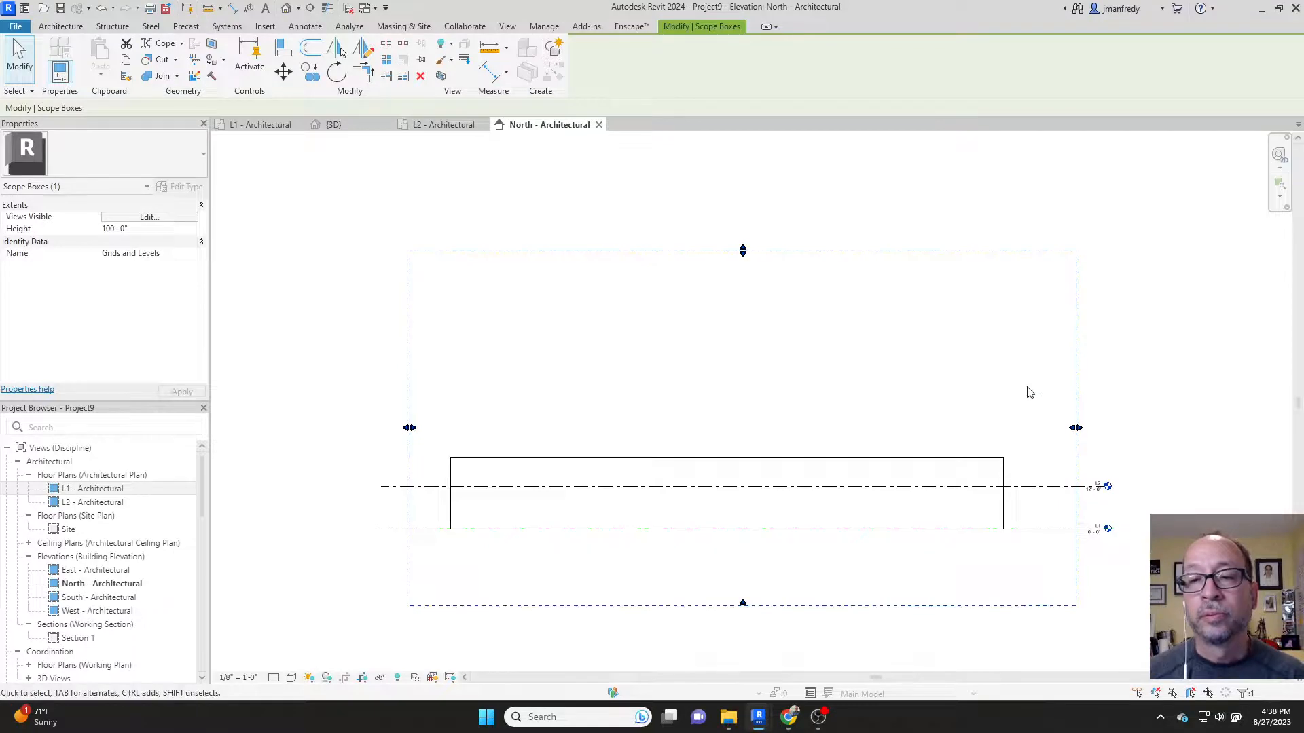
Drag the Grids and Levels scope box's side handle inward so level lines end near the building
click(1029, 391)
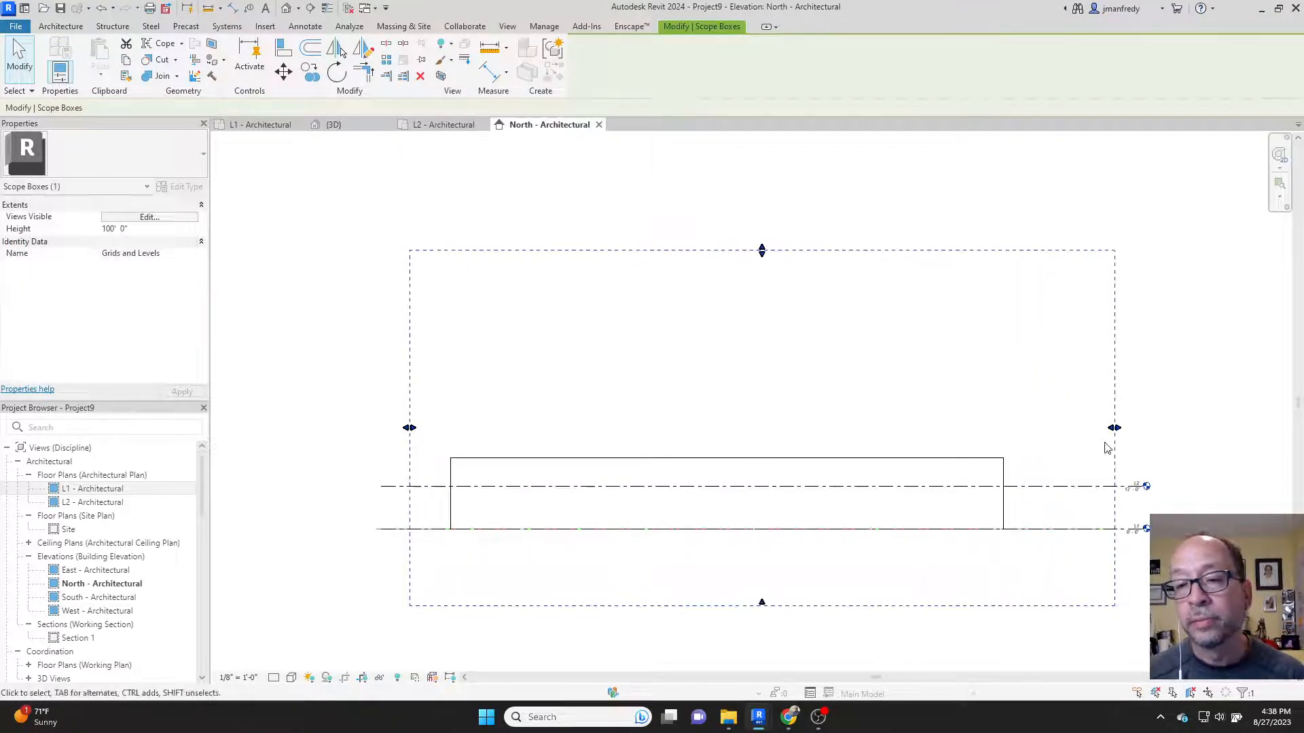
drag(1115, 428, 1023, 427)
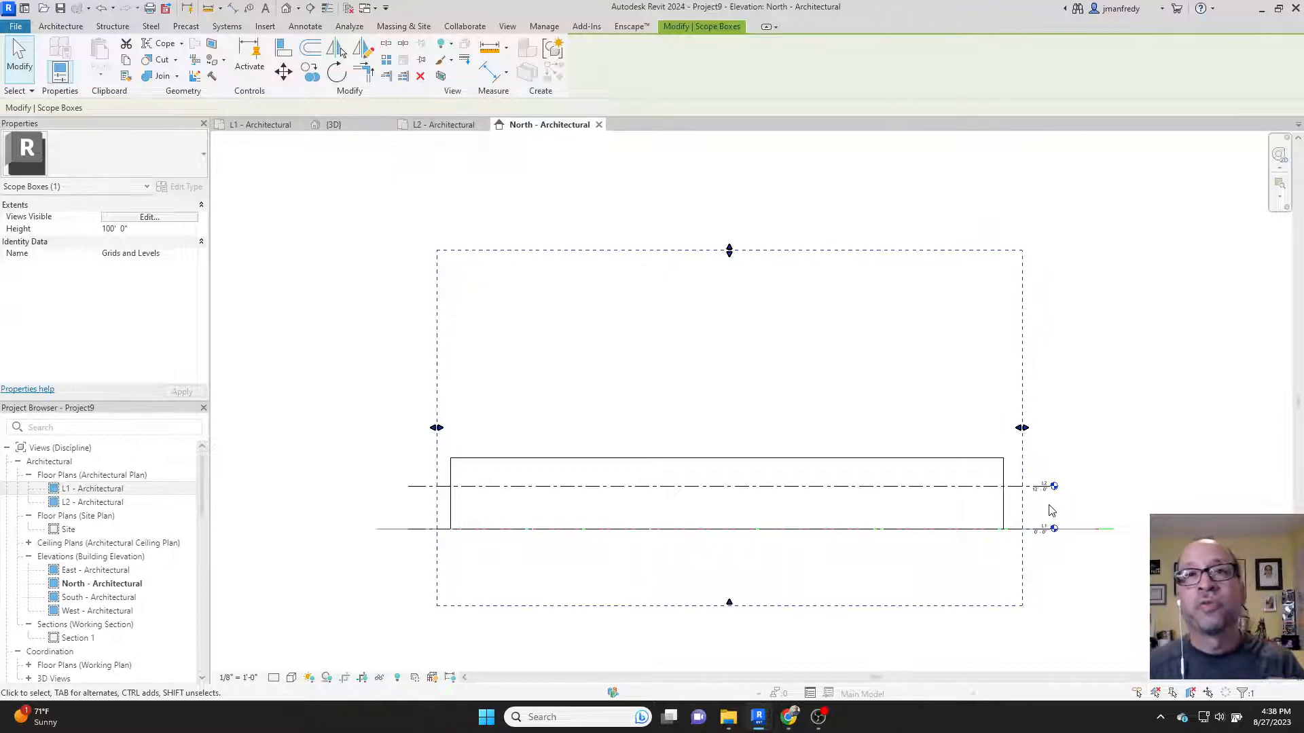
mouse_move(1134, 527)
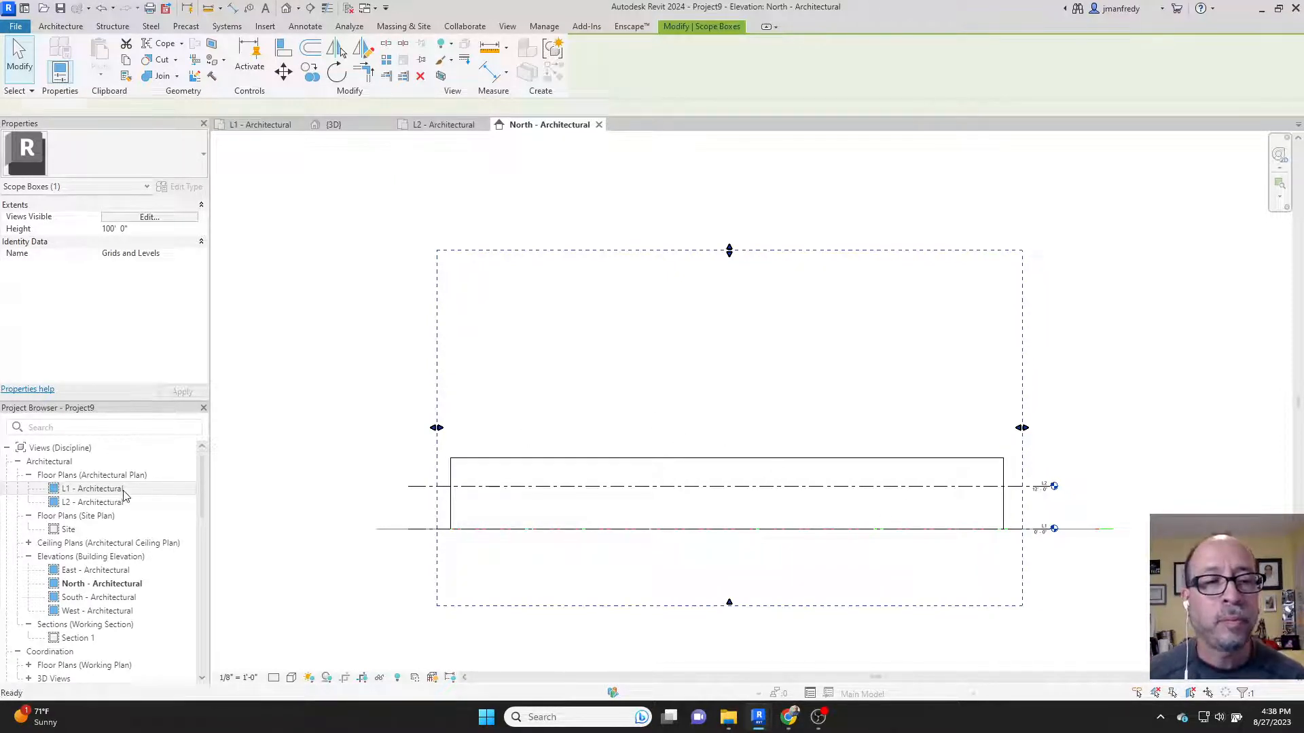
Check the shortened level lines in South - Architectural, then reopen L1 - Architectural
double_click(91, 488)
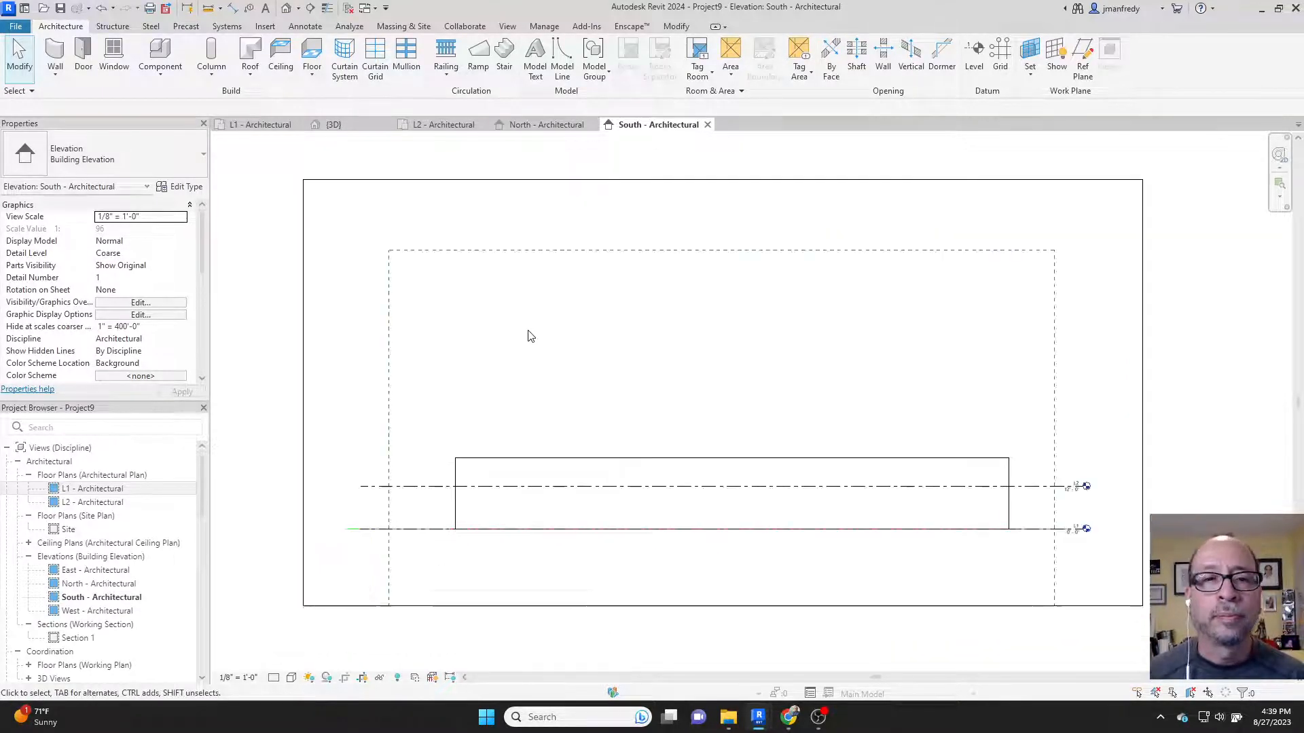
click(91, 488)
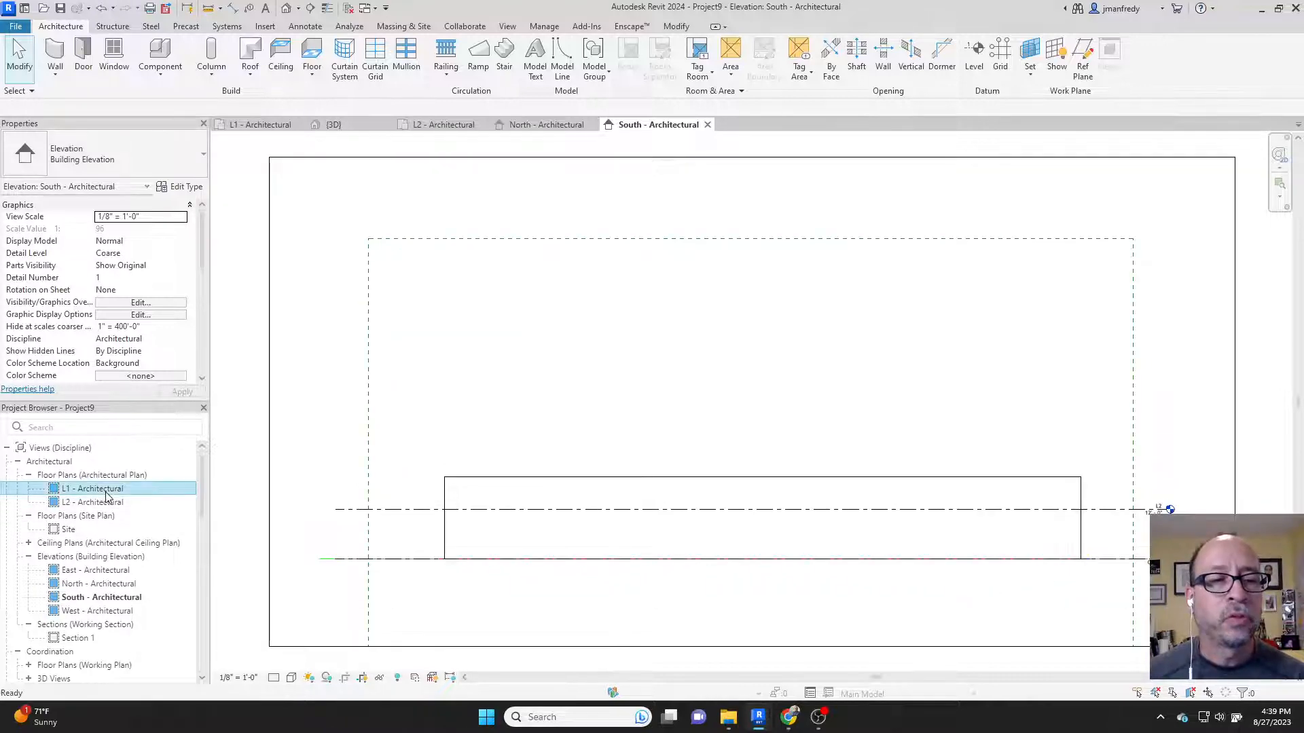
double_click(93, 488)
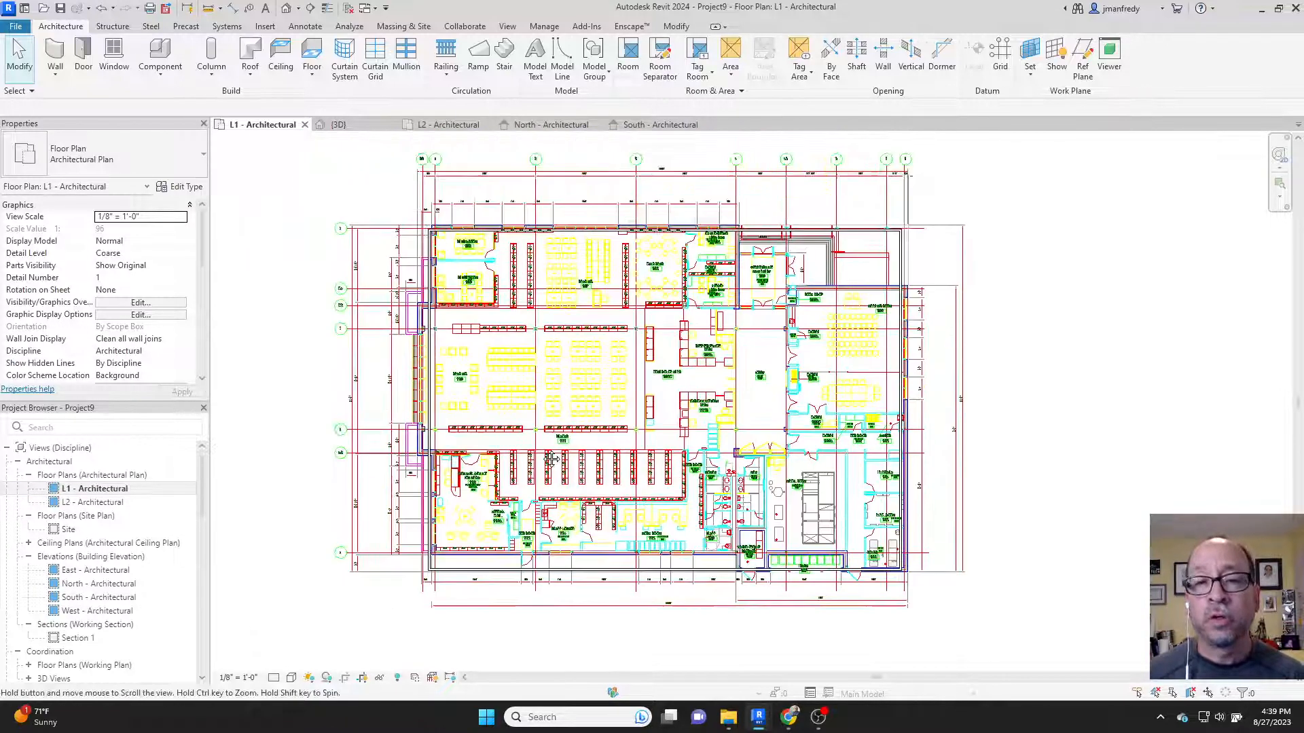